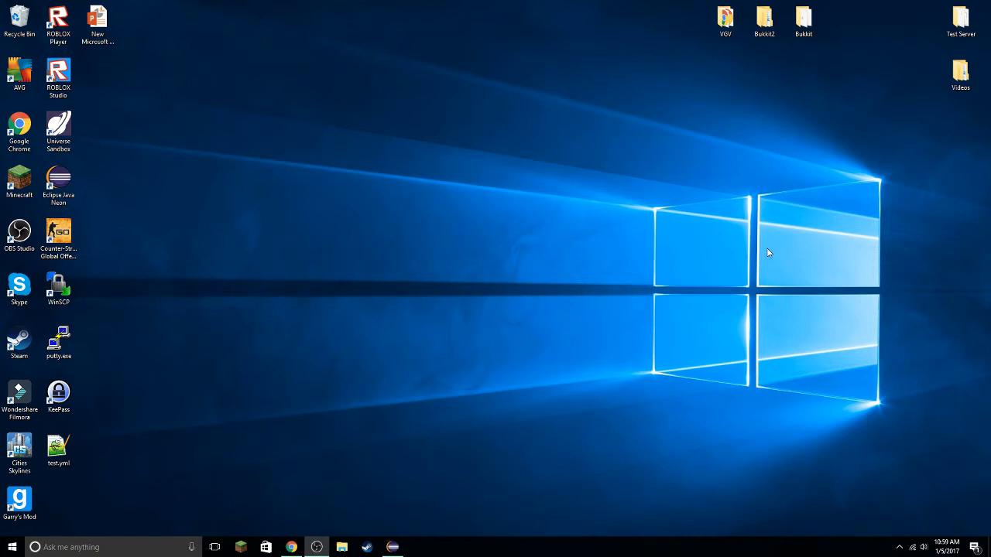
pyautogui.moveTo(621, 178)
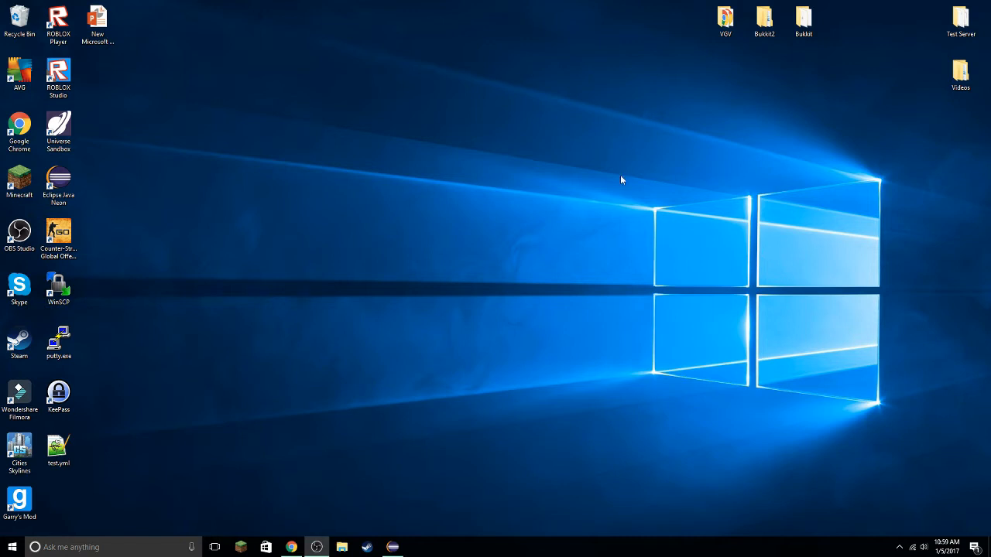
pyautogui.moveTo(629, 204)
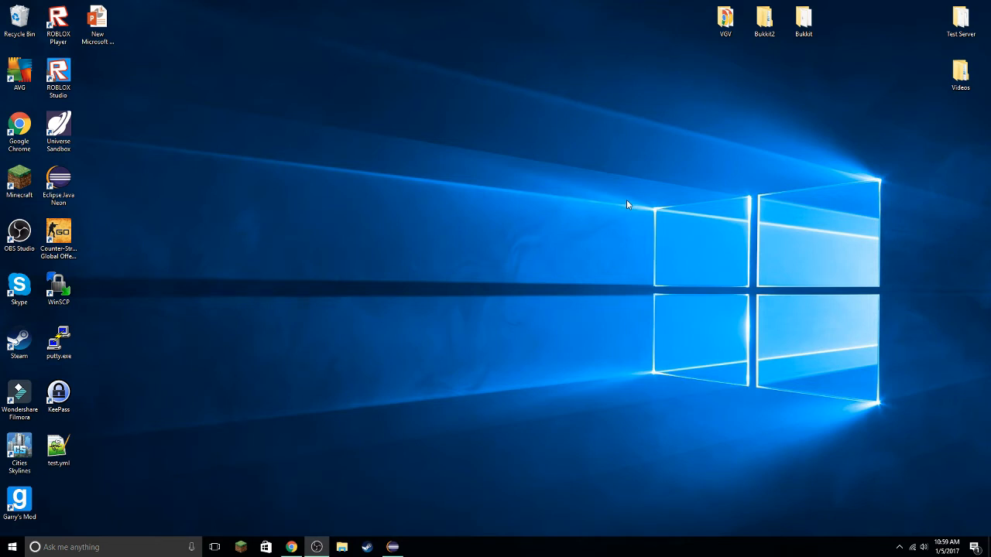
pyautogui.moveTo(788, 37)
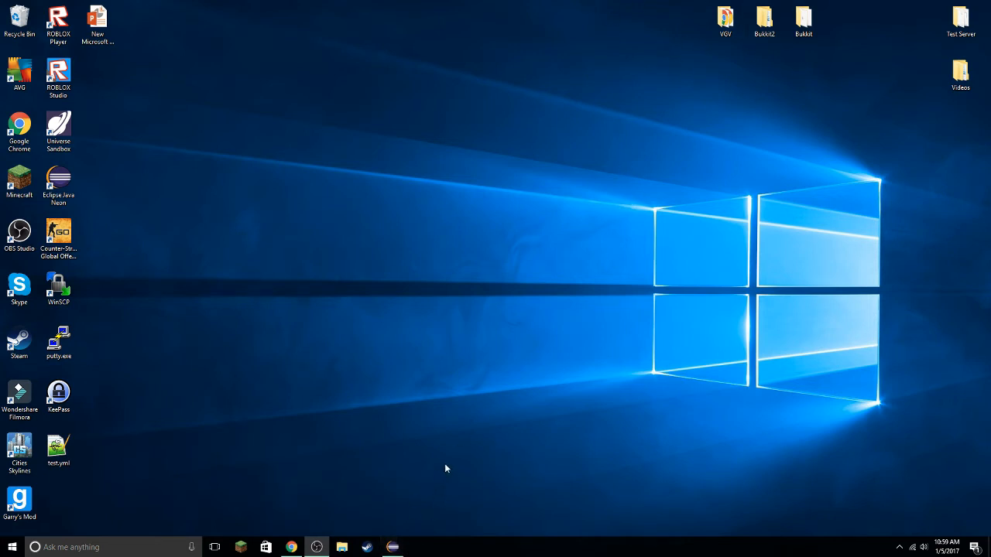
pyautogui.moveTo(483, 505)
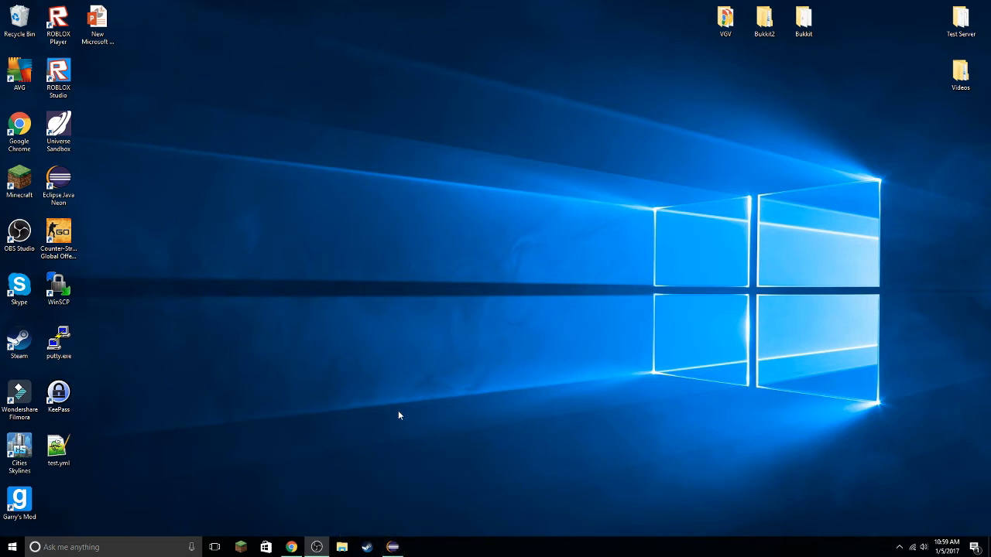
pyautogui.moveTo(526, 125)
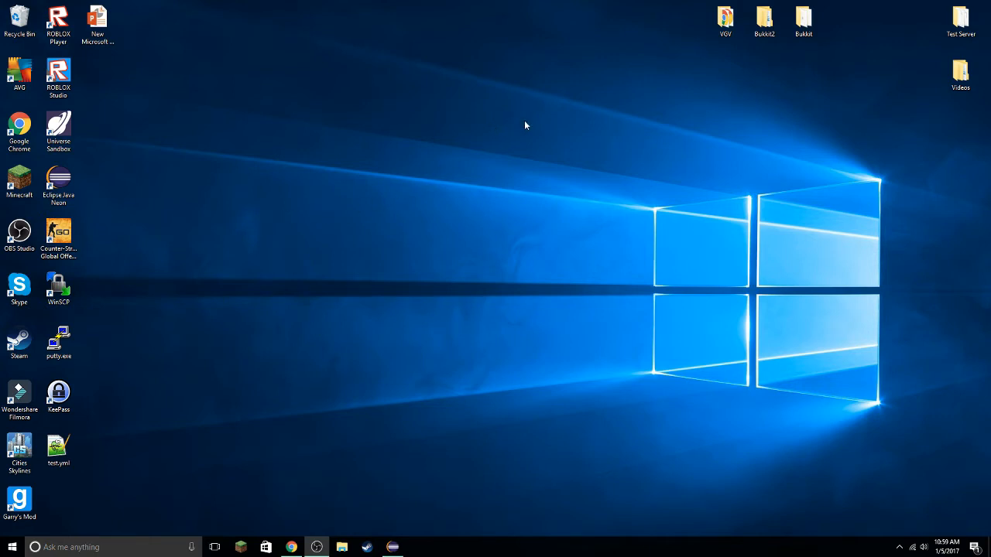
pyautogui.moveTo(538, 230)
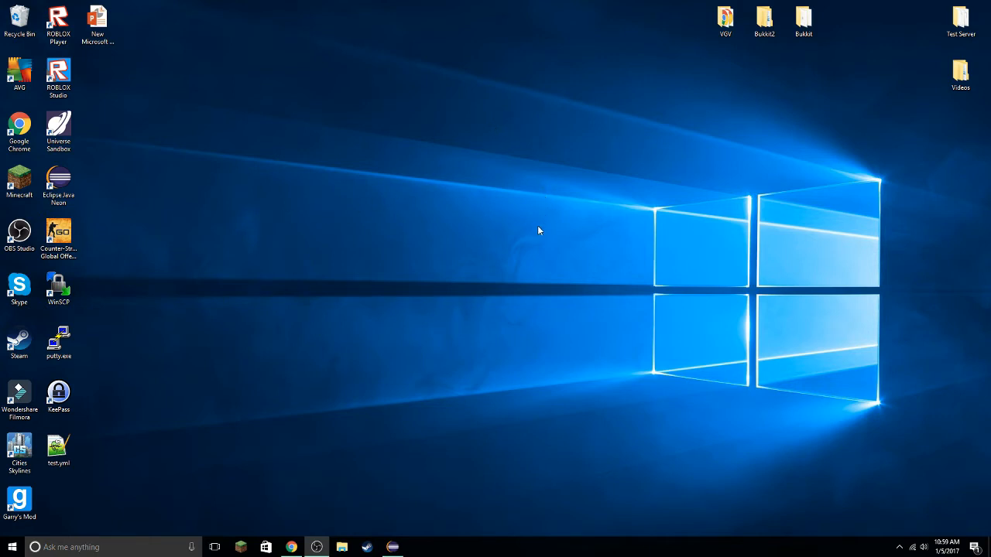
pyautogui.moveTo(564, 136)
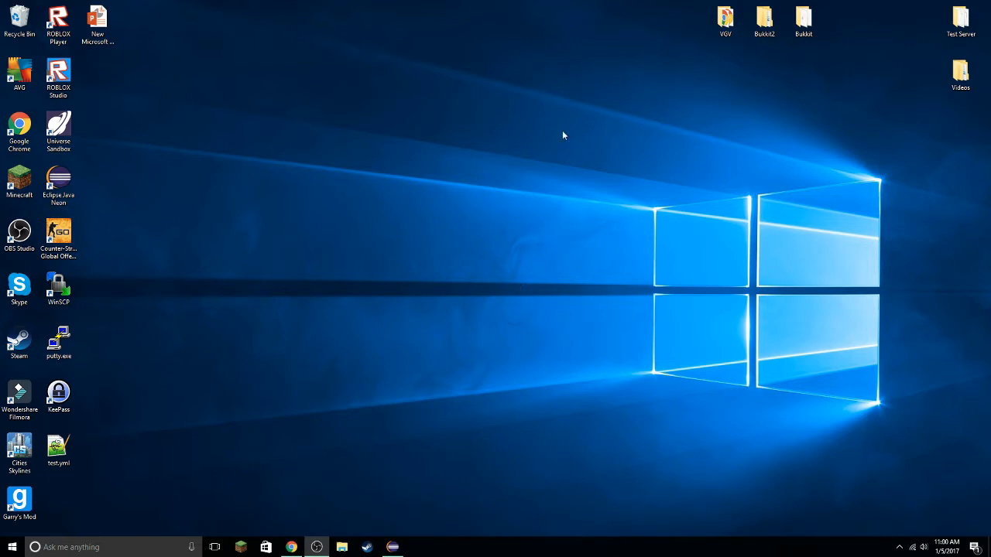
# - Make a new desktop folder named 'Spigot Tutorial' through the right-click New > Folder menu
pyautogui.rightClick(564, 135)
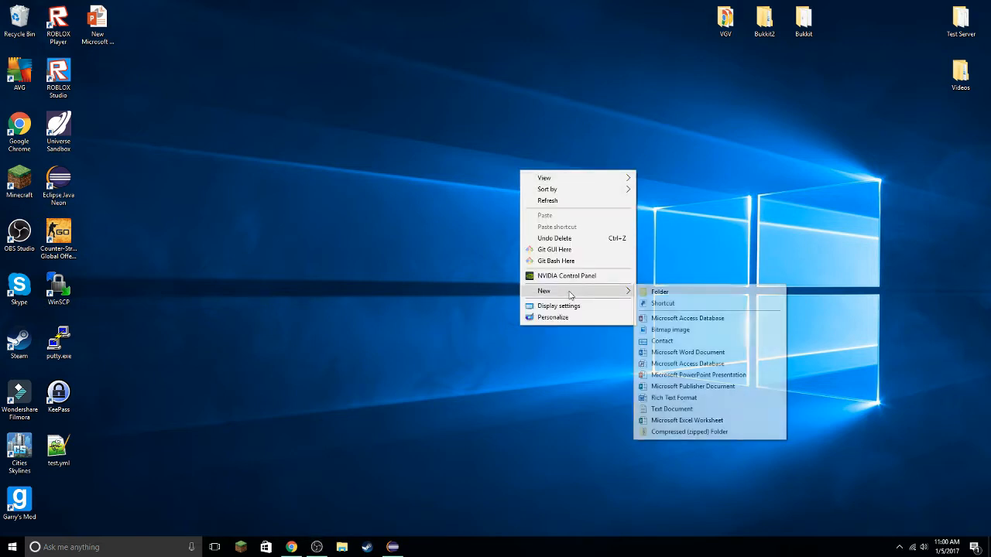
pyautogui.click(658, 291)
pyautogui.write('S')
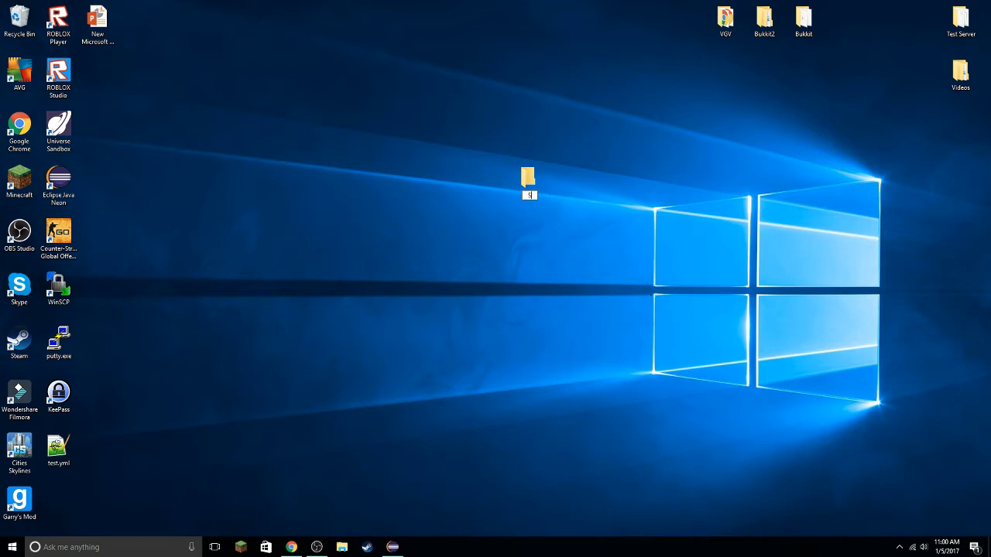
pyautogui.moveTo(646, 292)
pyautogui.write('pigot Tutorial')
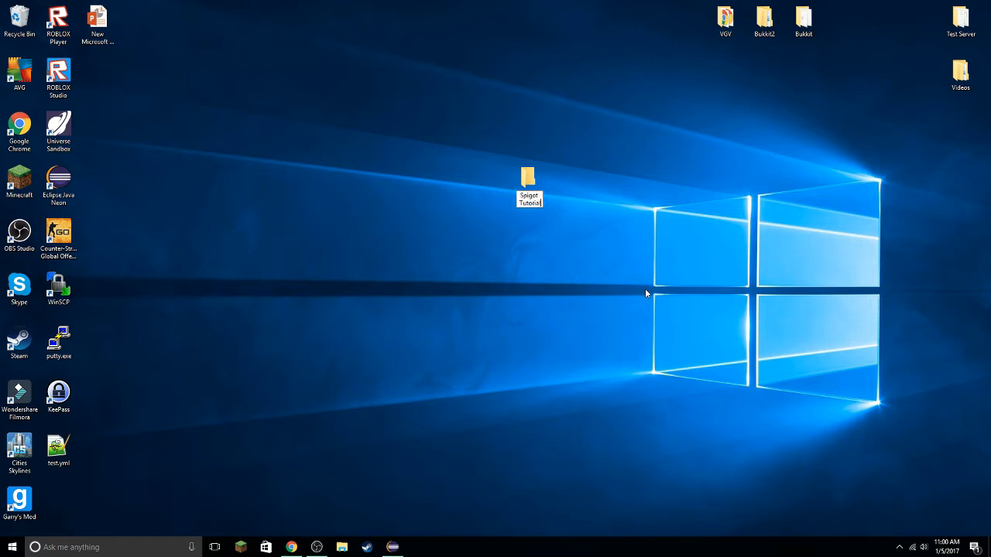
pyautogui.click(531, 182)
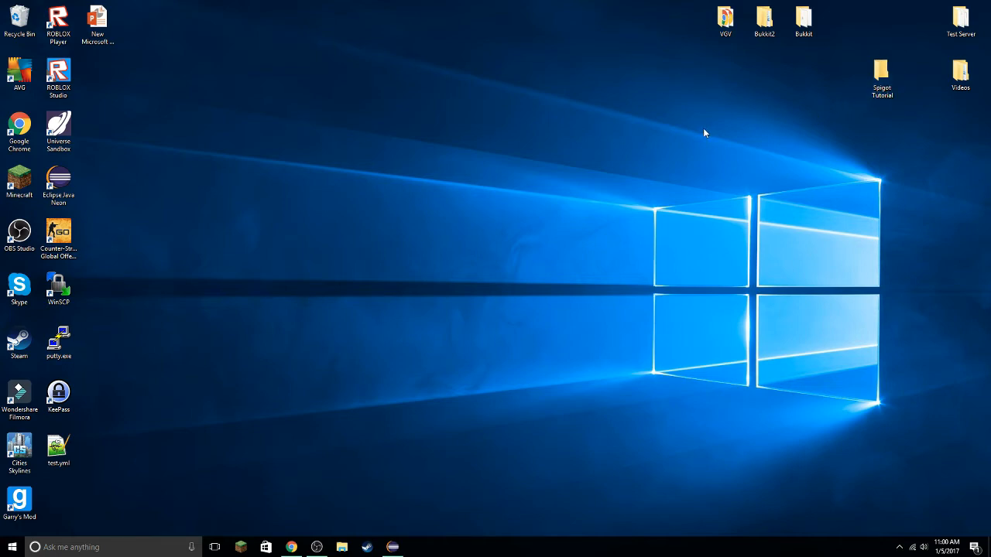
pyautogui.doubleClick(881, 70)
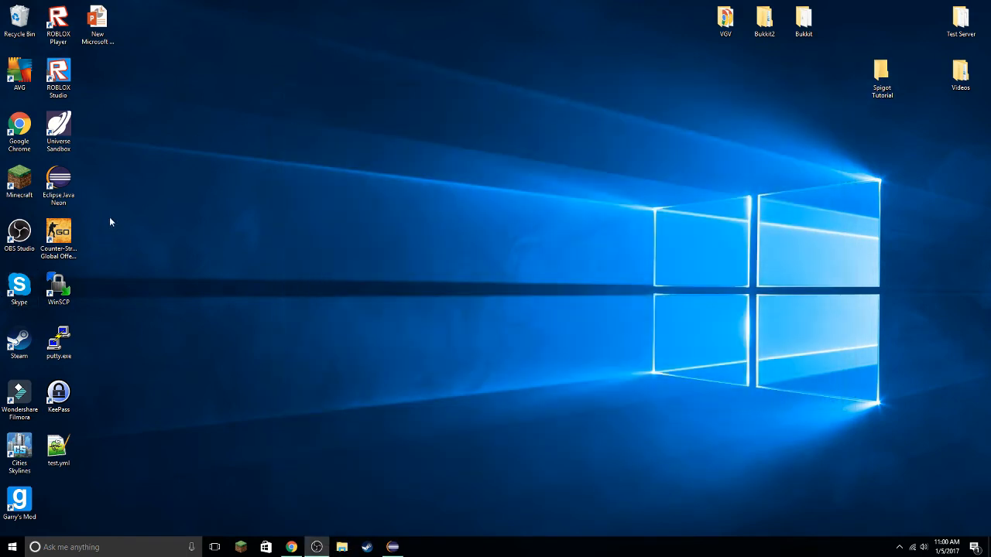
# - Start Eclipse Java Neon with Desktop > Spigot Tutorial chosen as the workspace
pyautogui.doubleClick(58, 178)
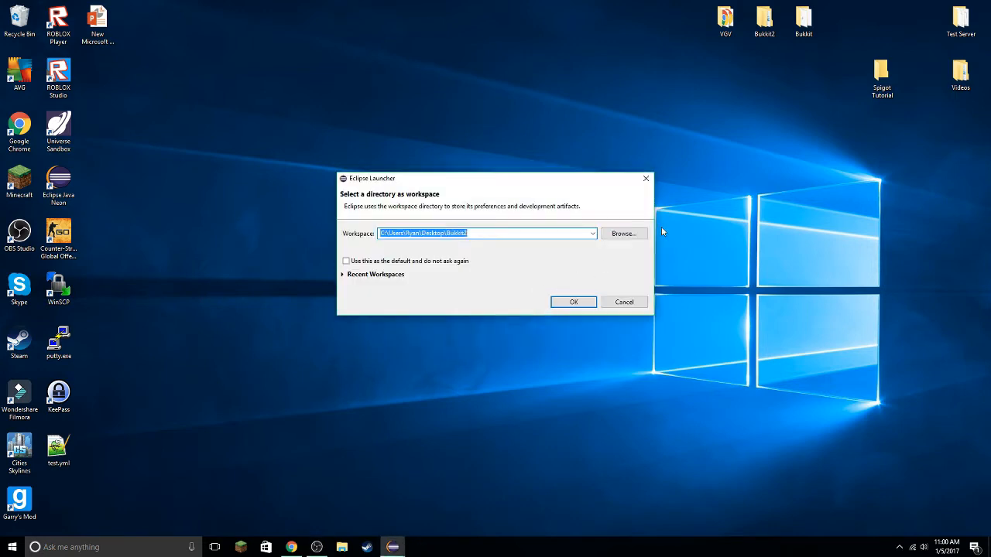
pyautogui.click(623, 233)
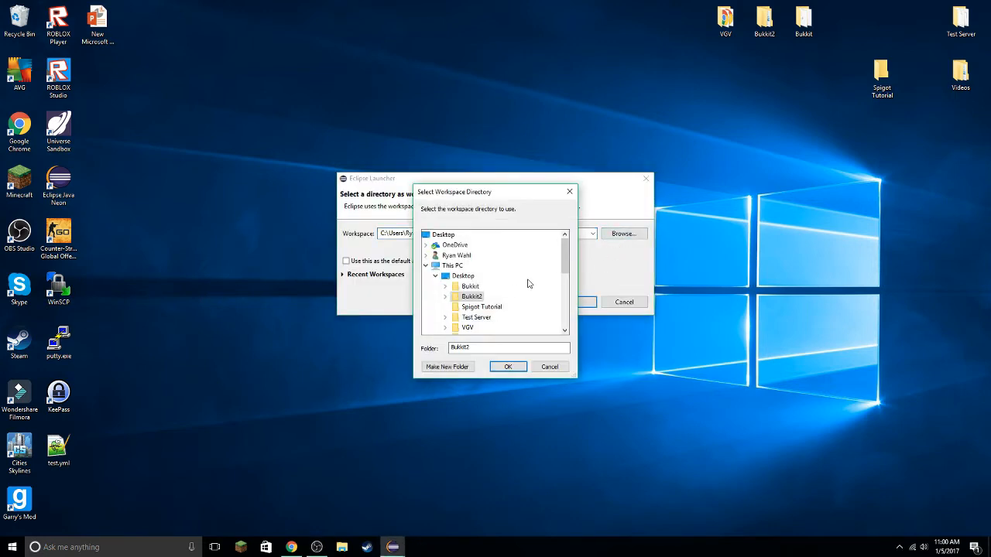
pyautogui.scroll(-3)
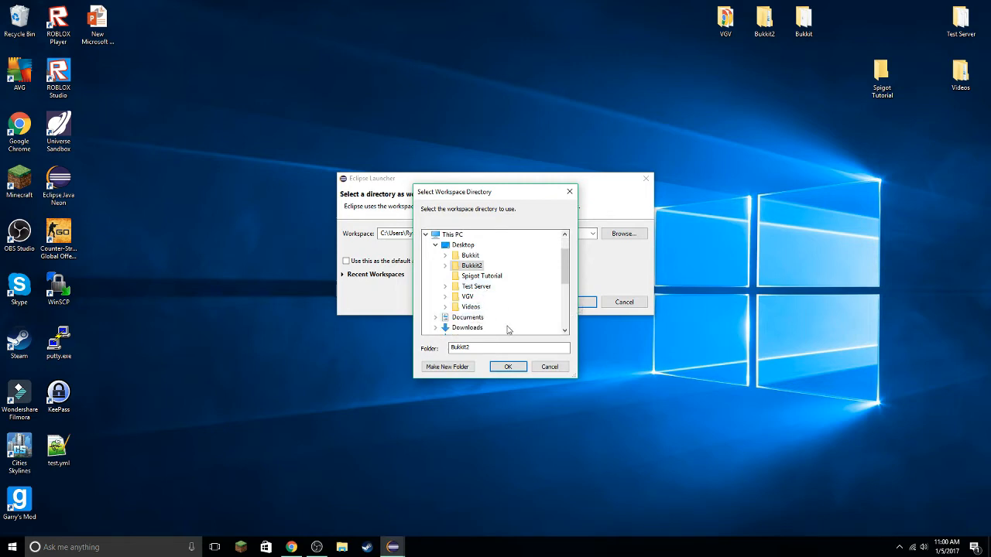
pyautogui.moveTo(480, 285)
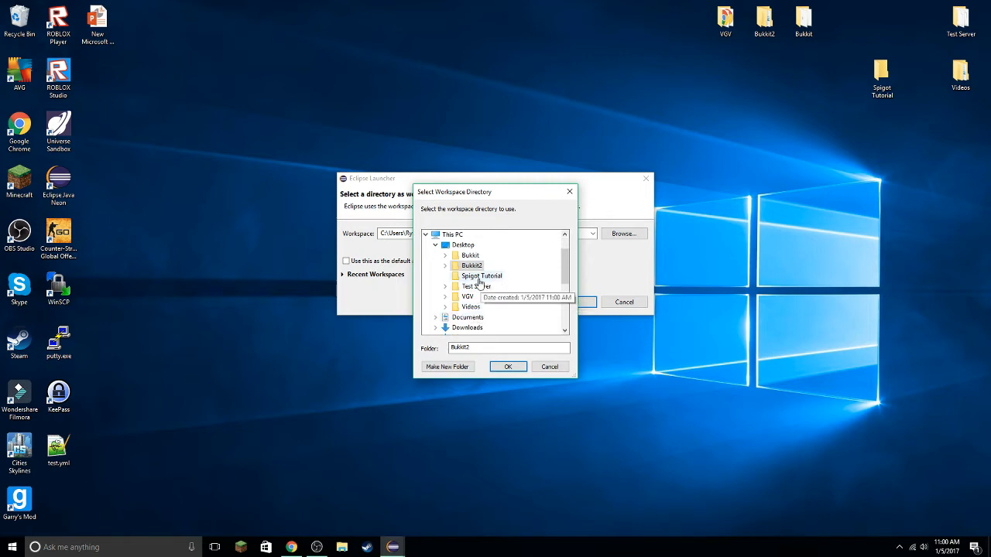
pyautogui.click(508, 366)
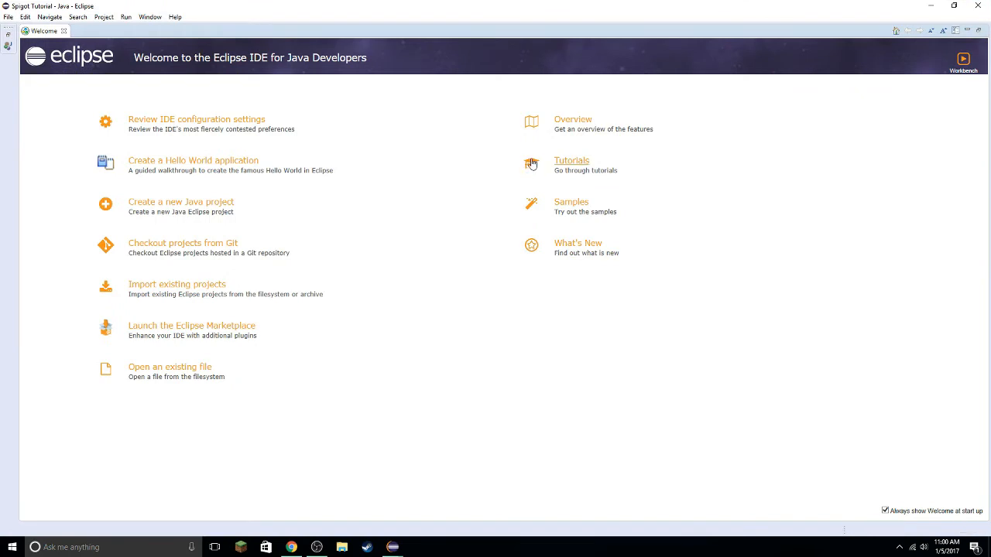
pyautogui.moveTo(165, 139)
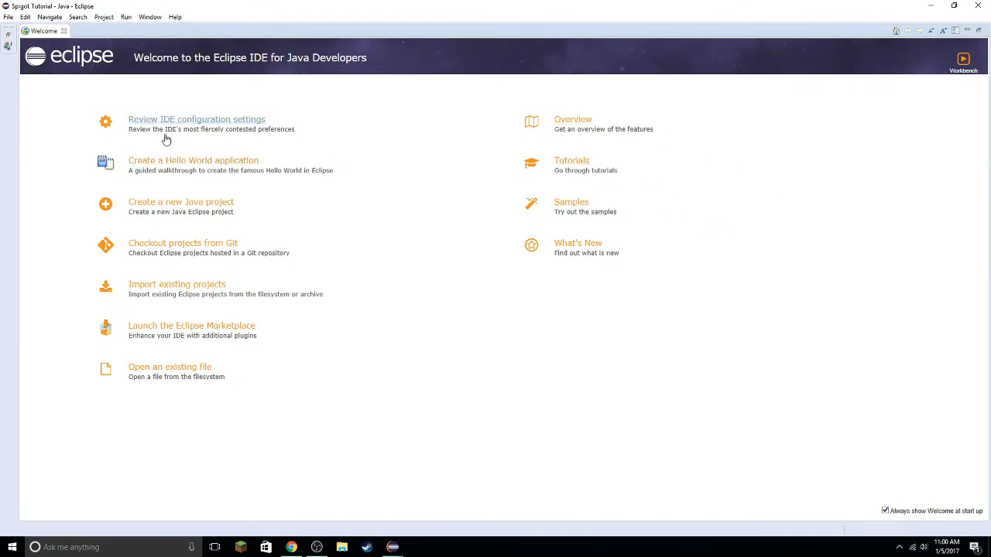
pyautogui.moveTo(644, 144)
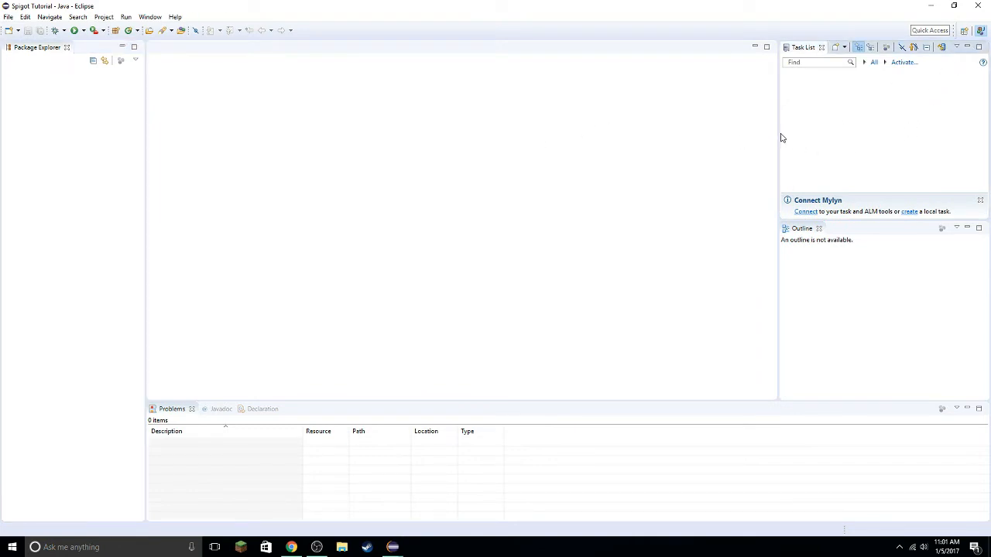
pyautogui.moveTo(784, 140)
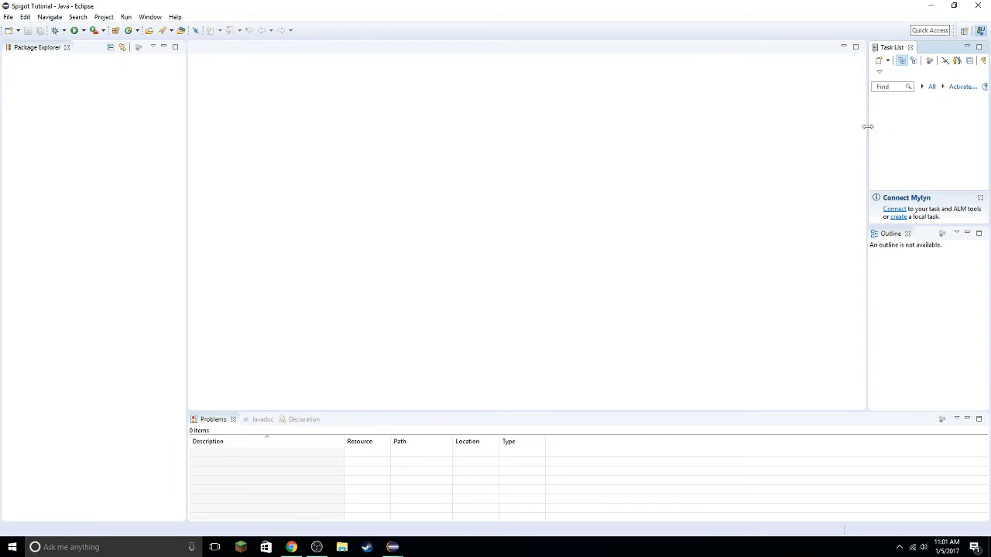
pyautogui.moveTo(872, 133)
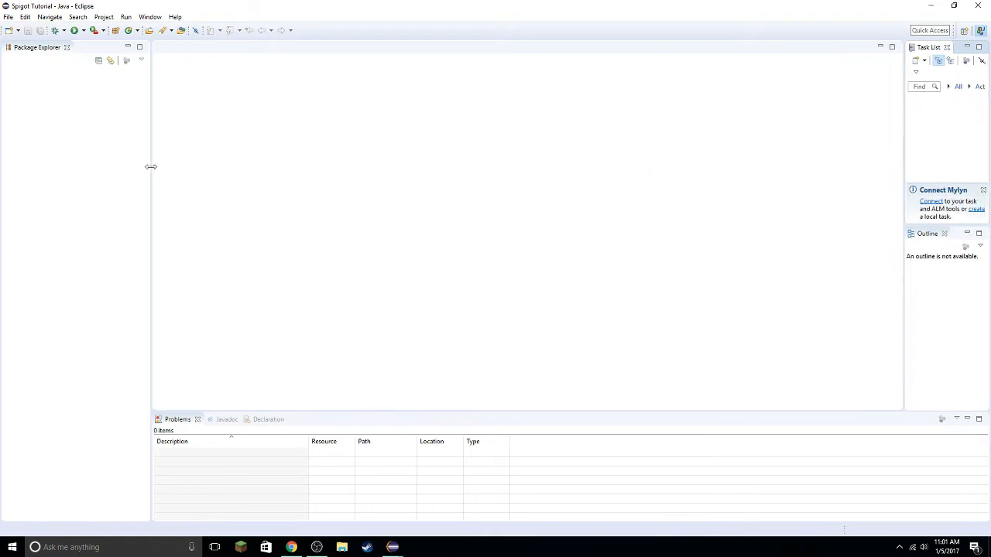
pyautogui.moveTo(151, 171)
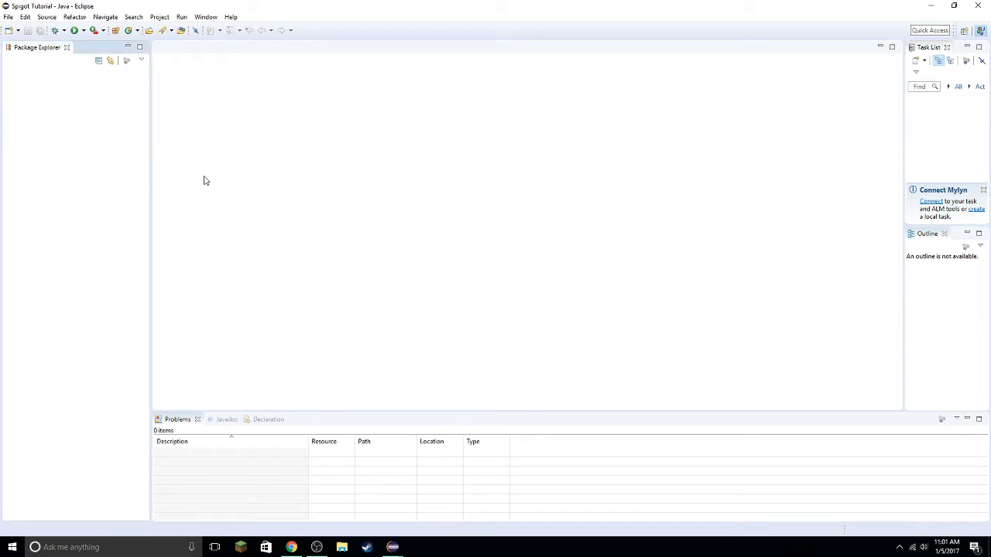
pyautogui.moveTo(184, 167)
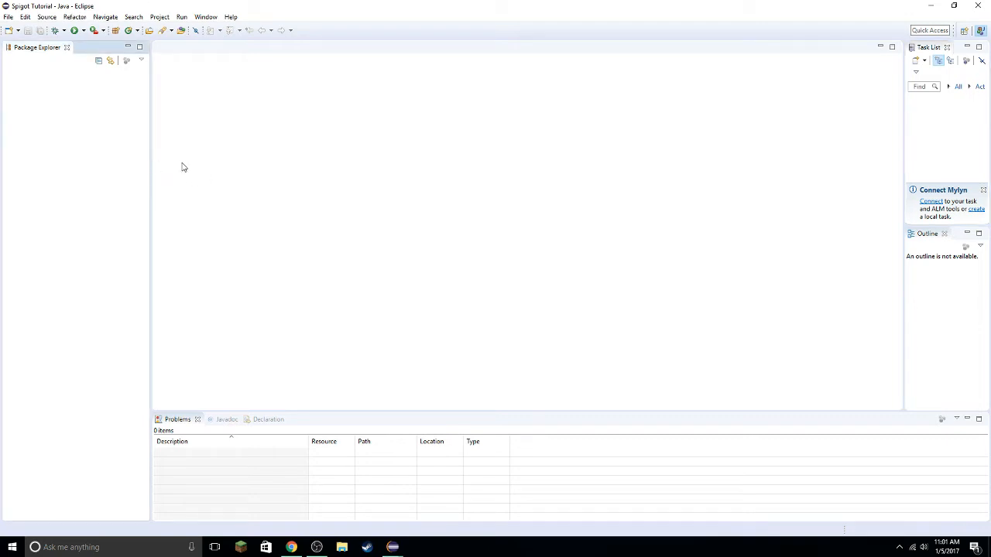
pyautogui.moveTo(132, 142)
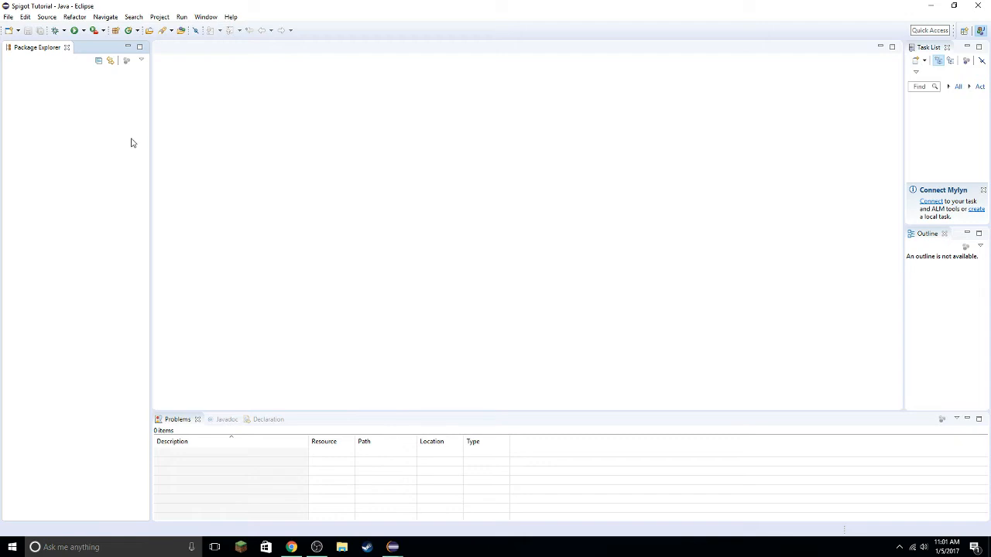
pyautogui.moveTo(151, 135)
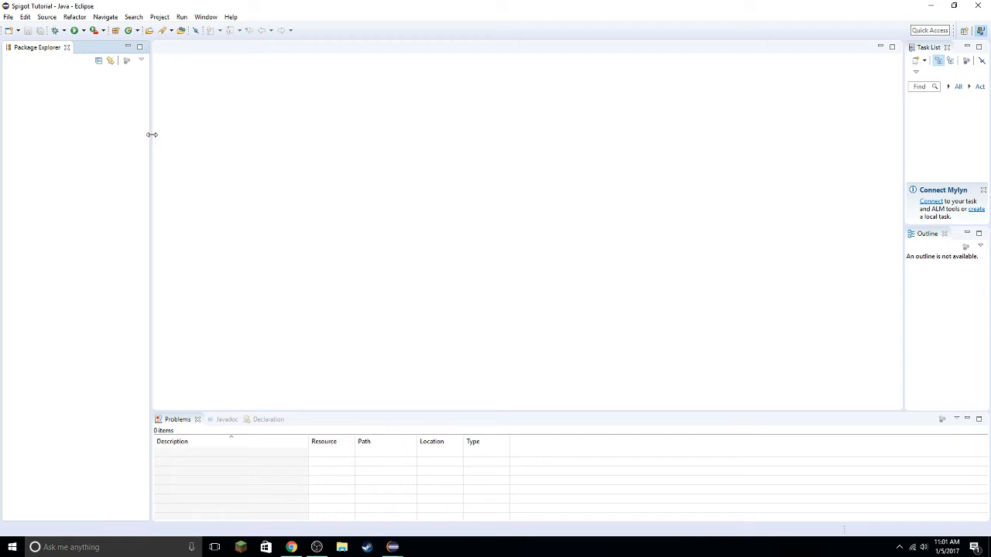
pyautogui.moveTo(196, 127)
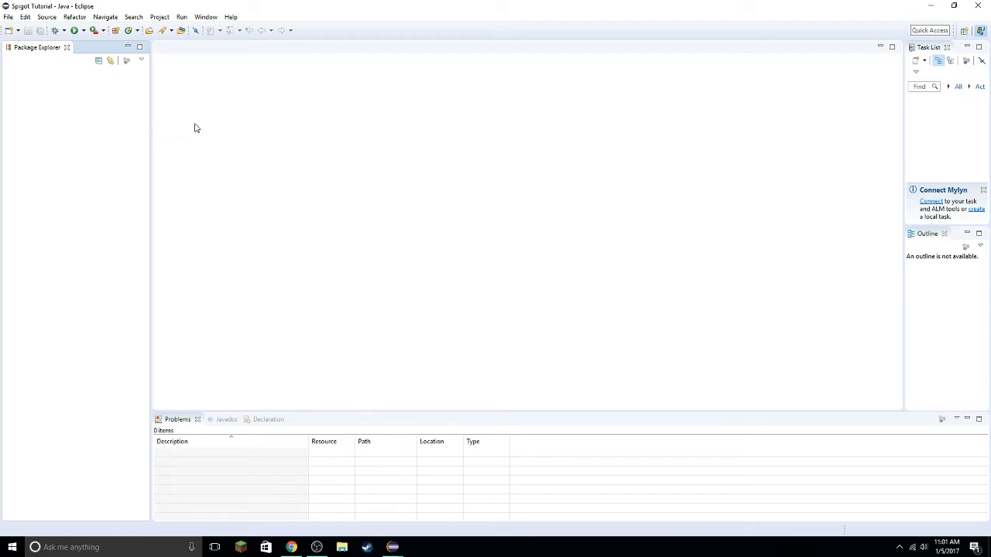
pyautogui.moveTo(224, 38)
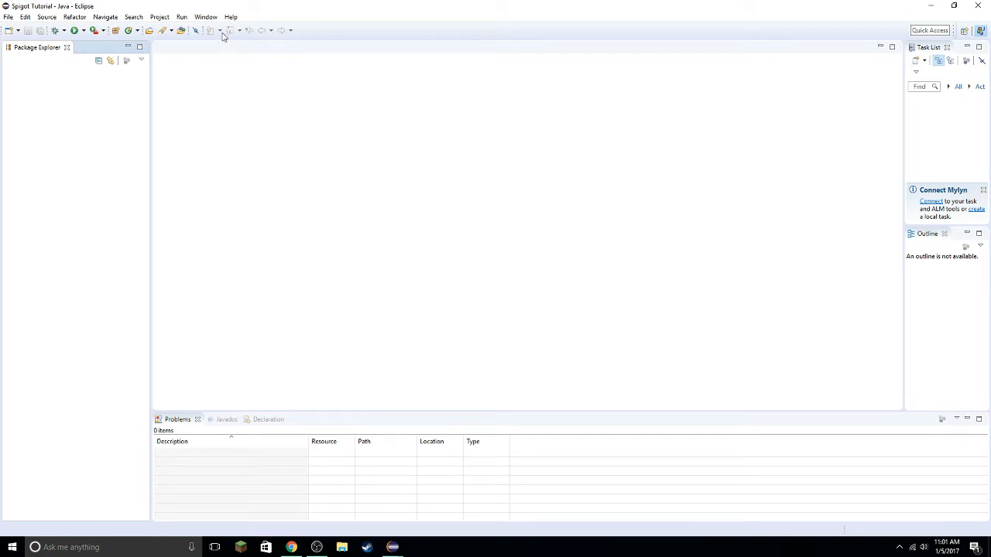
pyautogui.moveTo(250, 70)
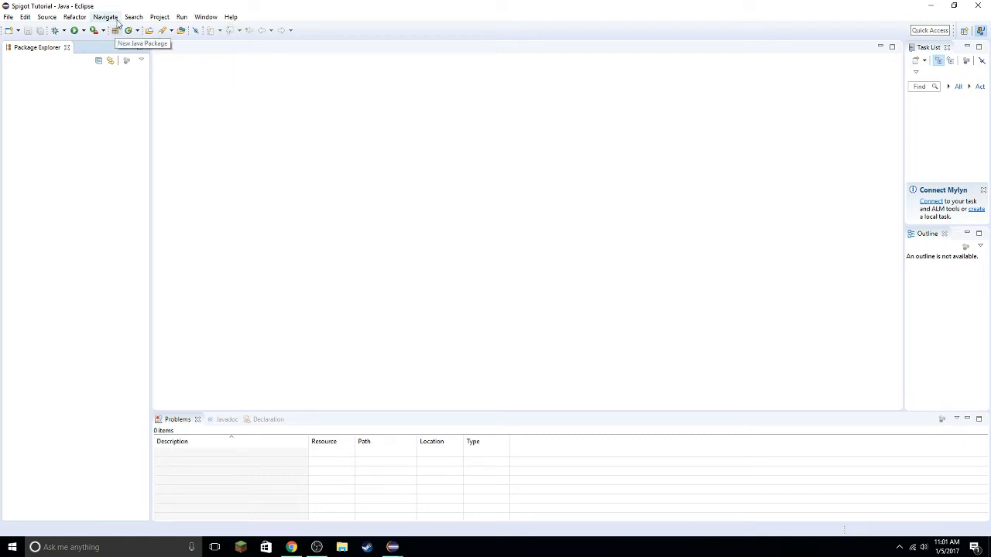
pyautogui.moveTo(115, 5)
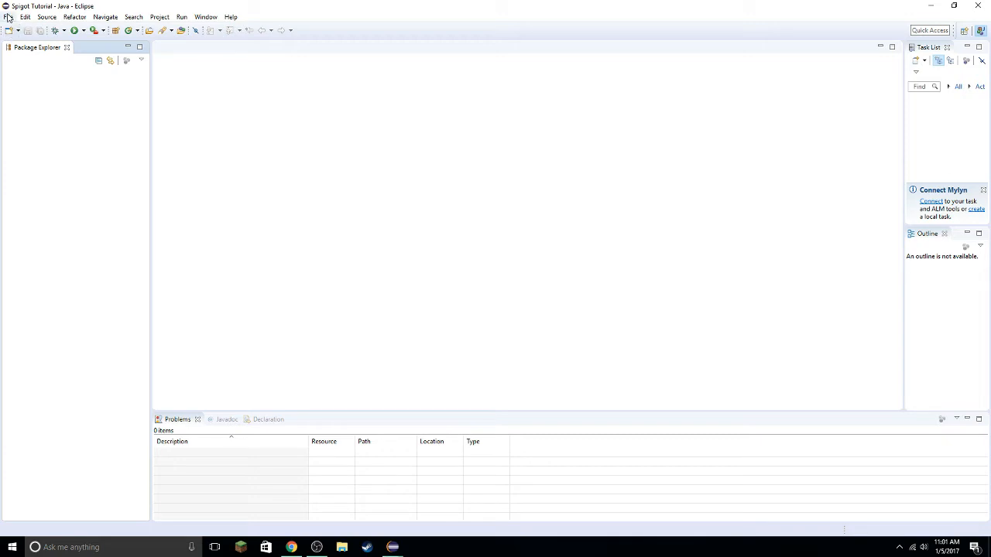
# - Fill the New Java Project wizard with name Tutorial and JavaSE-1.8 execution environment
pyautogui.click(11, 17)
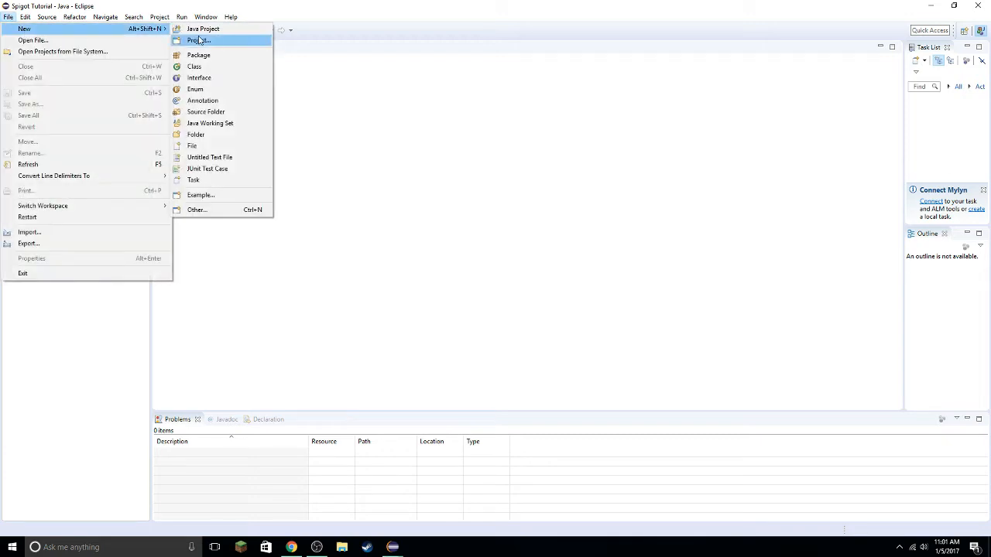
pyautogui.click(202, 29)
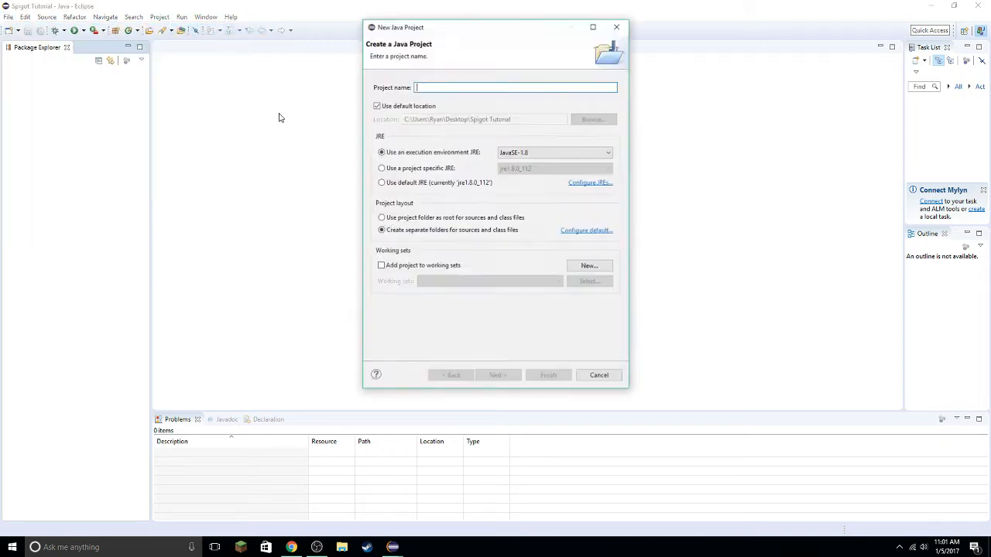
pyautogui.write('Tutorial')
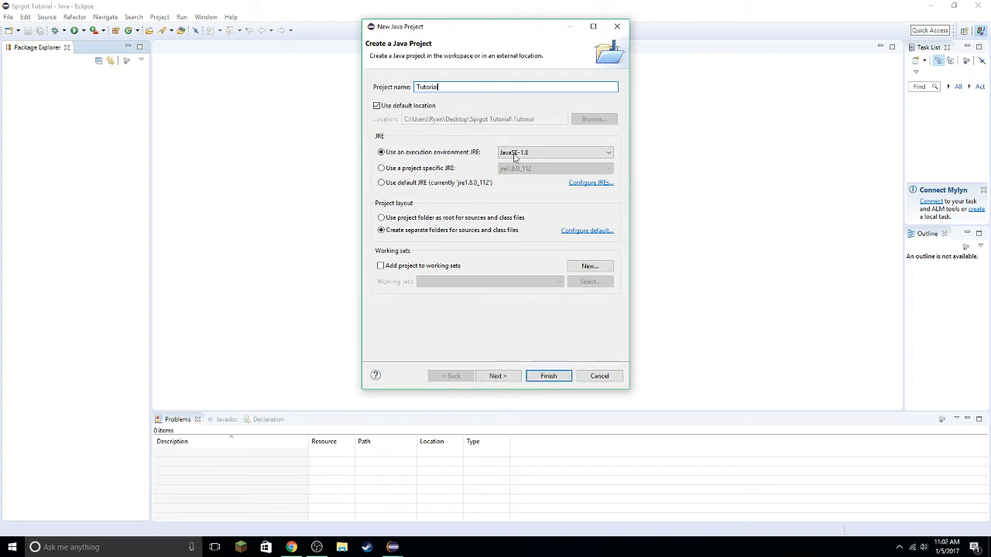
pyautogui.click(604, 153)
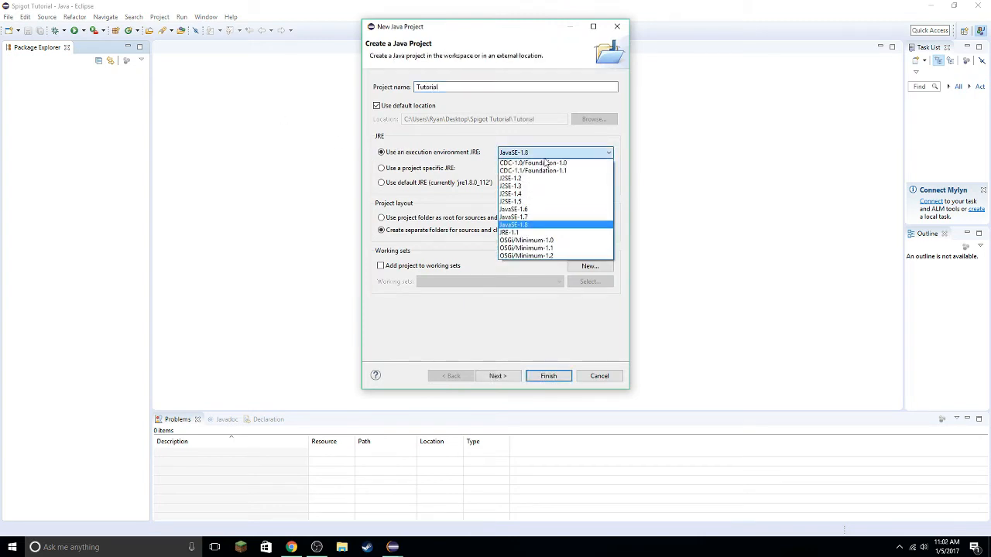
pyautogui.click(525, 224)
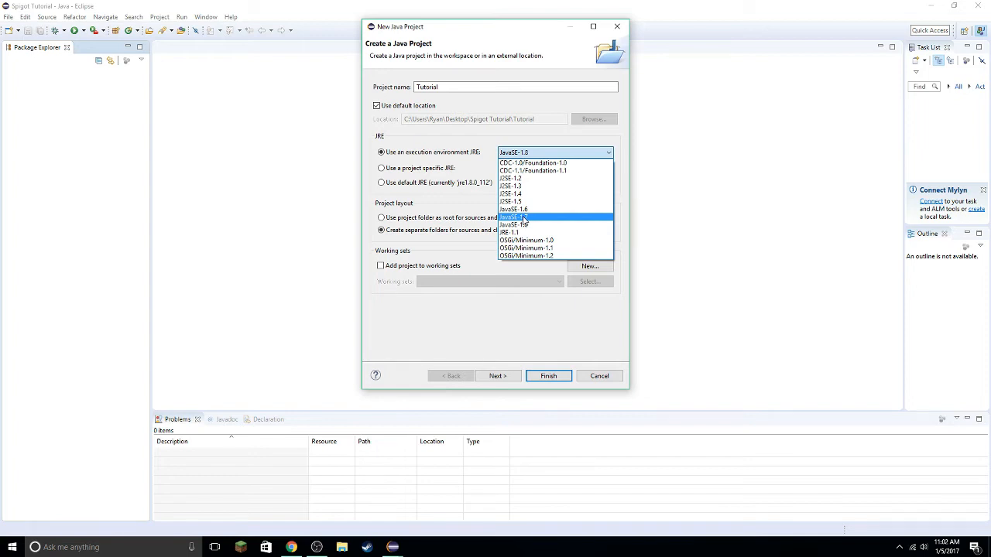
pyautogui.click(513, 217)
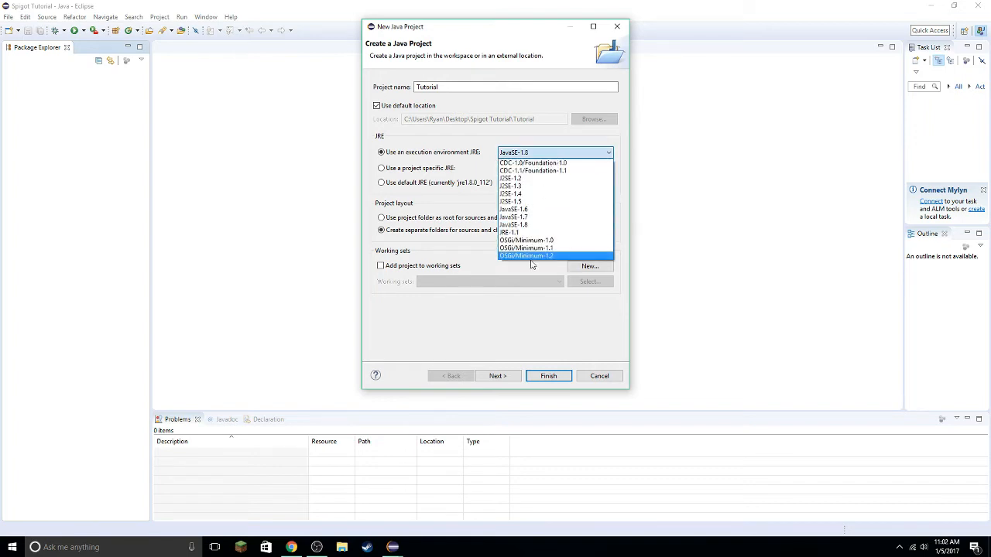
pyautogui.moveTo(514, 224)
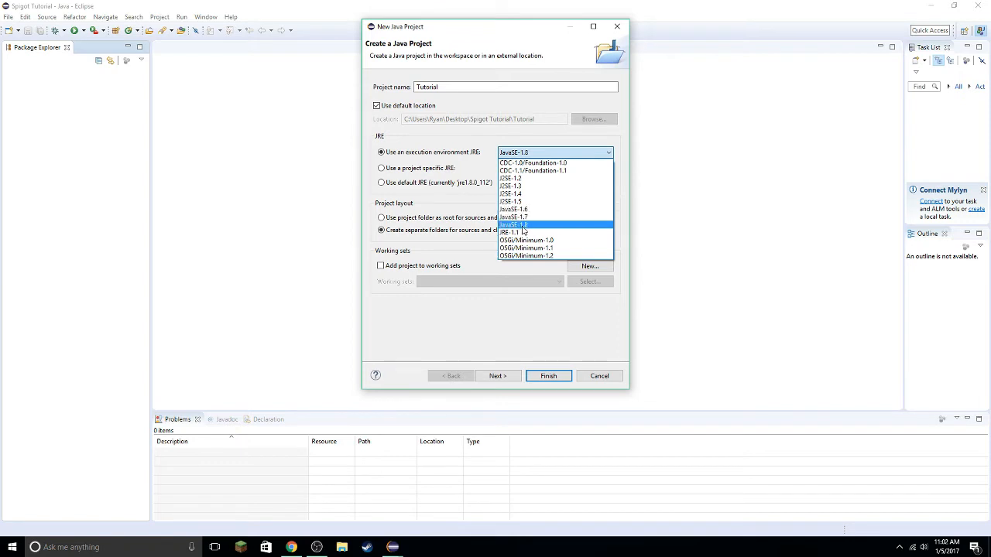
pyautogui.moveTo(542, 162)
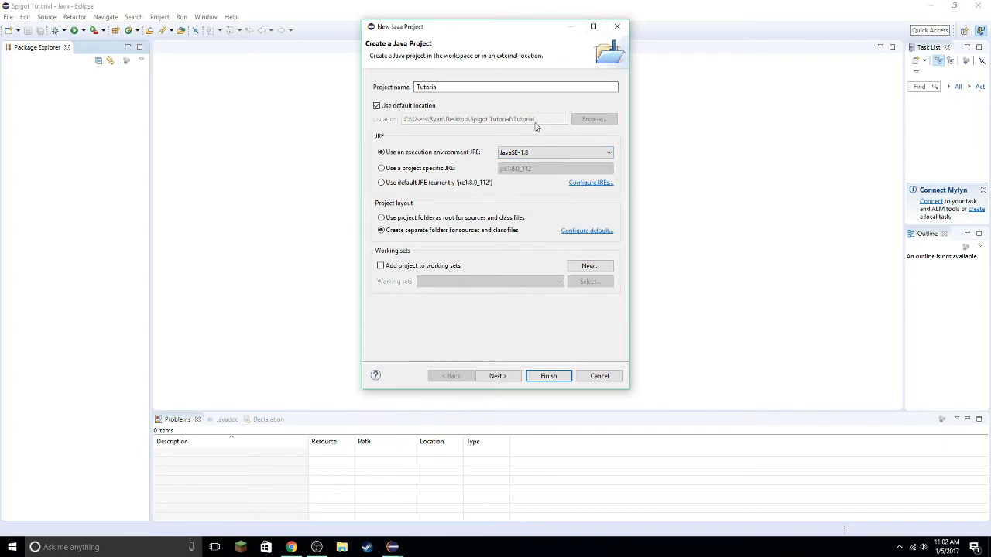
pyautogui.moveTo(539, 124)
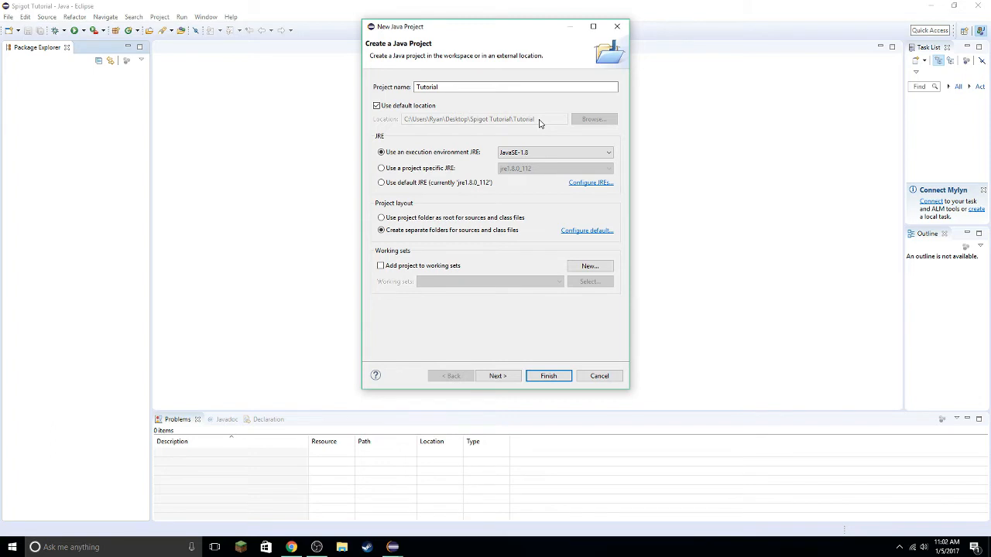
pyautogui.moveTo(509, 142)
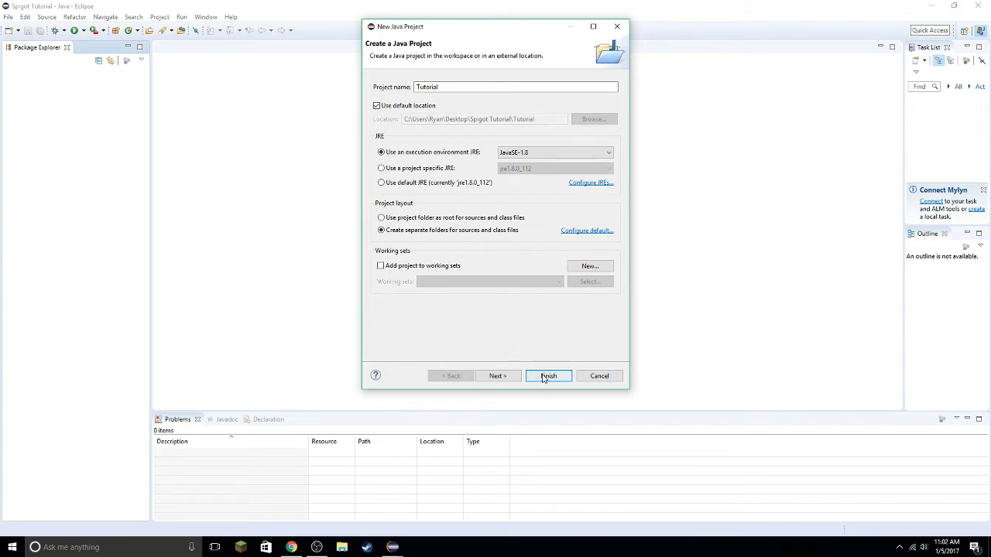
# - Finish the Tutorial project and expand it to show src and JRE System Library
pyautogui.click(548, 375)
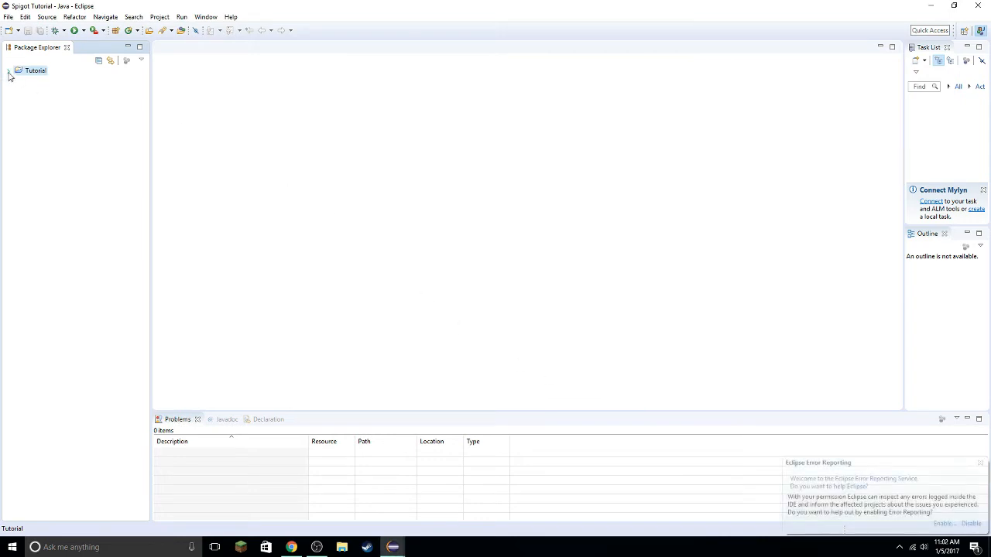
pyautogui.click(9, 70)
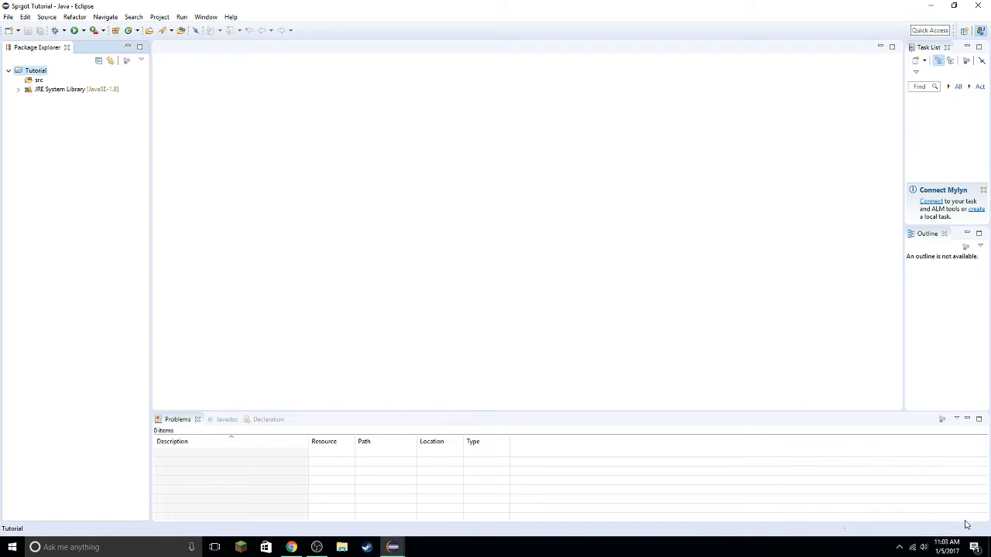
pyautogui.moveTo(500, 279)
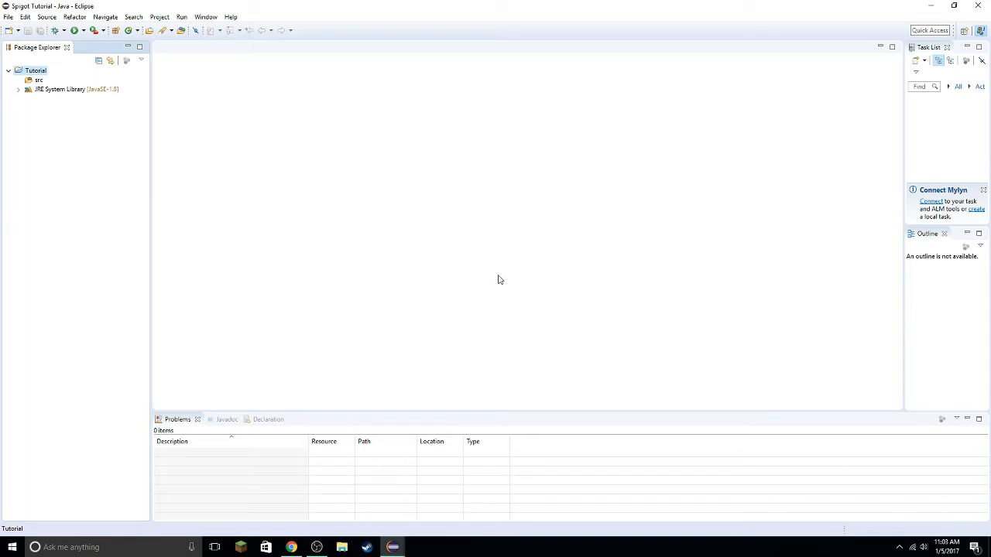
pyautogui.moveTo(137, 105)
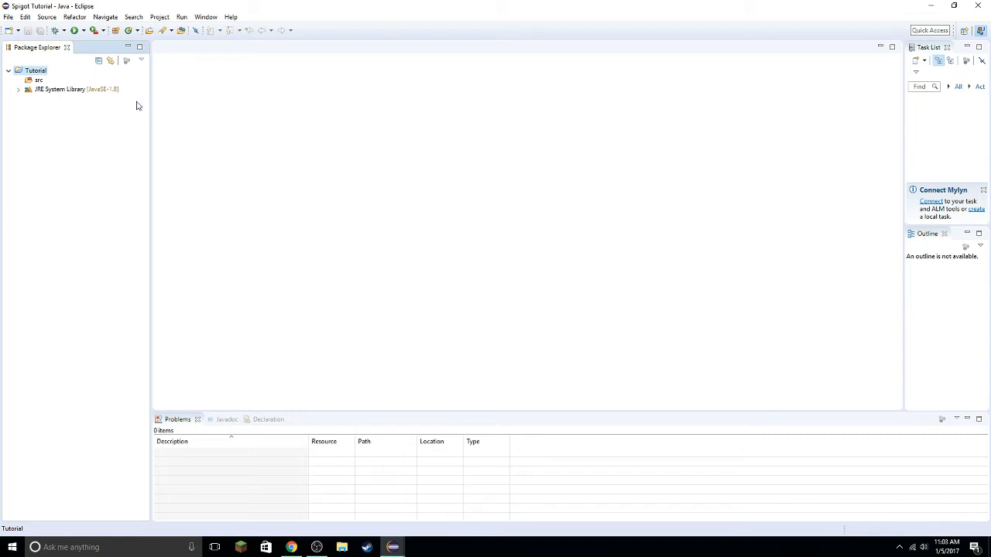
pyautogui.moveTo(153, 115)
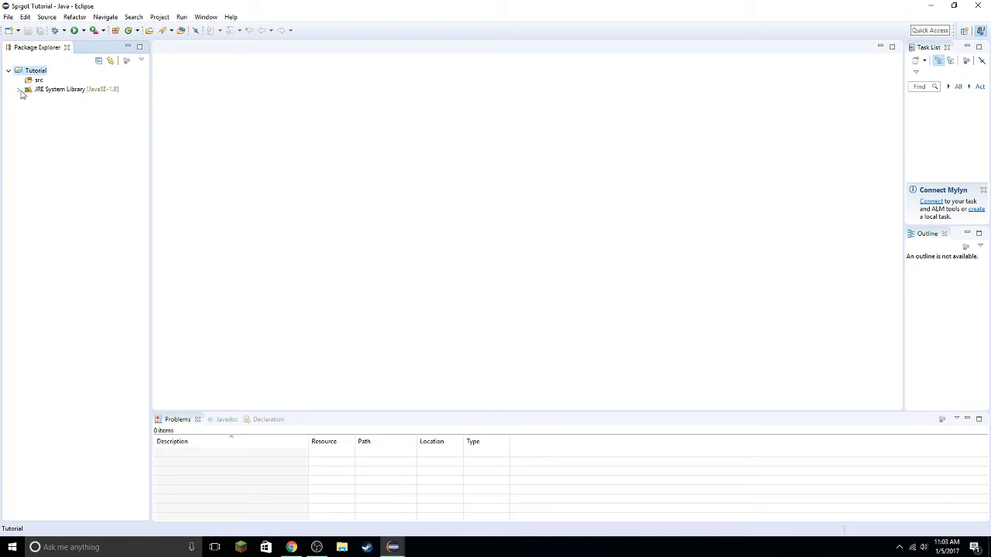
pyautogui.click(22, 95)
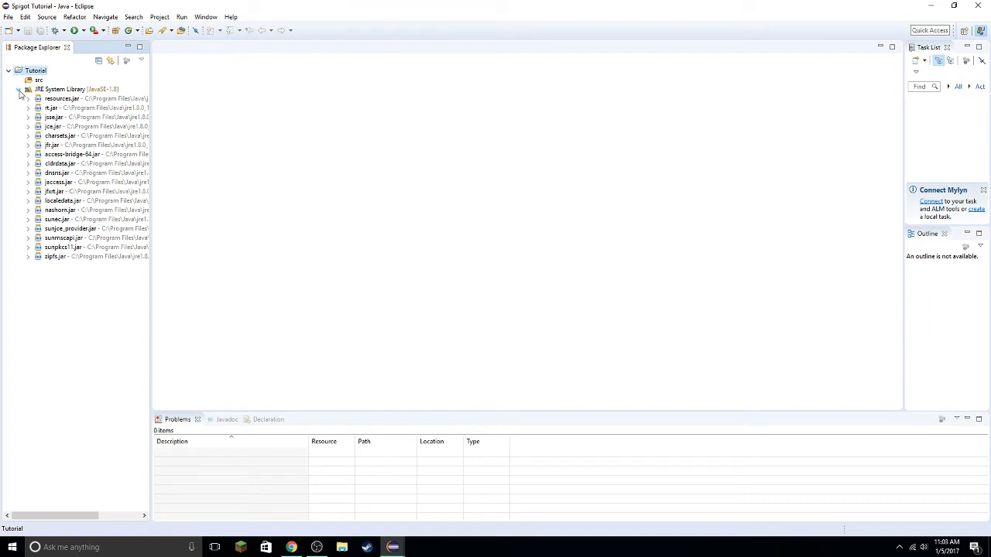
pyautogui.click(26, 88)
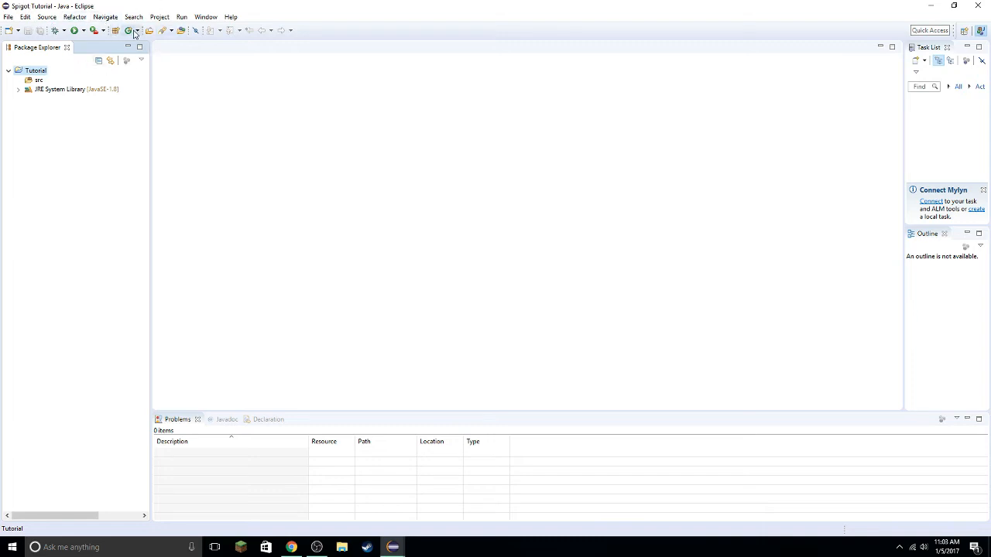
pyautogui.moveTo(12, 20)
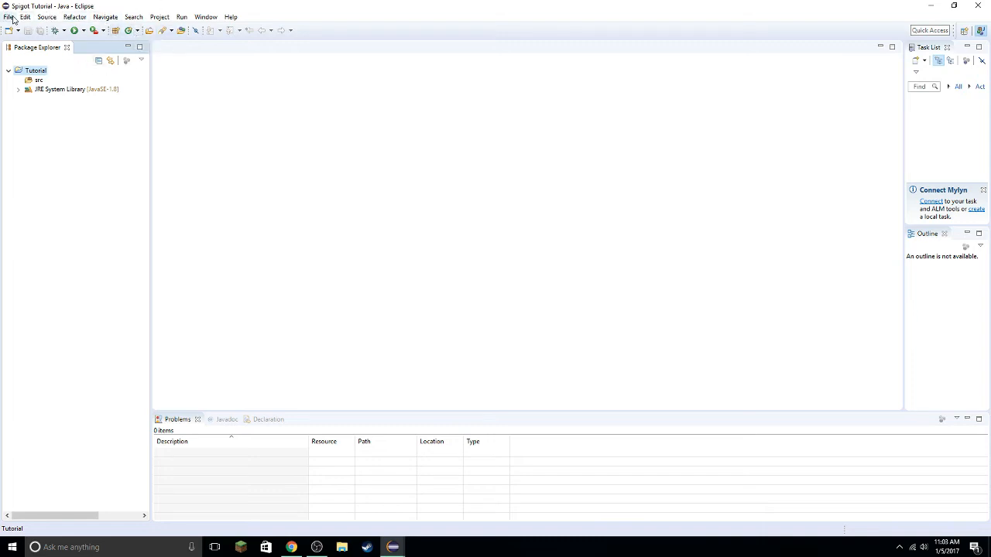
pyautogui.rightClick(37, 70)
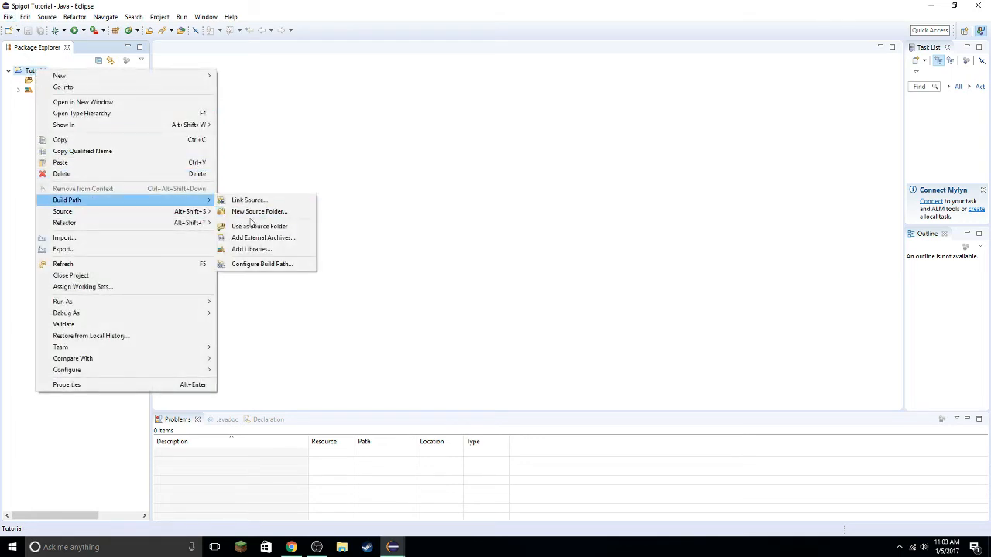
pyautogui.moveTo(262, 264)
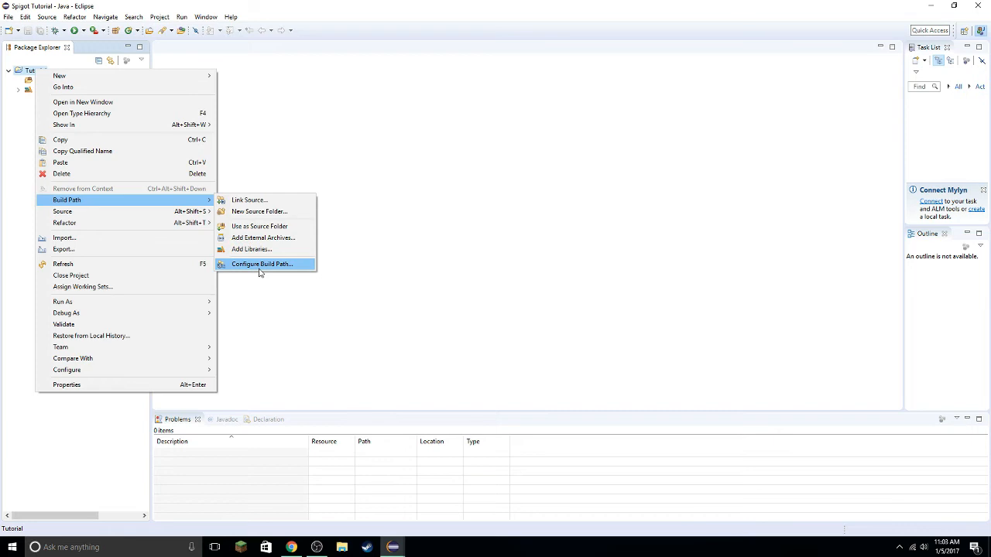
# - Open the Tutorial build path Libraries tab and start Add External JARs
pyautogui.click(261, 264)
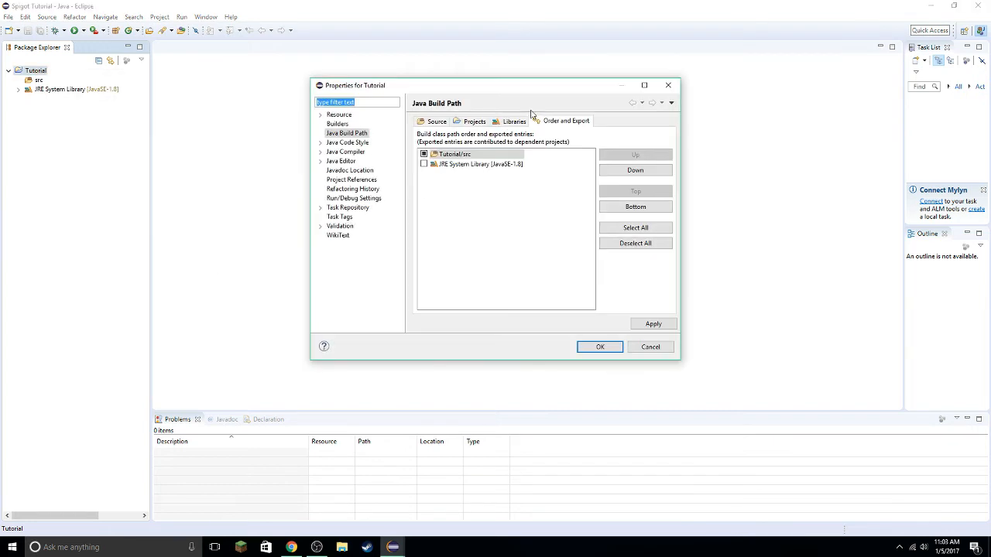
pyautogui.click(474, 121)
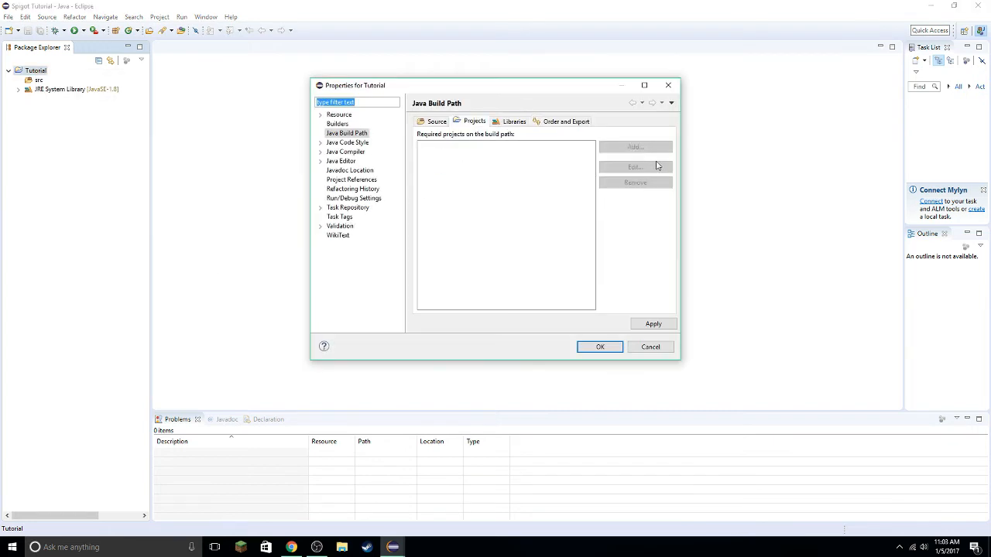
pyautogui.click(437, 120)
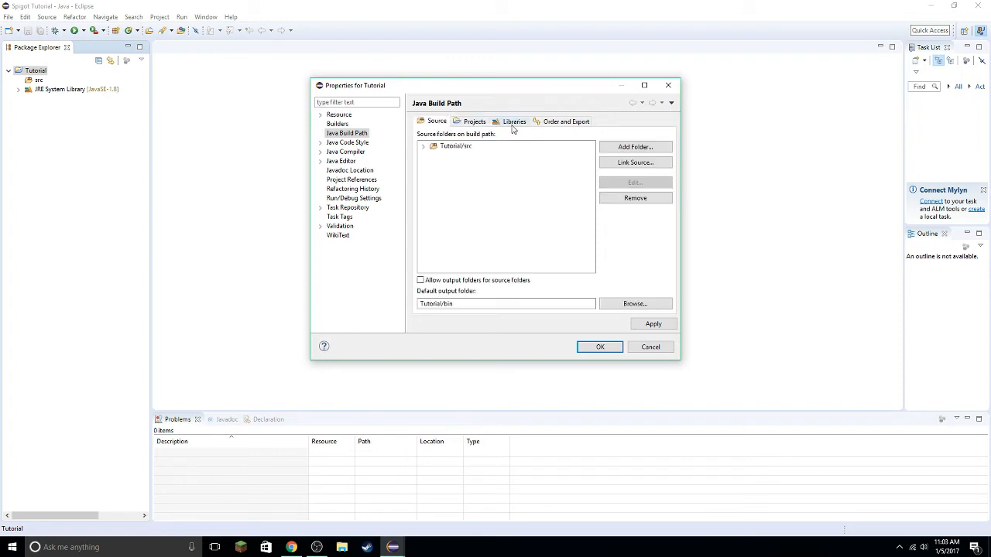
pyautogui.click(516, 121)
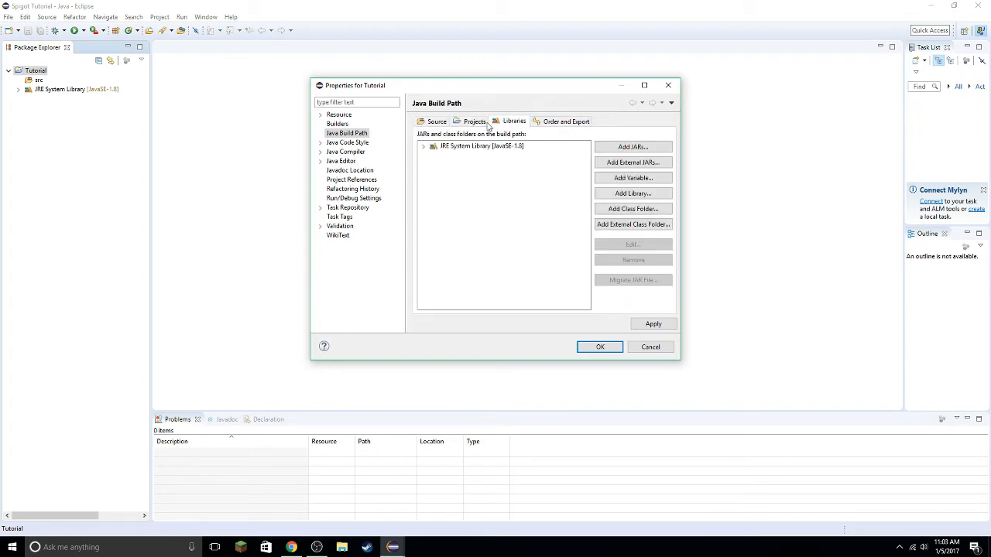
pyautogui.moveTo(637, 192)
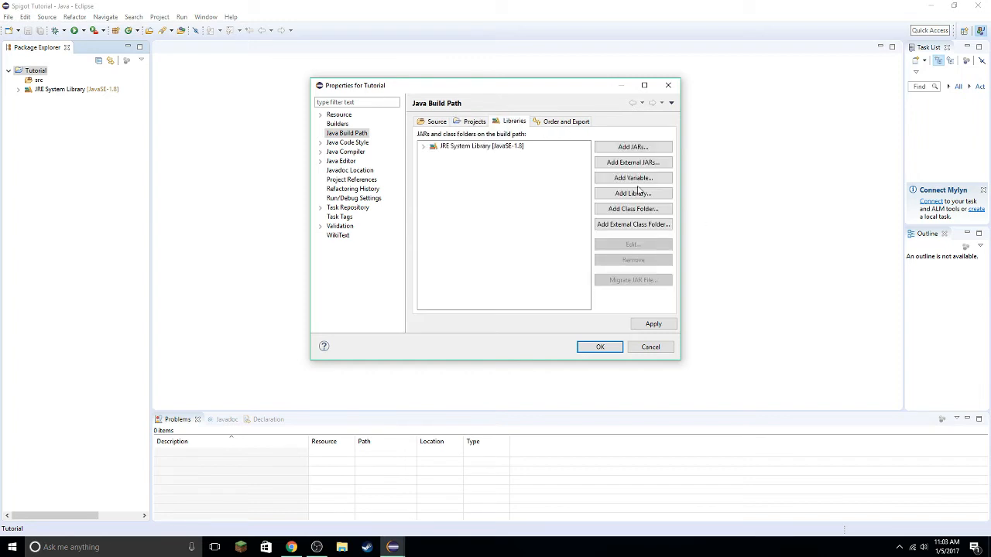
pyautogui.moveTo(650, 219)
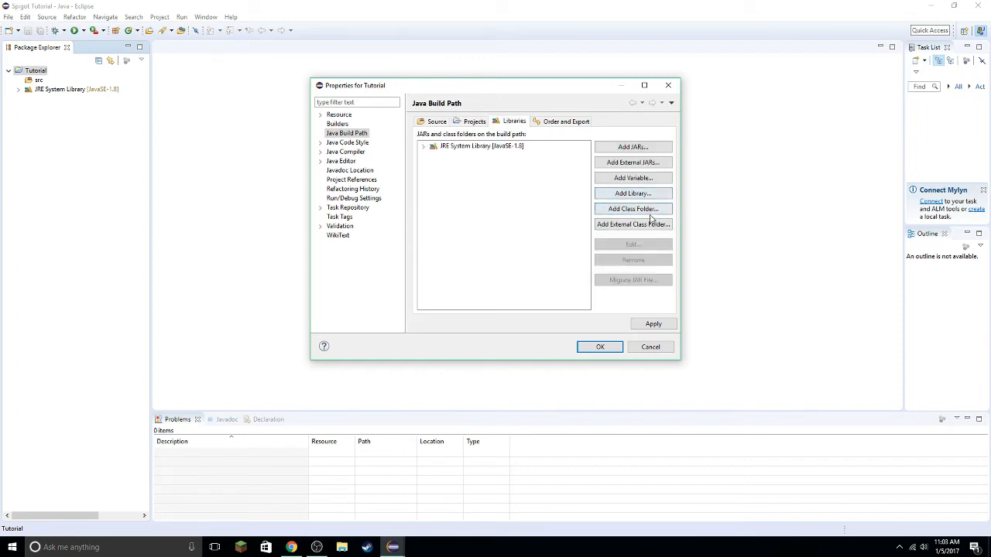
pyautogui.moveTo(645, 172)
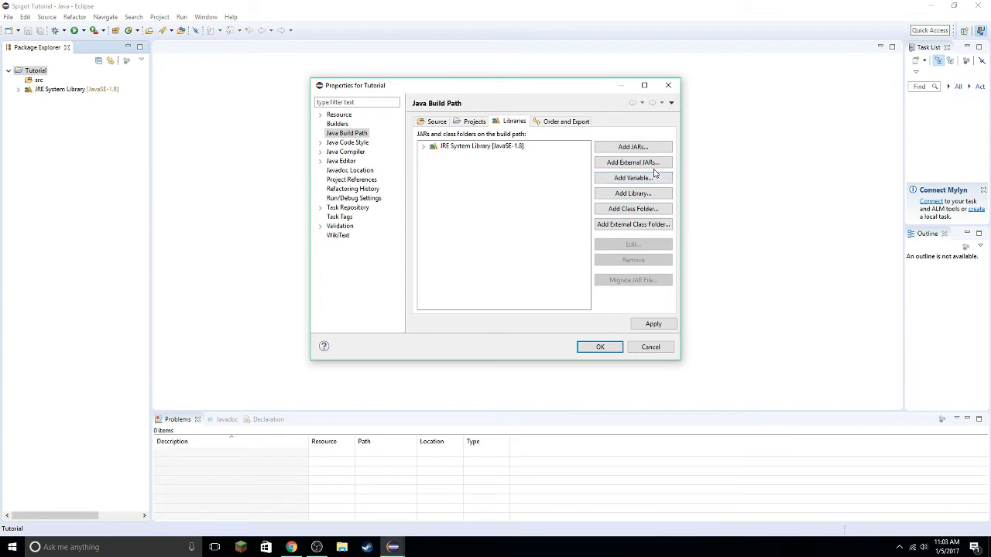
pyautogui.click(632, 161)
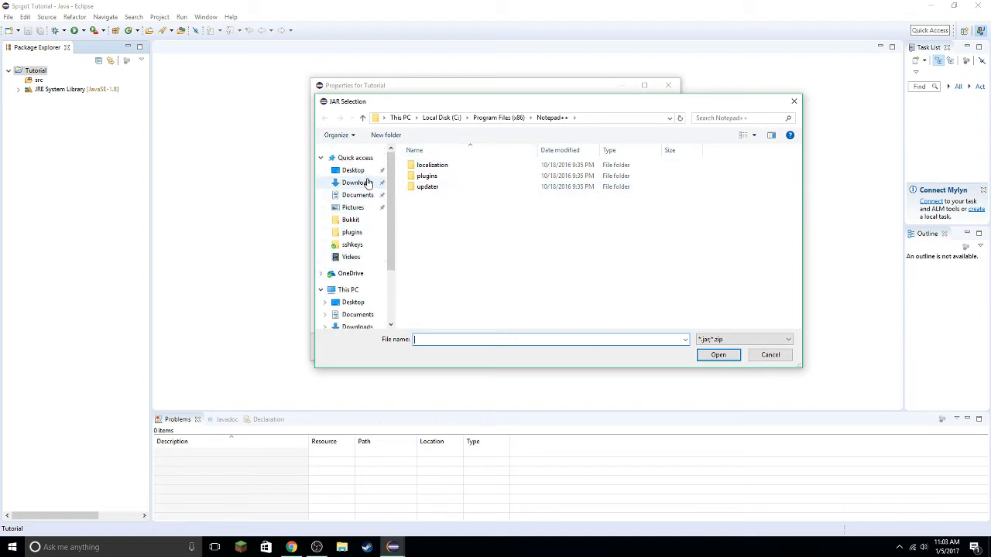
# - Add spigot-1.11.2.jar from Desktop > Bukkit > Spigot 1.11.2 to the build path and apply
pyautogui.click(350, 170)
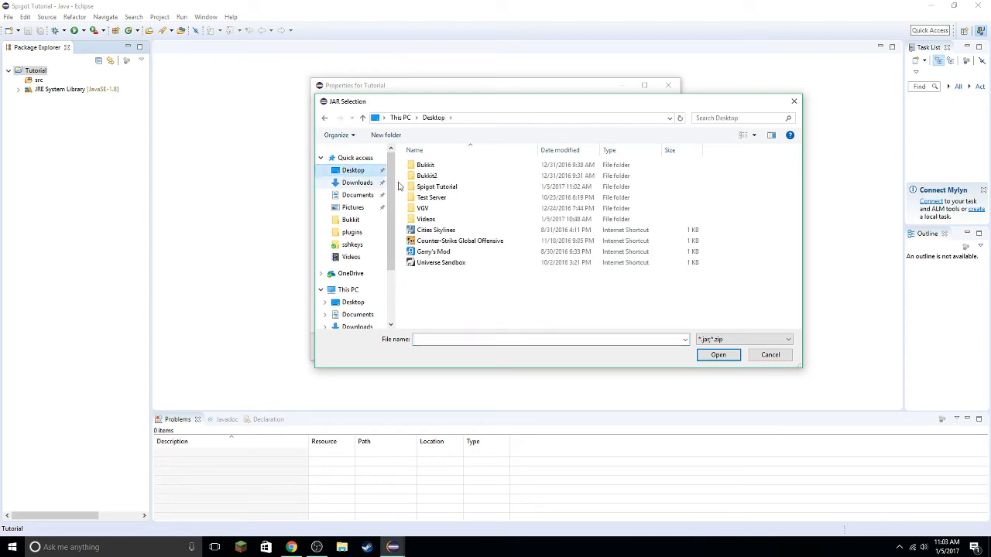
pyautogui.click(425, 165)
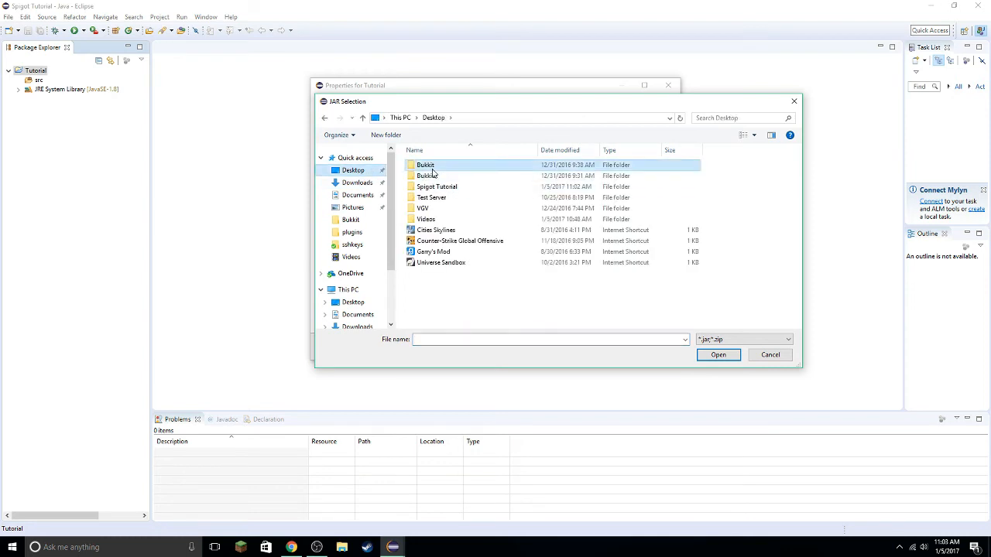
pyautogui.doubleClick(425, 165)
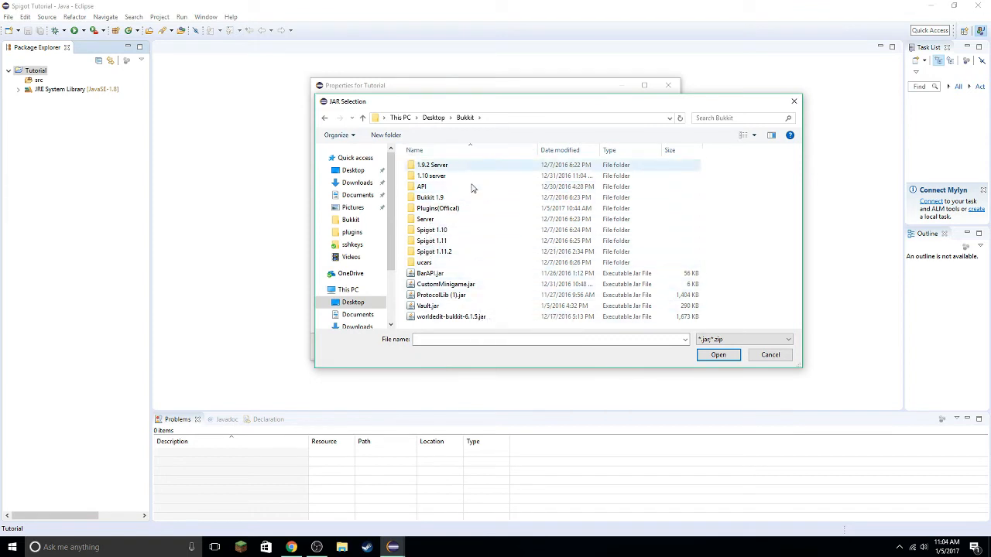
pyautogui.click(433, 252)
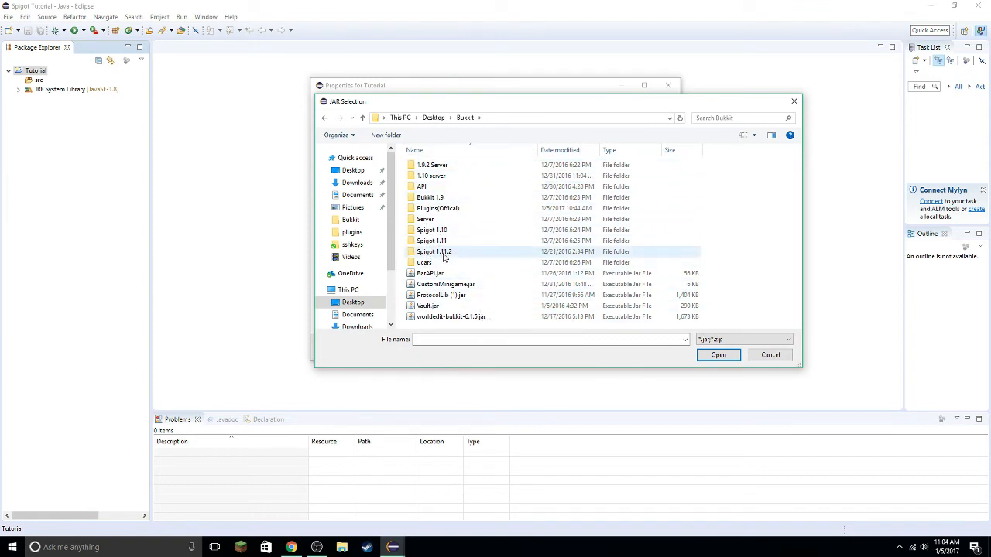
pyautogui.moveTo(443, 251)
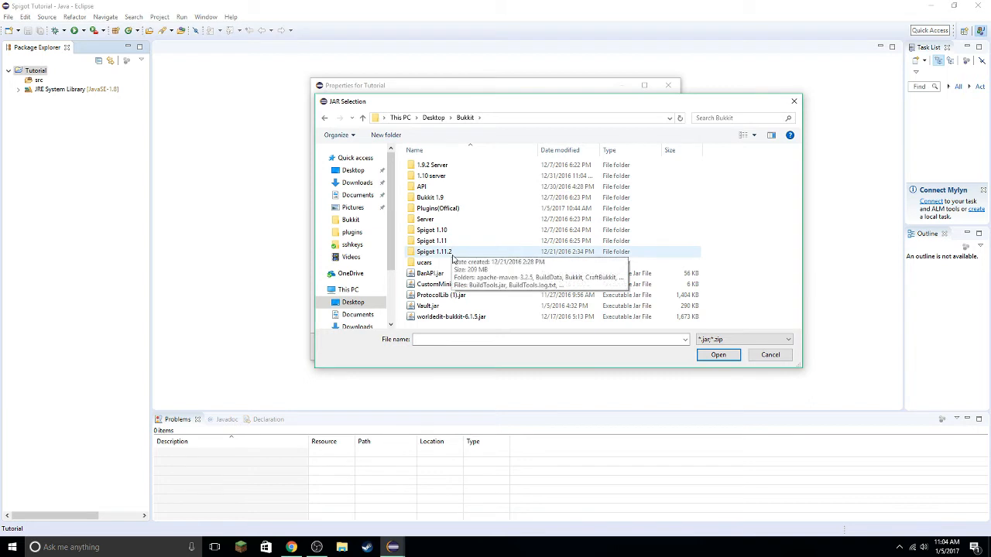
pyautogui.doubleClick(430, 251)
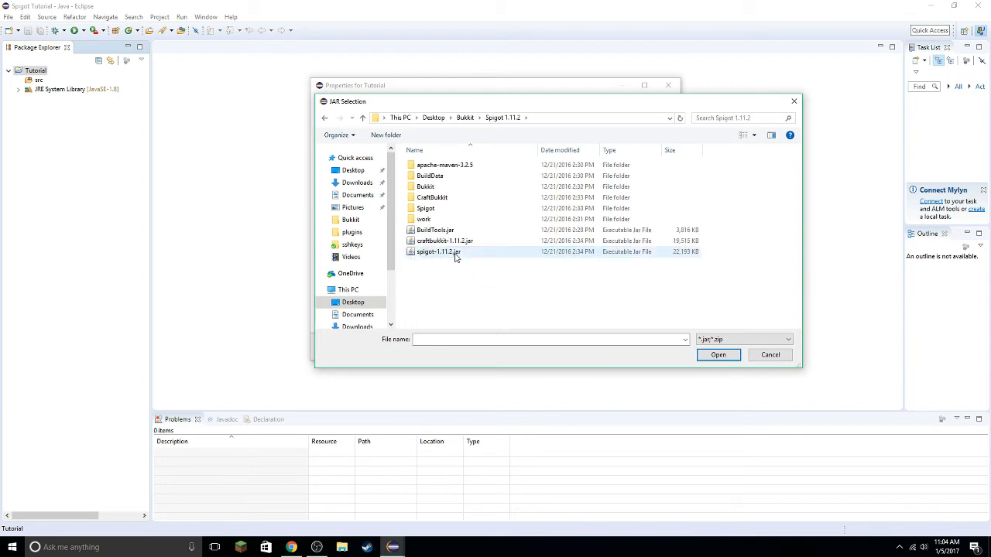
pyautogui.click(437, 251)
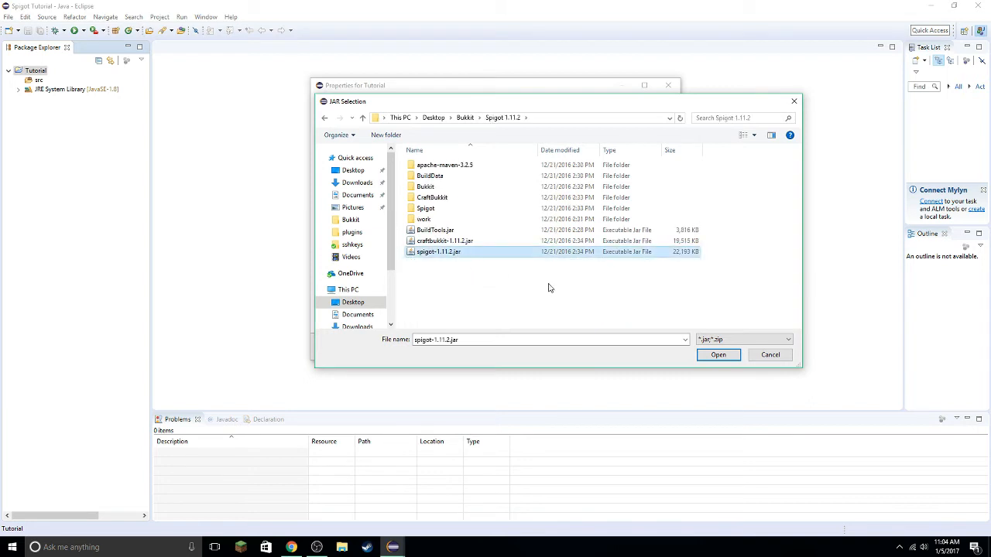
pyautogui.click(718, 354)
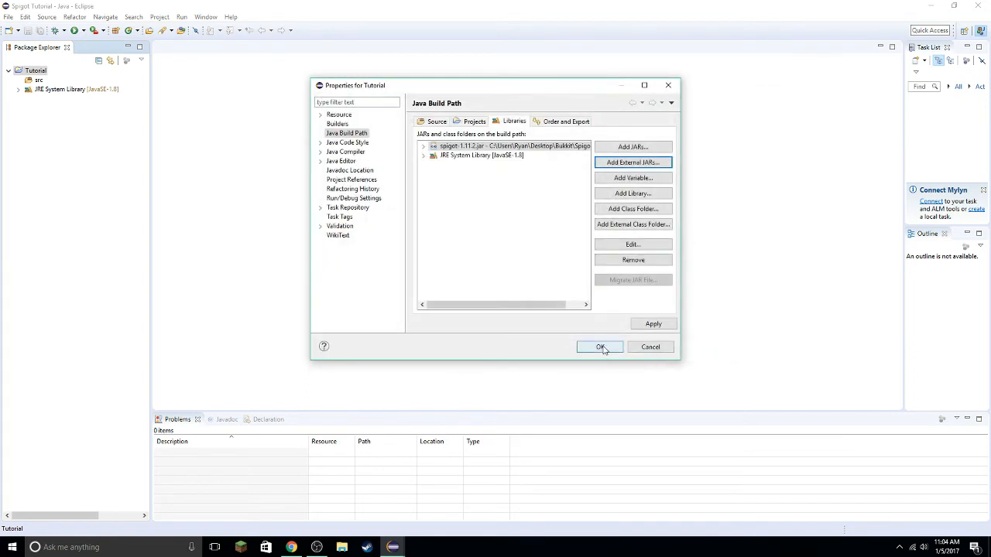
pyautogui.click(600, 347)
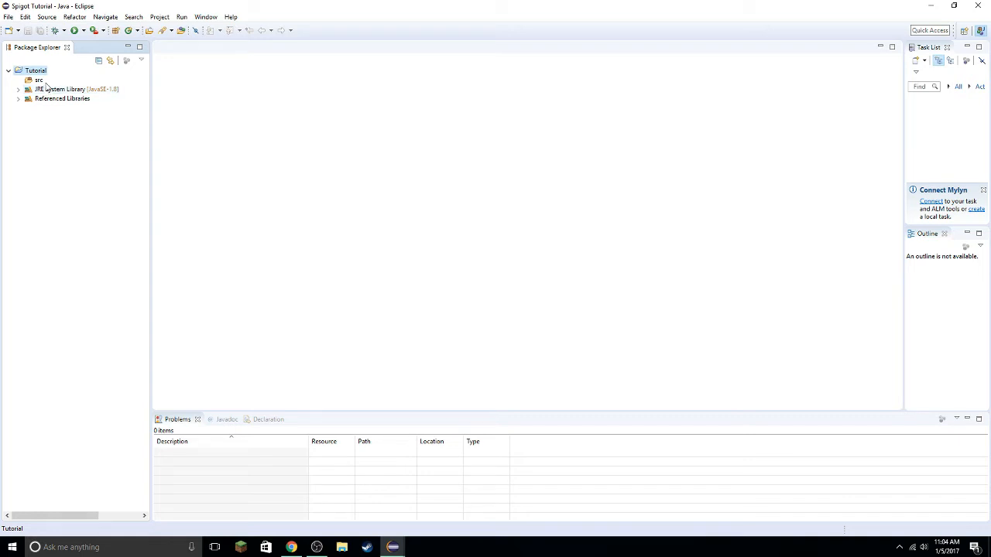
# - Create the com.ryandw11.tutorial package under src, correcting the misspelled name first
pyautogui.click(37, 80)
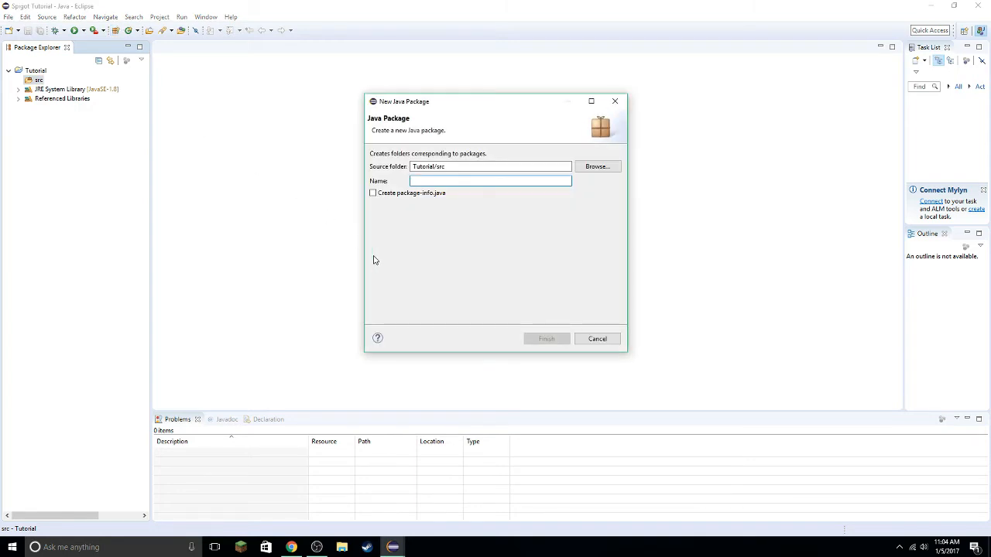
pyautogui.write('com')
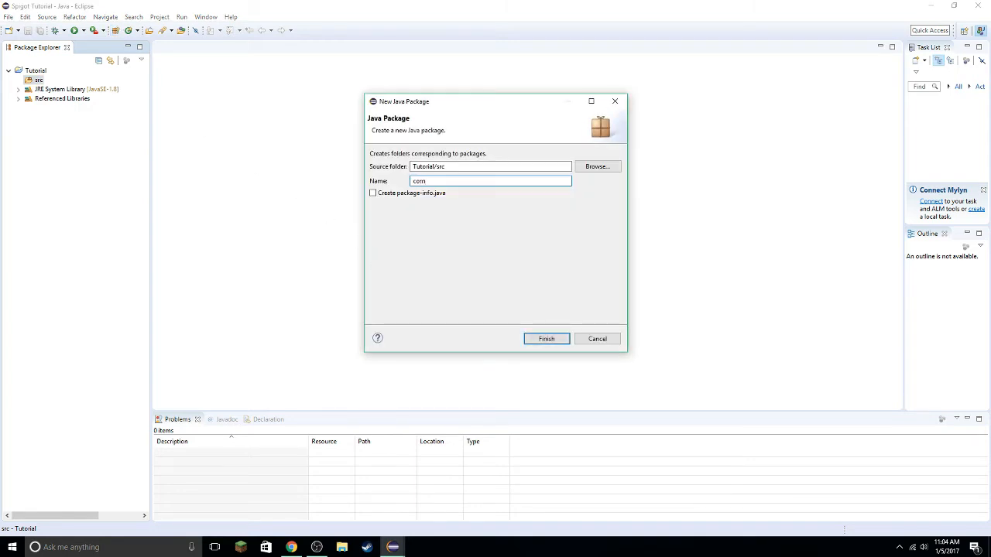
pyautogui.press('BackSpace')
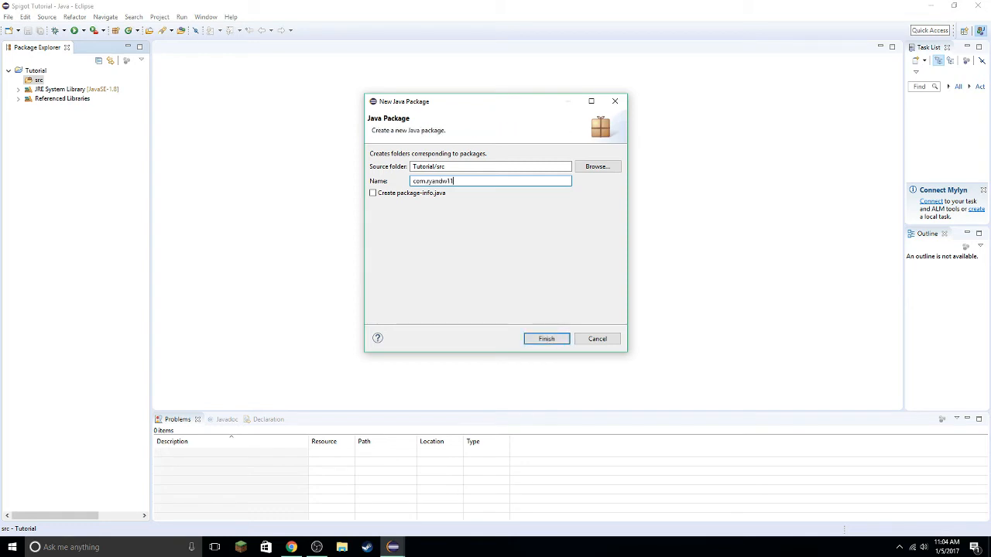
pyautogui.write('.')
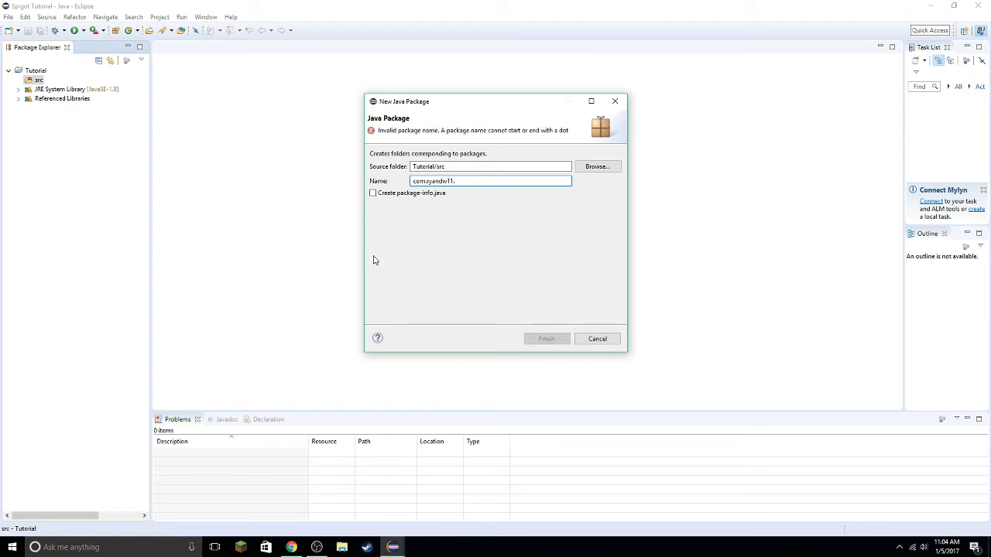
pyautogui.write('tutu')
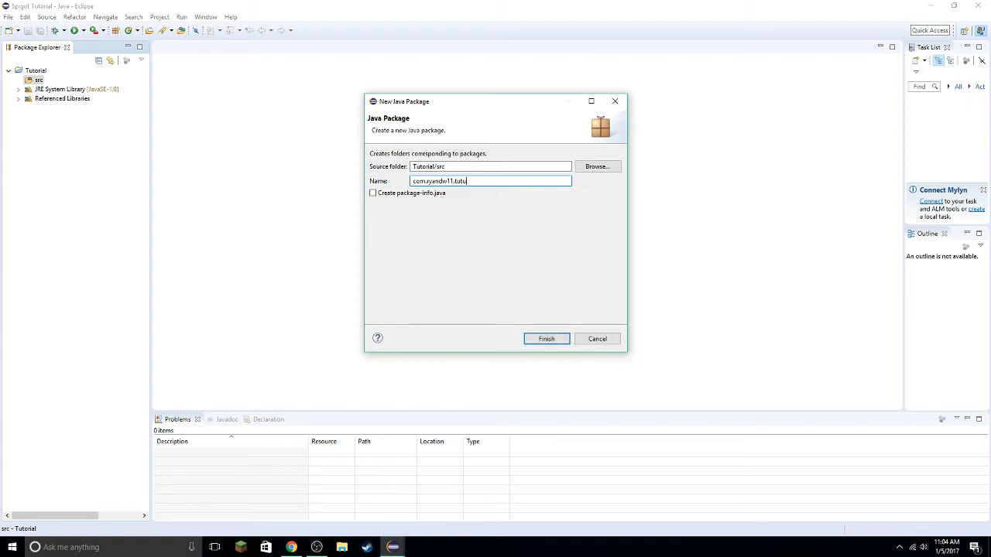
pyautogui.write('rial')
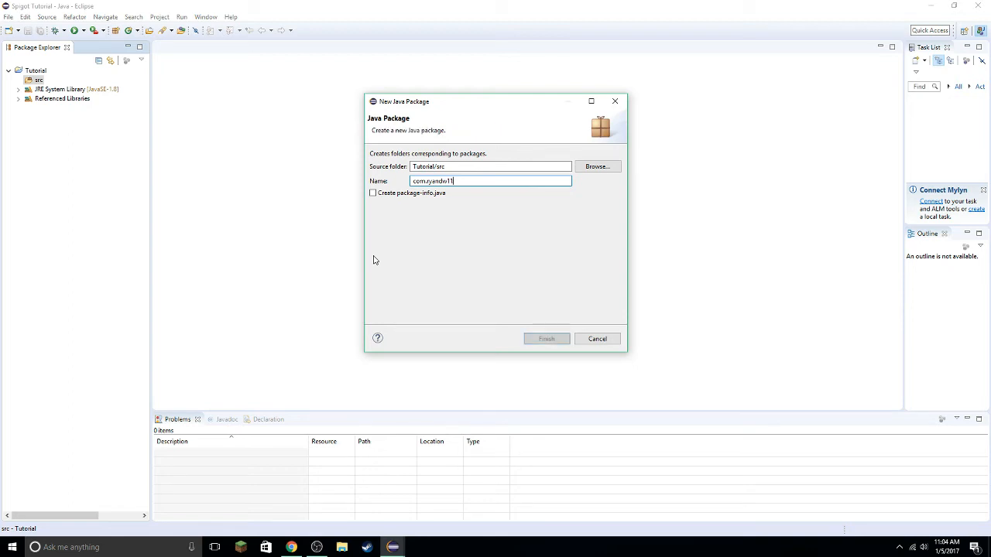
pyautogui.press('ctrl+a')
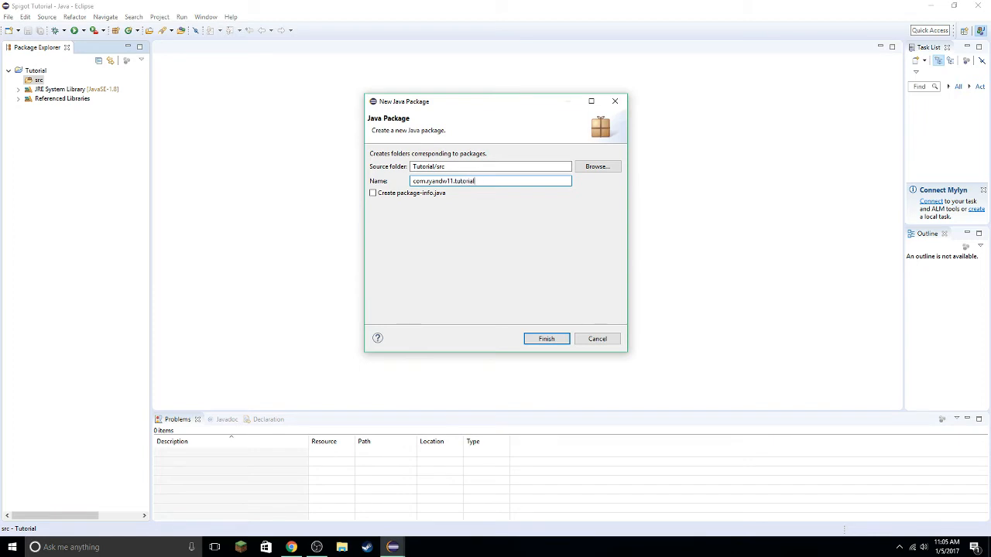
pyautogui.click(546, 339)
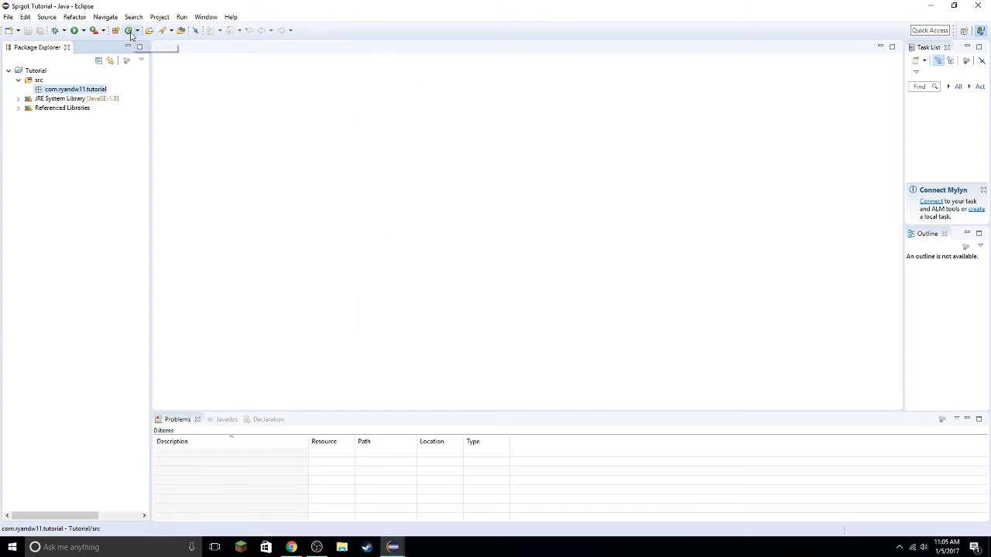
pyautogui.moveTo(129, 31)
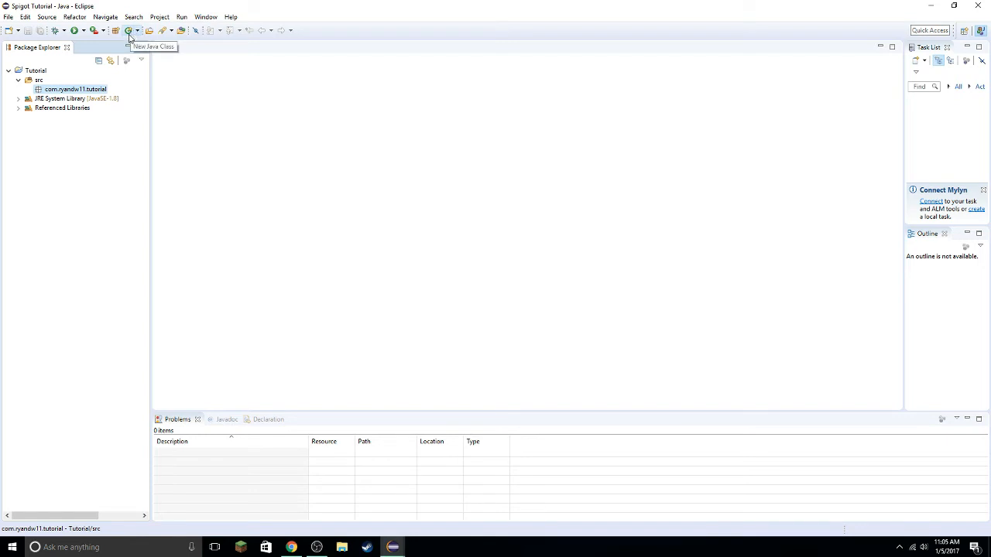
# - Add a class named Tutorial to com.ryandw11.tutorial with the New Java Class wizard
pyautogui.click(129, 31)
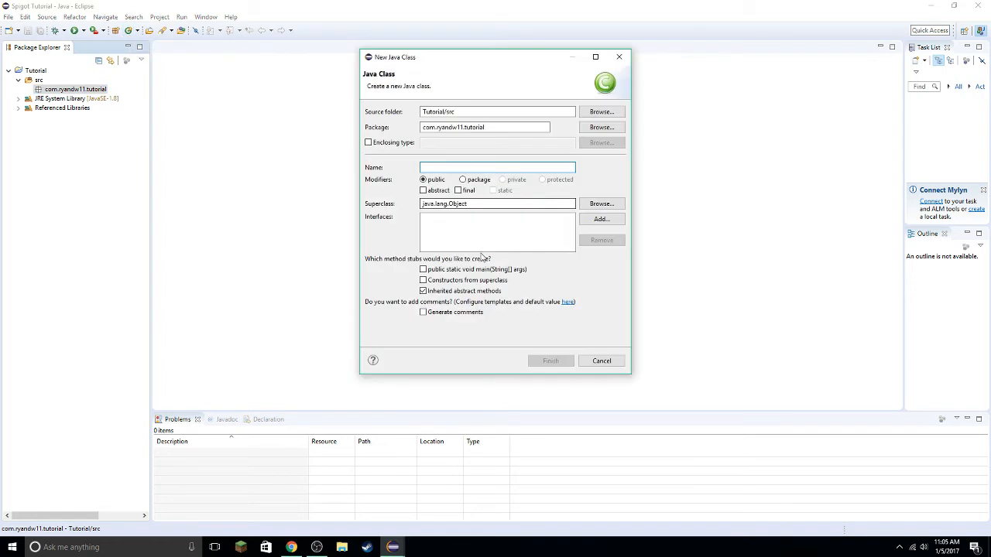
pyautogui.write('Main')
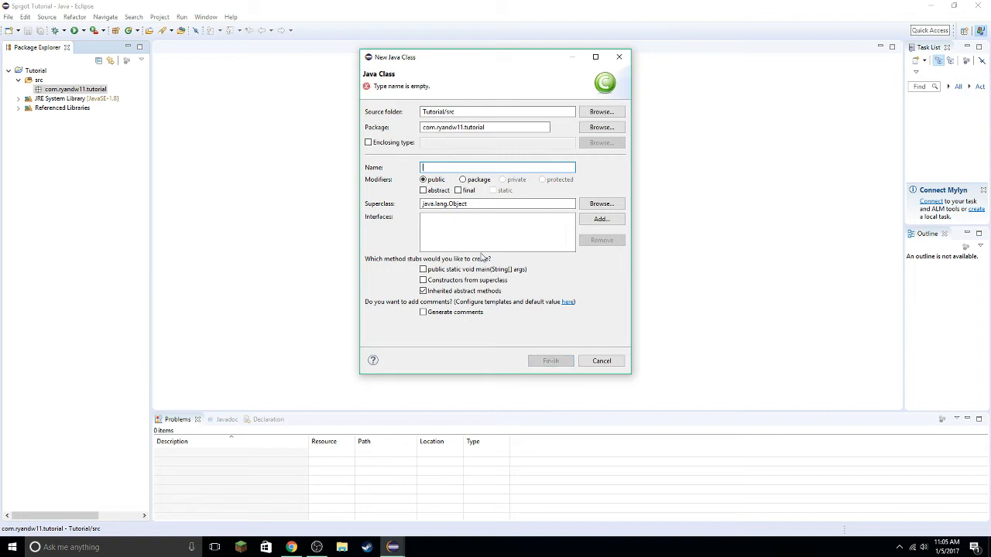
pyautogui.write('Tutorial')
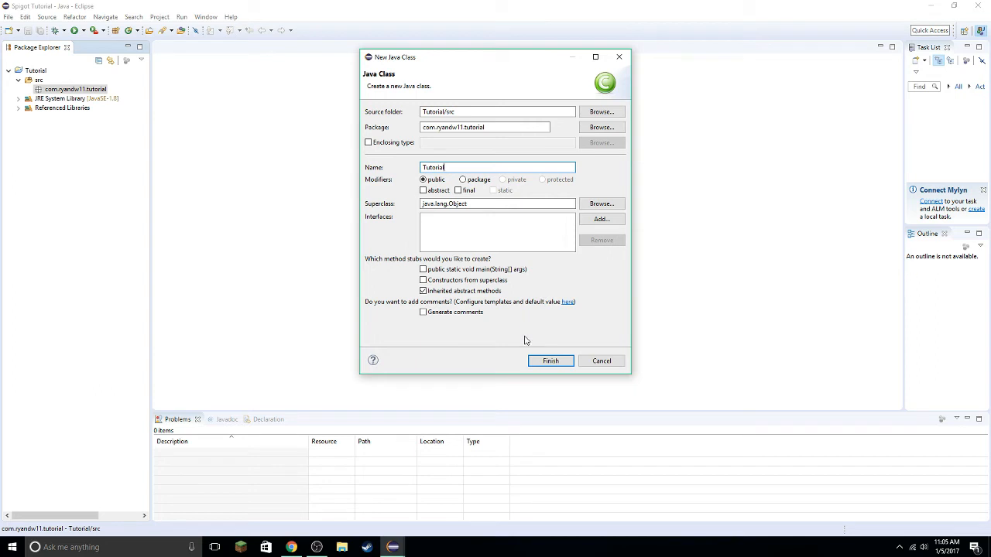
pyautogui.click(550, 360)
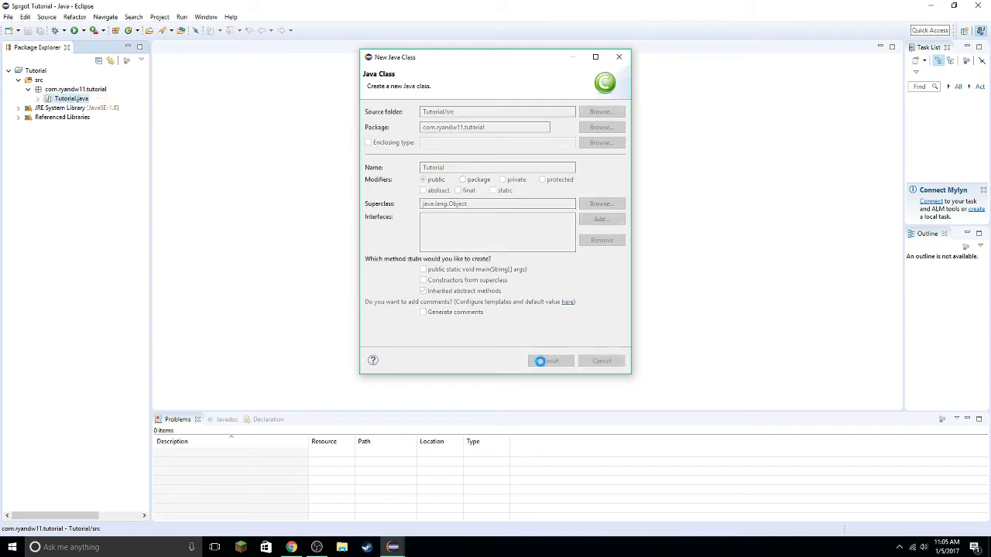
pyautogui.click(549, 360)
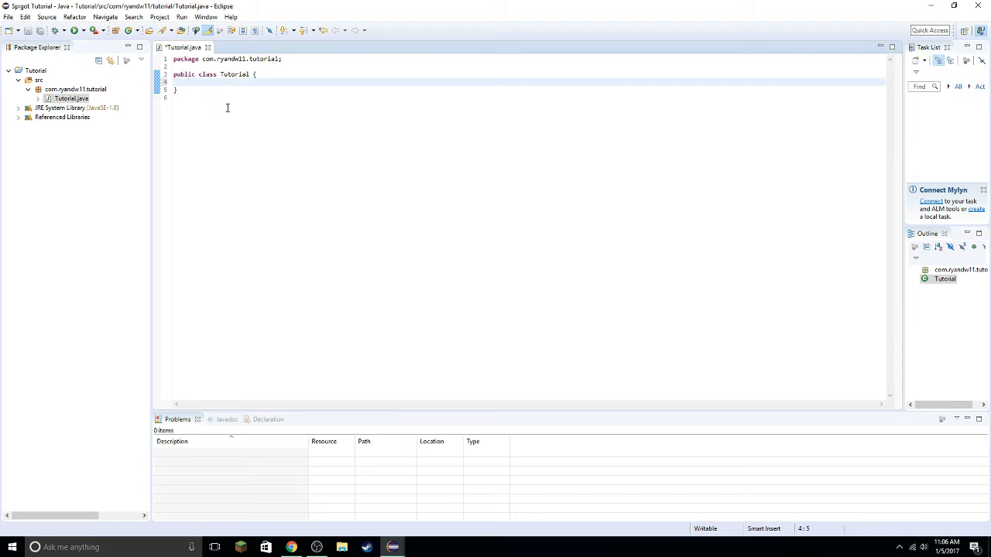
# - Save the class, add 'extends JavaPlugin', and import org.bukkit.plugin.java.JavaPlugin
pyautogui.press('ctrl+s')
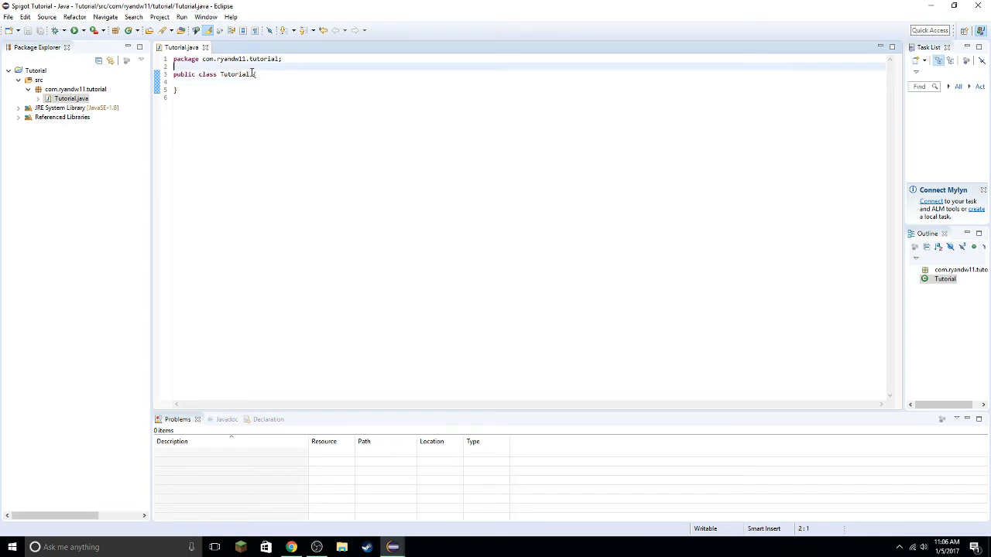
pyautogui.write('extends')
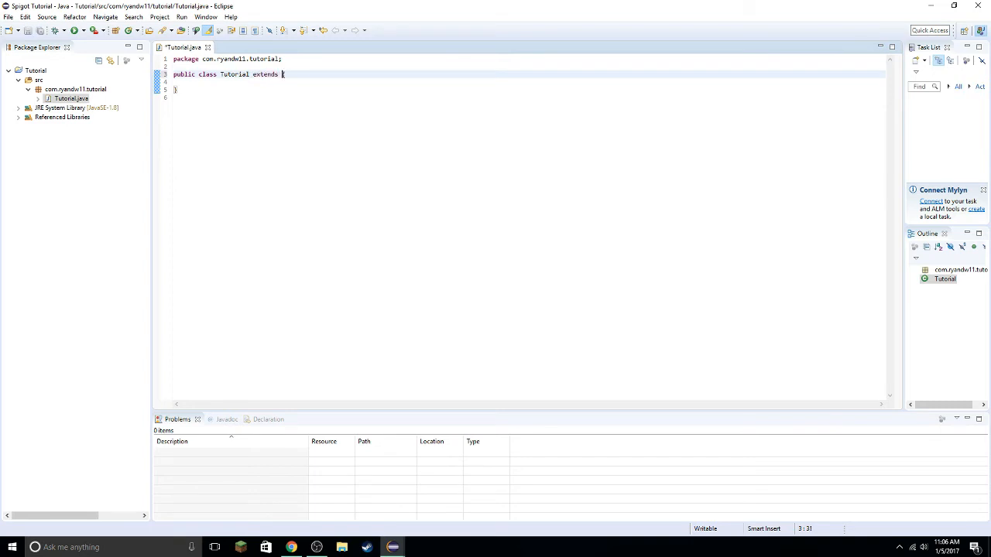
pyautogui.write('Java')
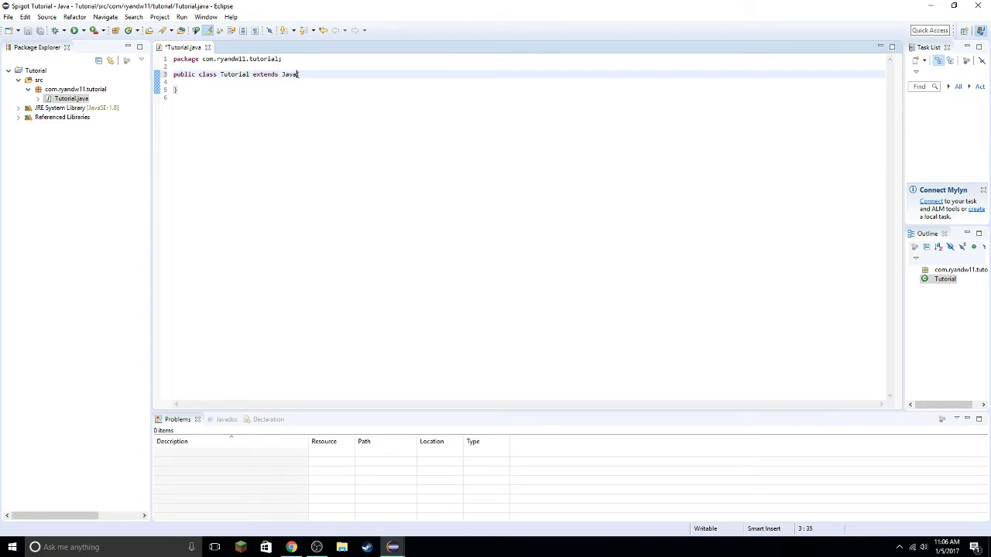
pyautogui.write('Plugin{')
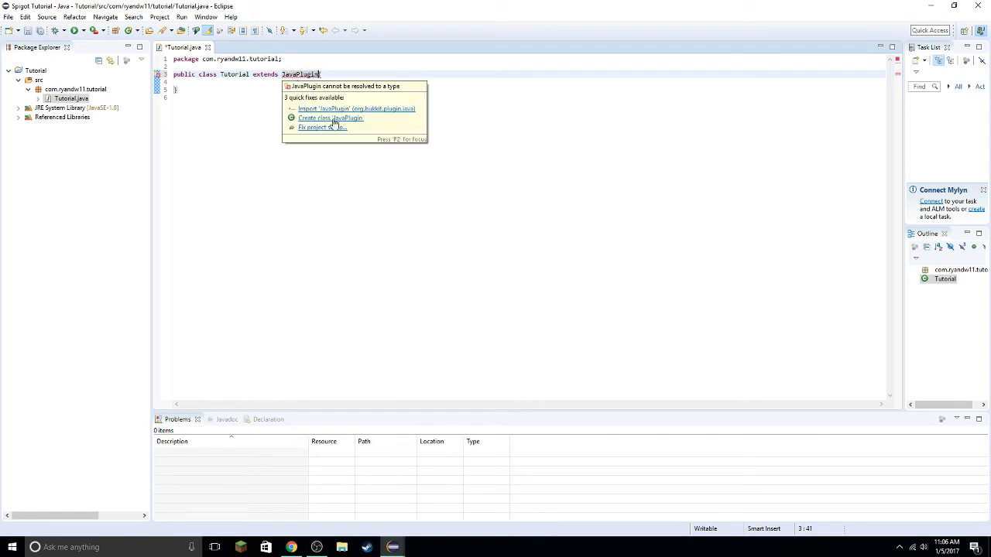
pyautogui.click(332, 108)
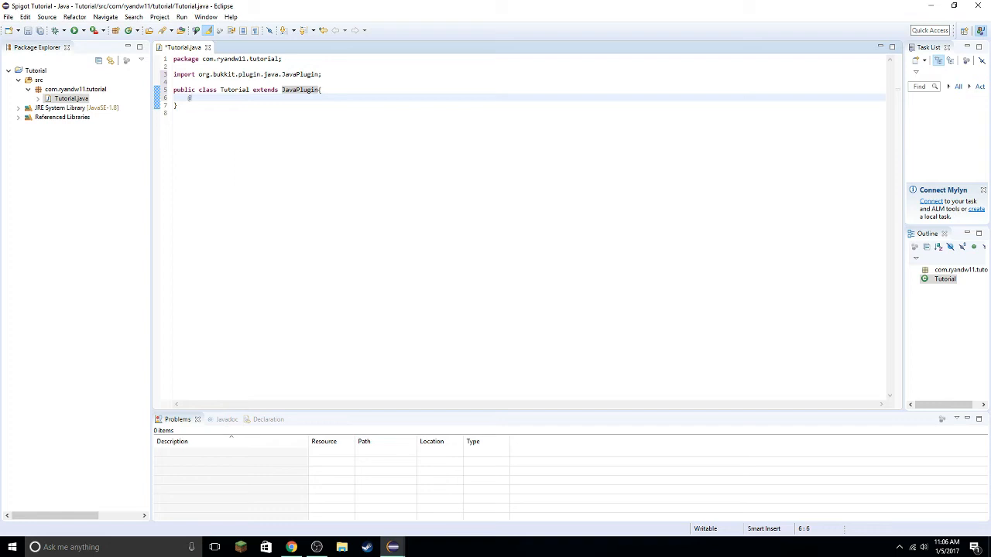
pyautogui.moveTo(308, 90)
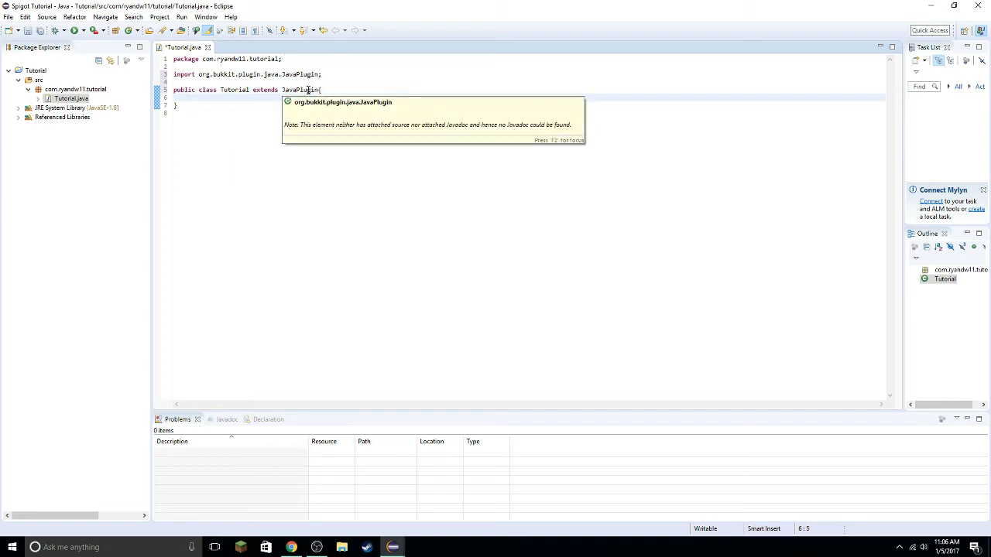
pyautogui.moveTo(259, 101)
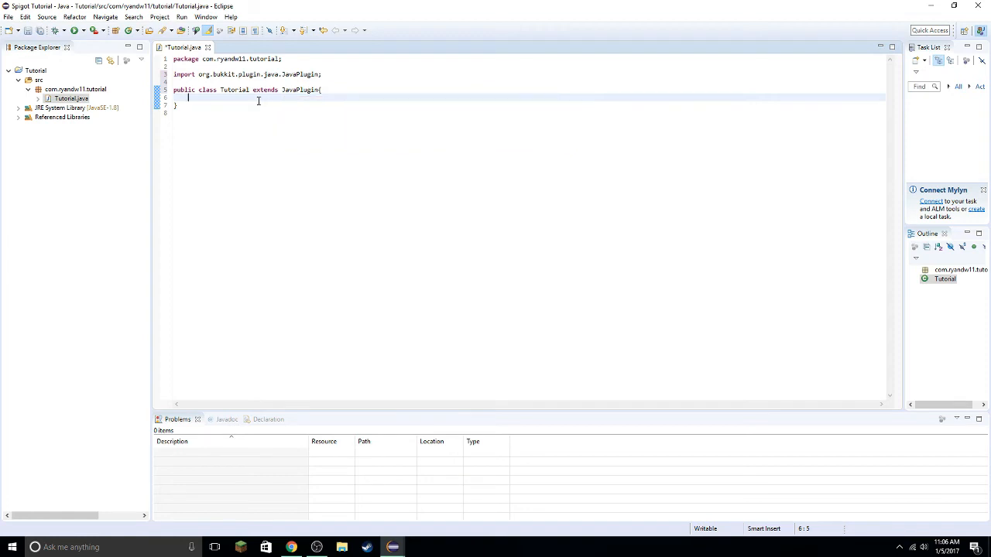
pyautogui.write('@Over')
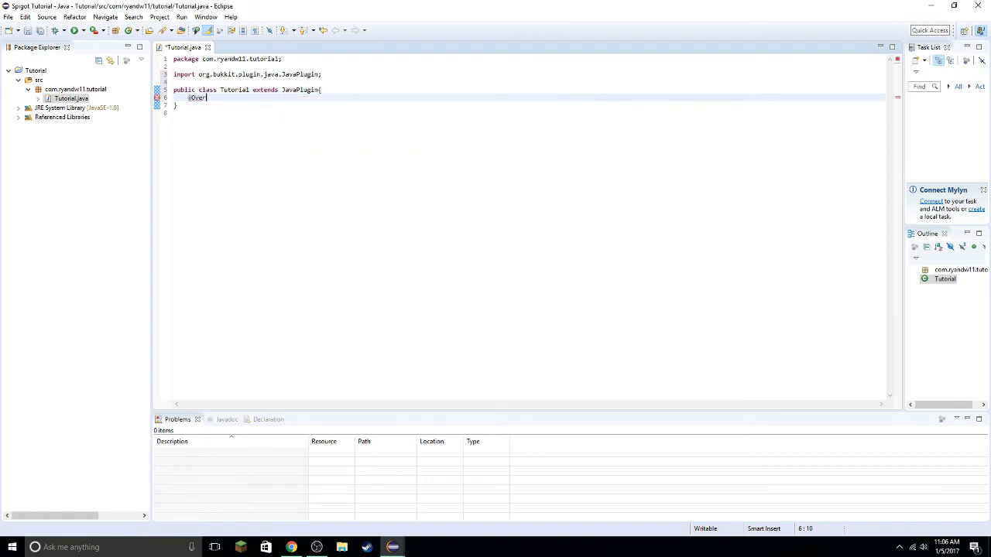
pyautogui.write('public void')
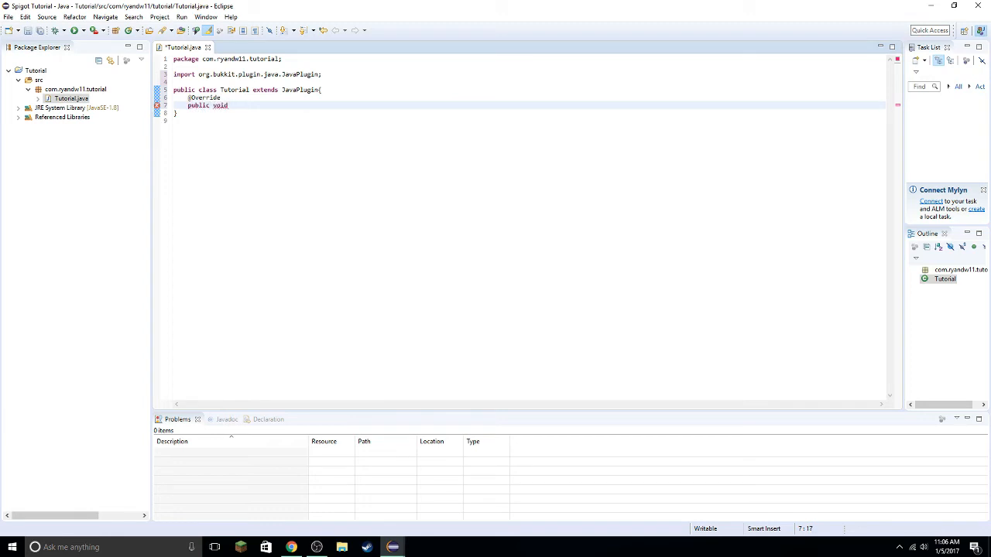
pyautogui.write('onEnable()')
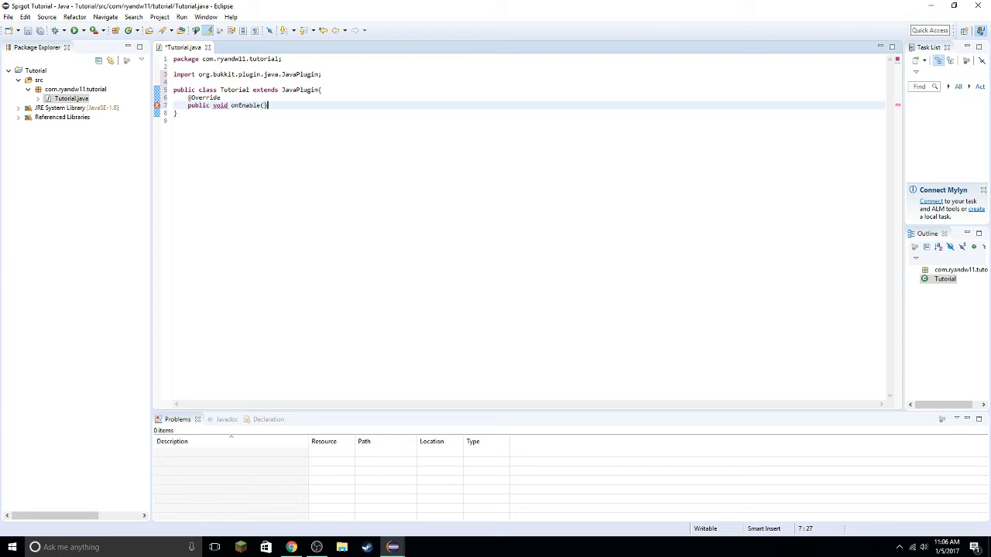
pyautogui.write('{')
pyautogui.write('@Override')
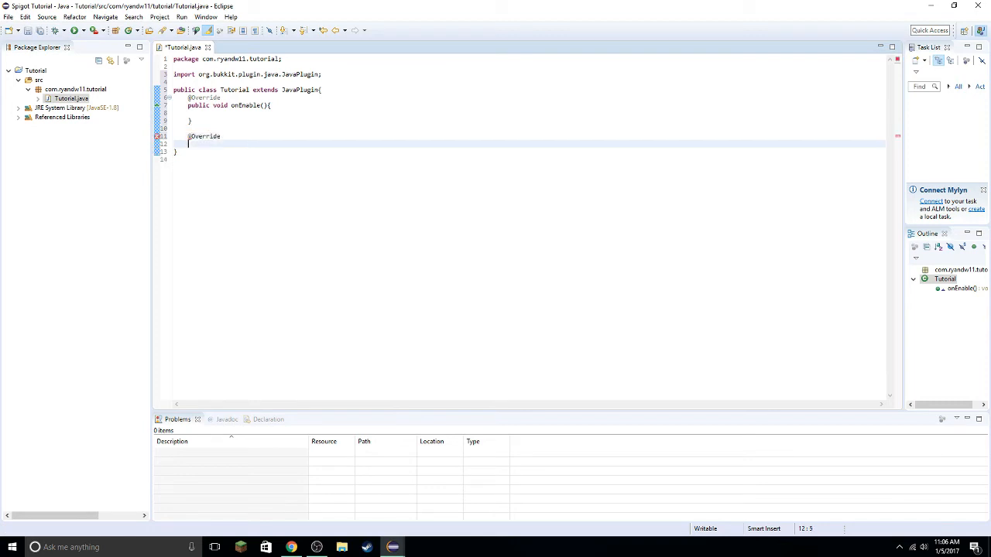
# - Add an empty public void onDisable() method, then return to the top of the class body
pyautogui.write('public void onDis')
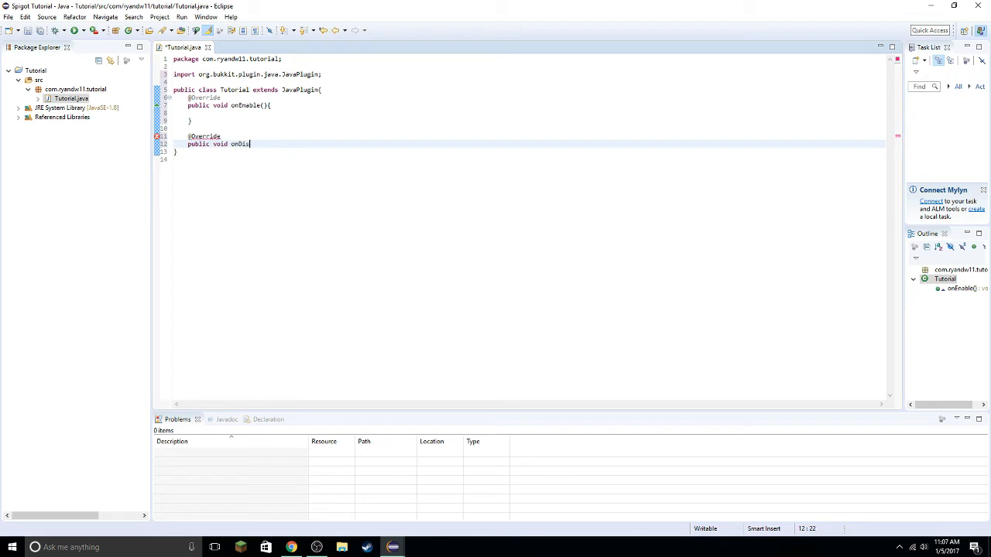
pyautogui.write('able()')
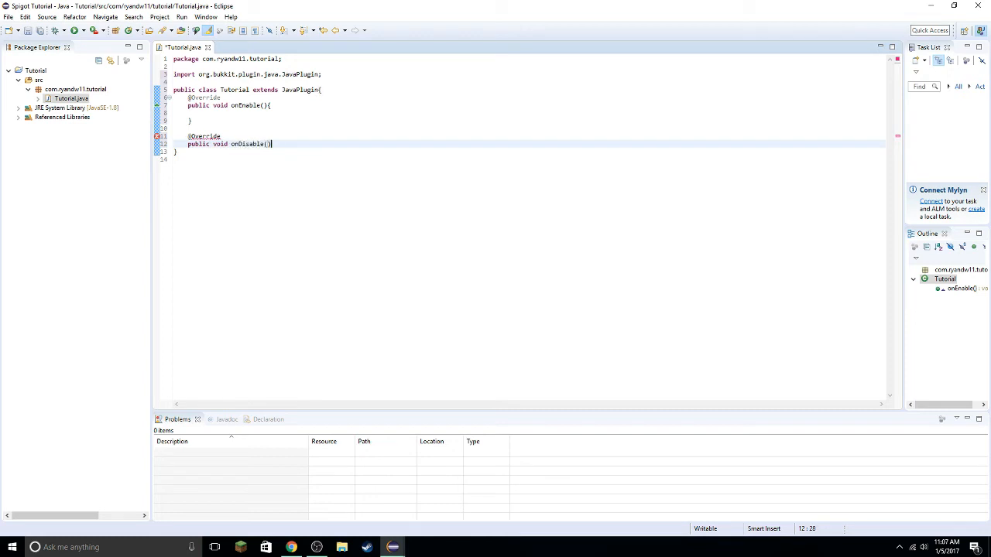
pyautogui.write('{')
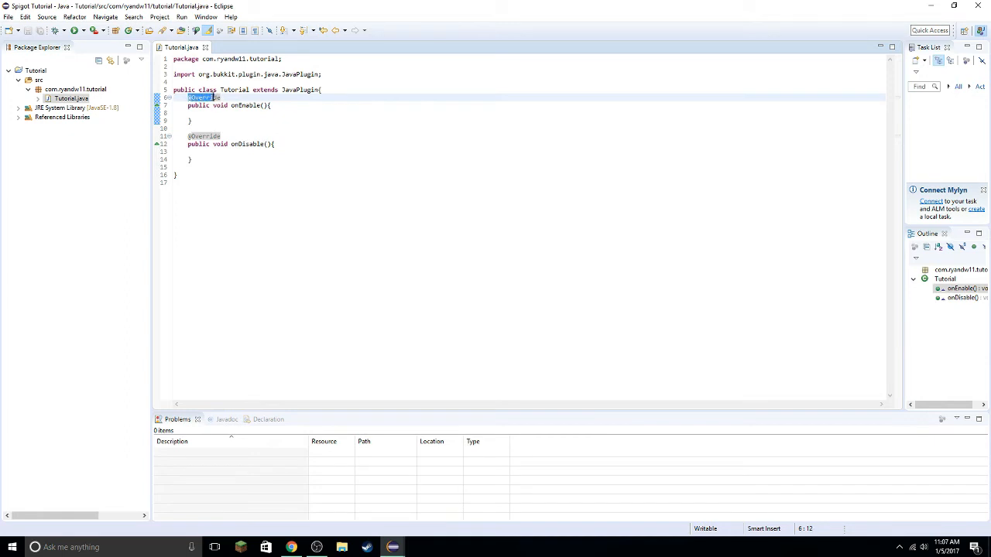
pyautogui.click(337, 90)
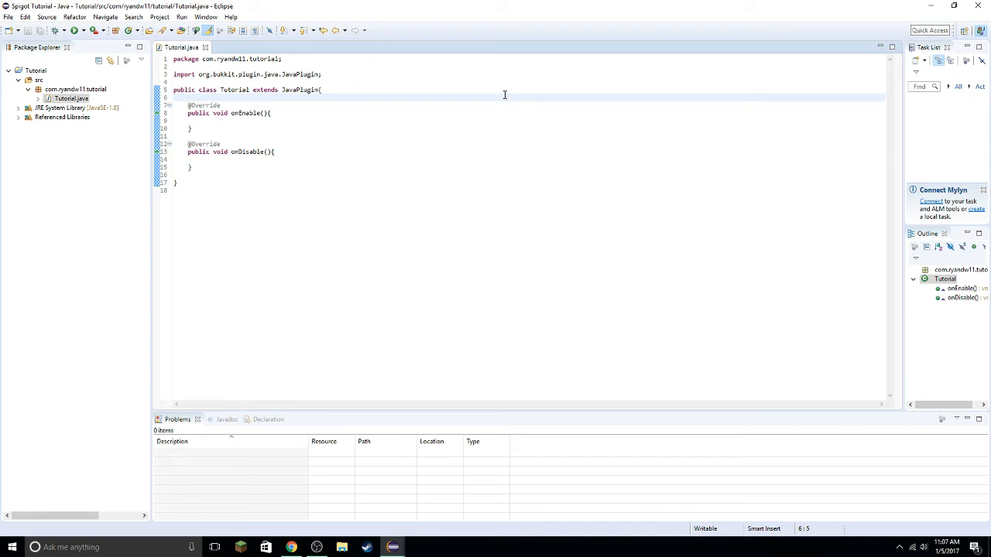
pyautogui.moveTo(303, 128)
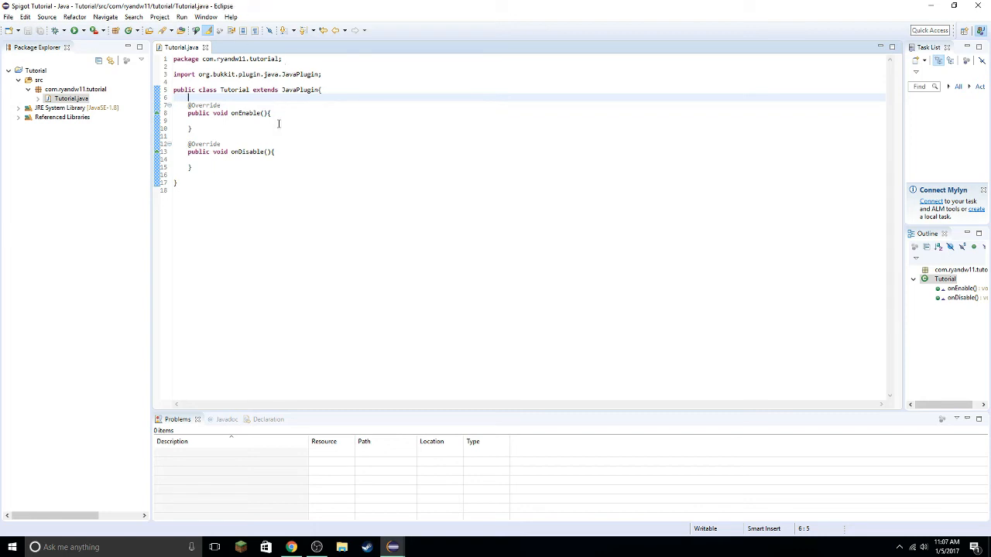
pyautogui.moveTo(343, 58)
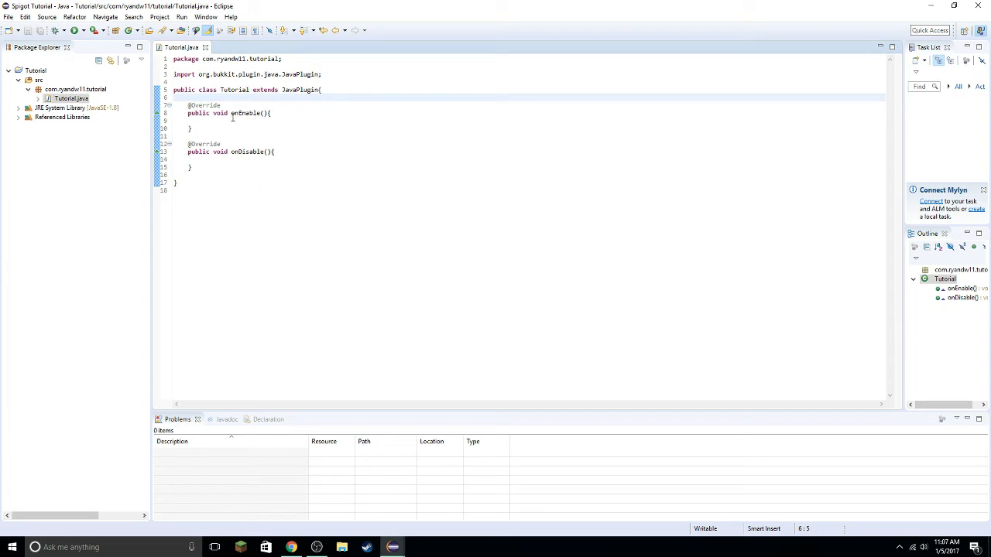
pyautogui.moveTo(241, 168)
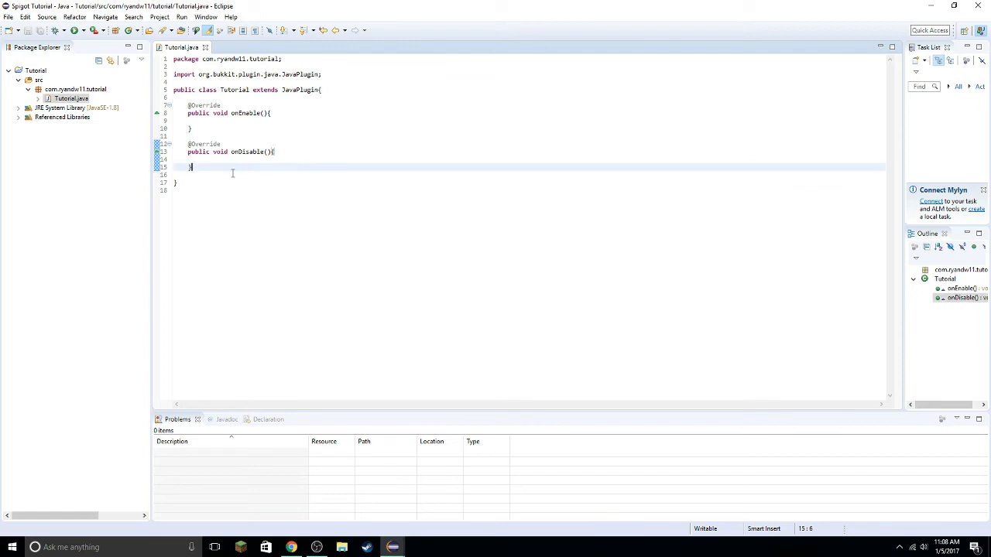
pyautogui.moveTo(227, 176)
pyautogui.write('p')
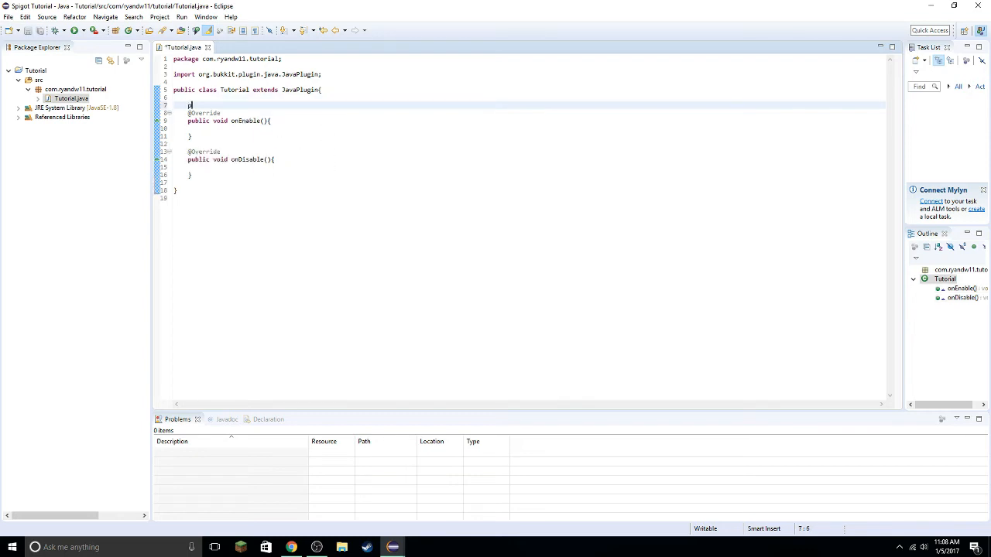
# - Add the field 'public static Tutorial plugin;' above onEnable in the Tutorial class
pyautogui.write('ublic')
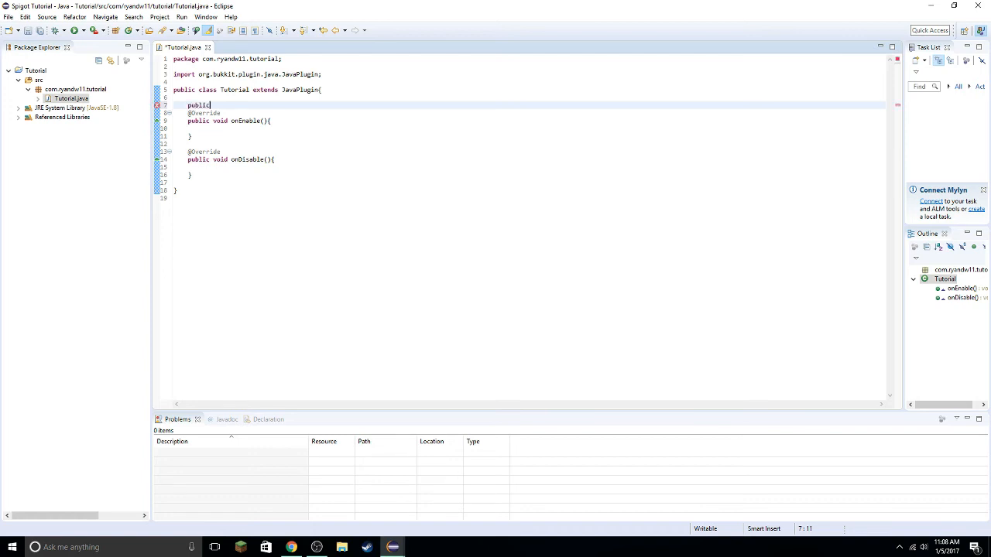
pyautogui.write('" "')
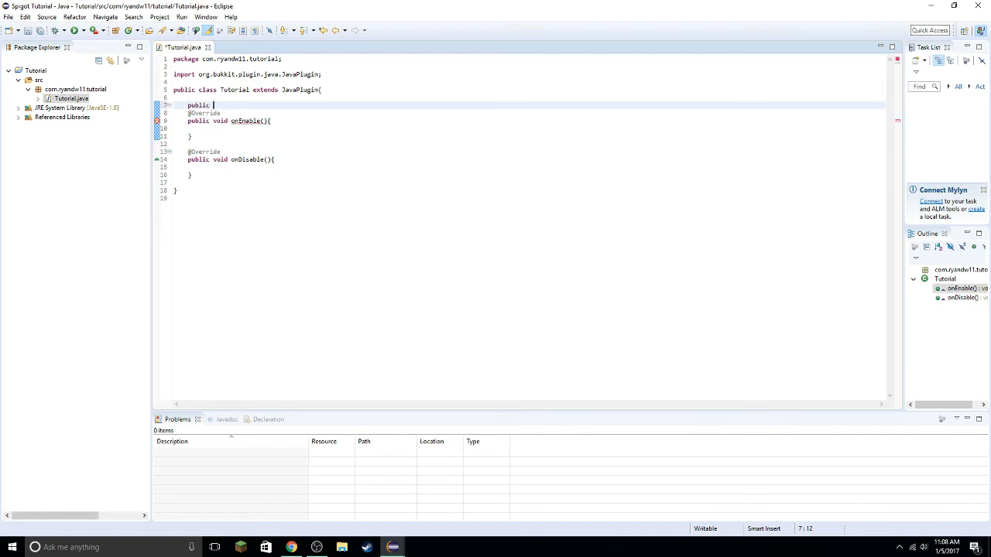
pyautogui.write('Tutorial')
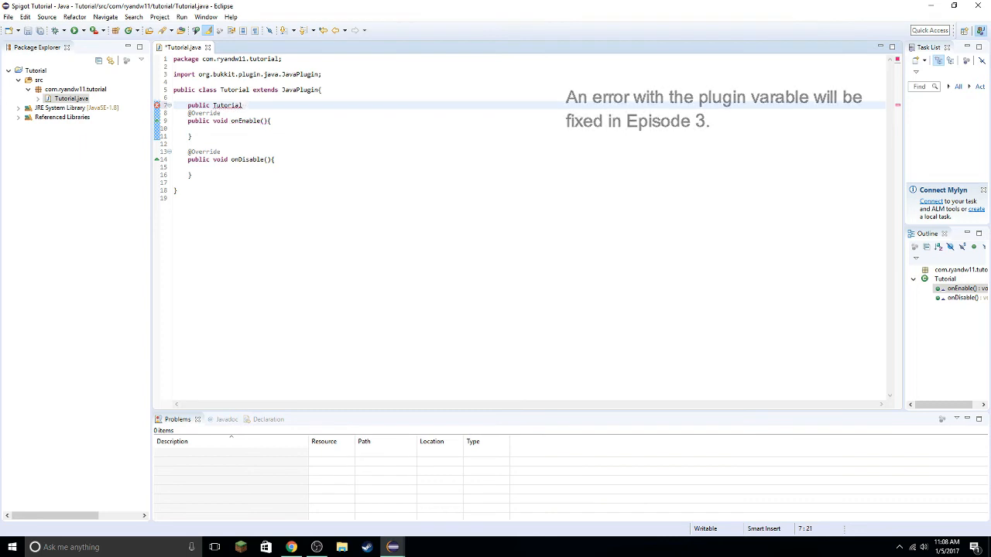
pyautogui.write('plugin;')
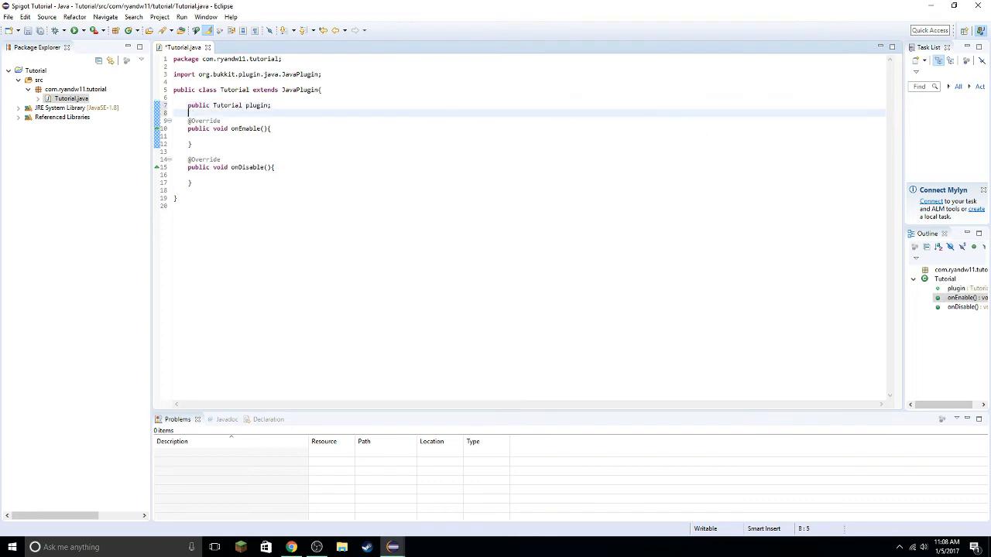
pyautogui.write('stat')
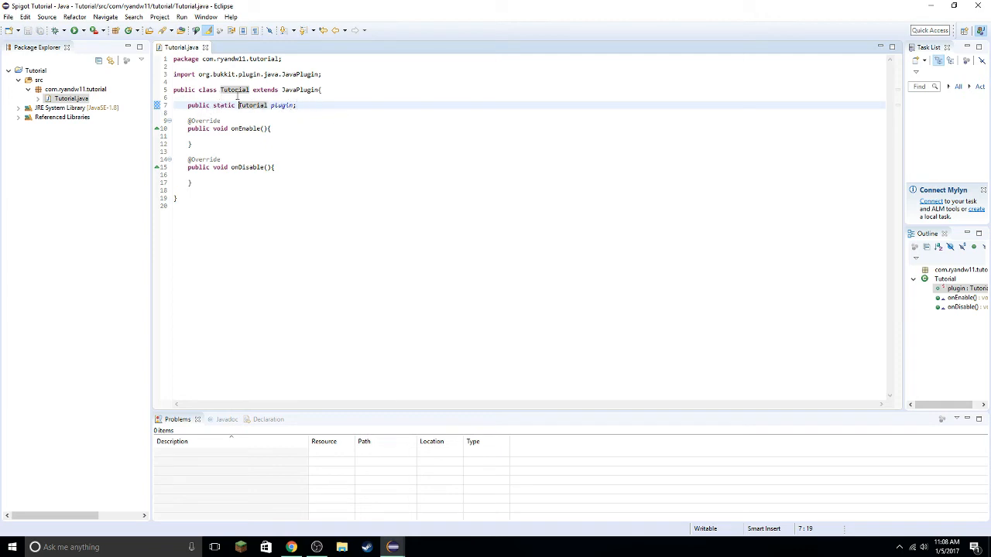
pyautogui.click(317, 105)
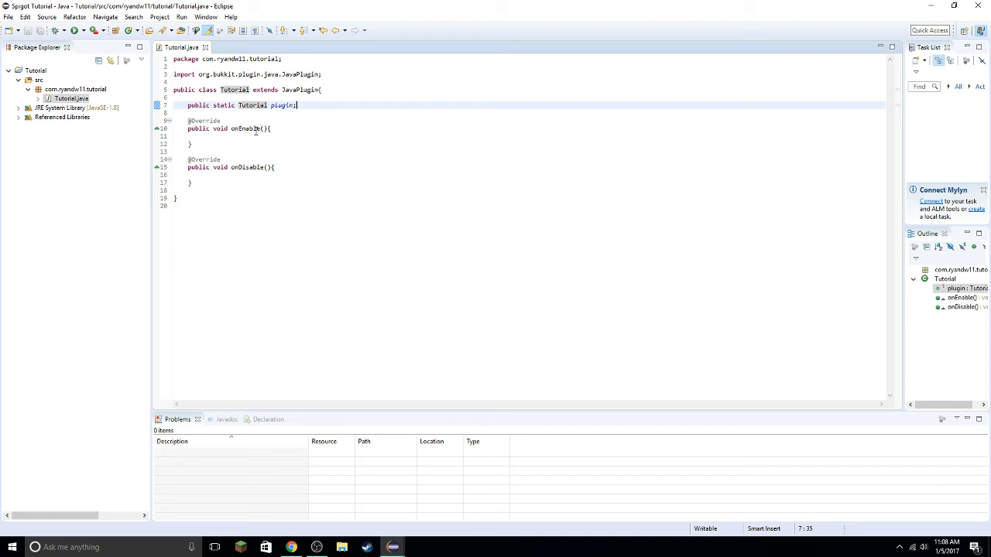
pyautogui.moveTo(246, 129)
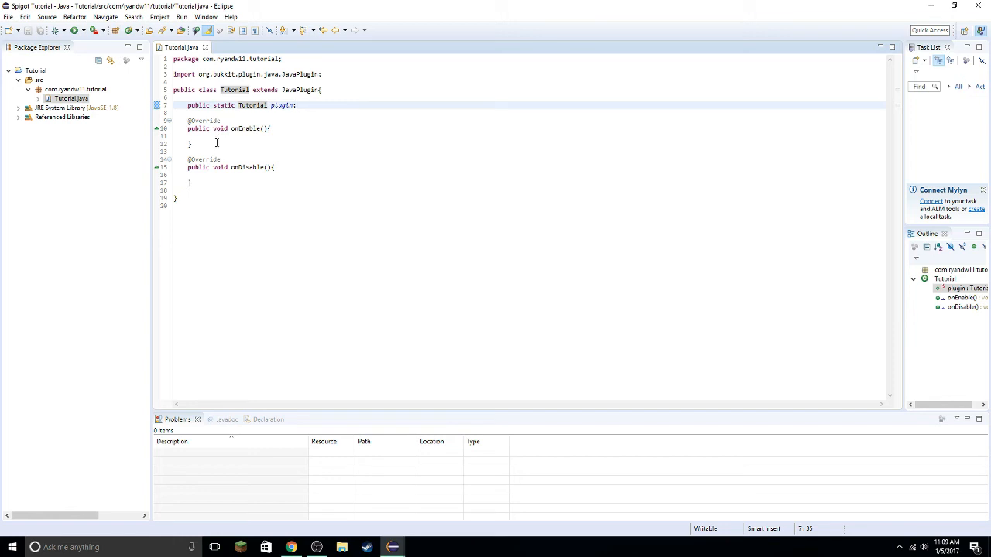
pyautogui.moveTo(215, 140)
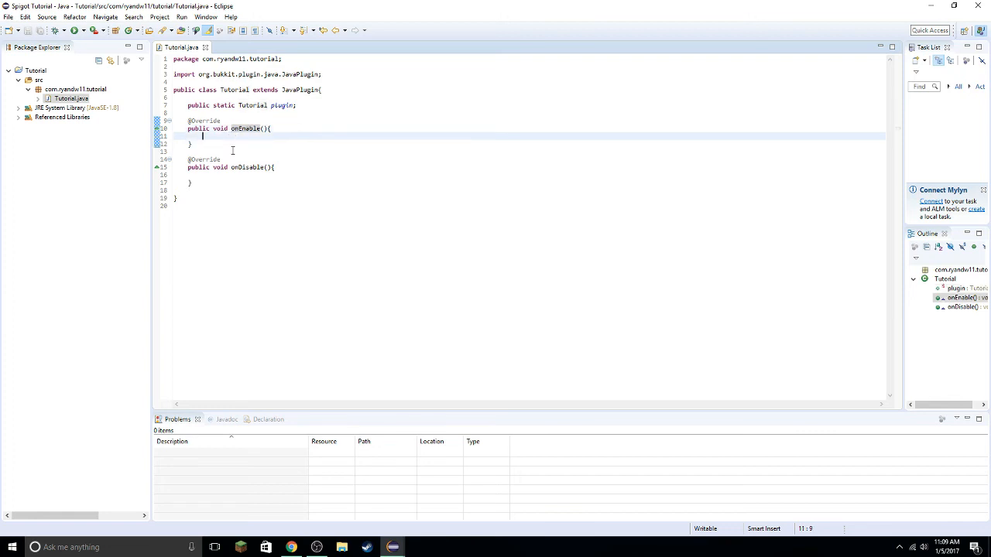
# - Write getLogger().info("The plugin has been enabled!"); inside onEnable and save
pyautogui.write('getLogger().info')
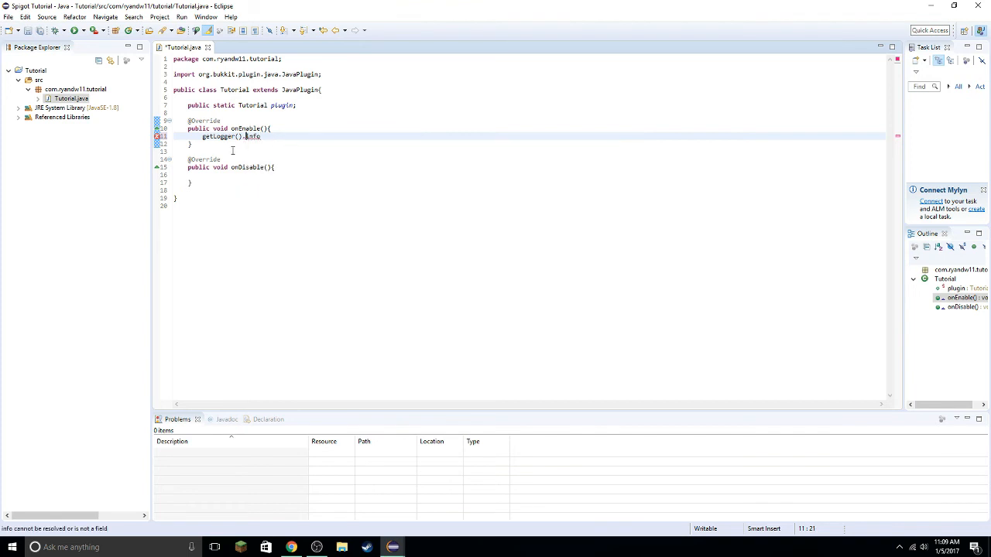
pyautogui.doubleClick(253, 136)
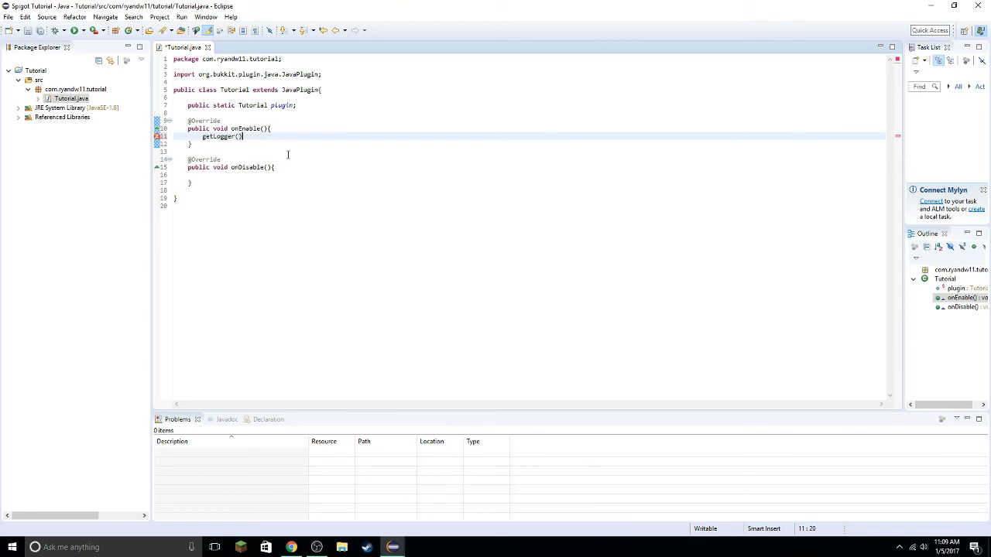
pyautogui.write('.info("");')
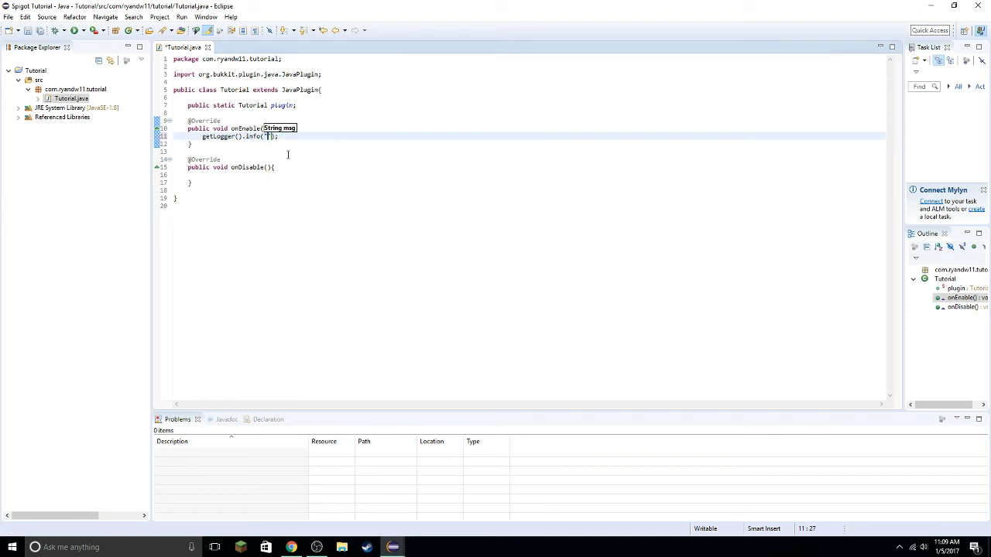
pyautogui.write('The plugin h')
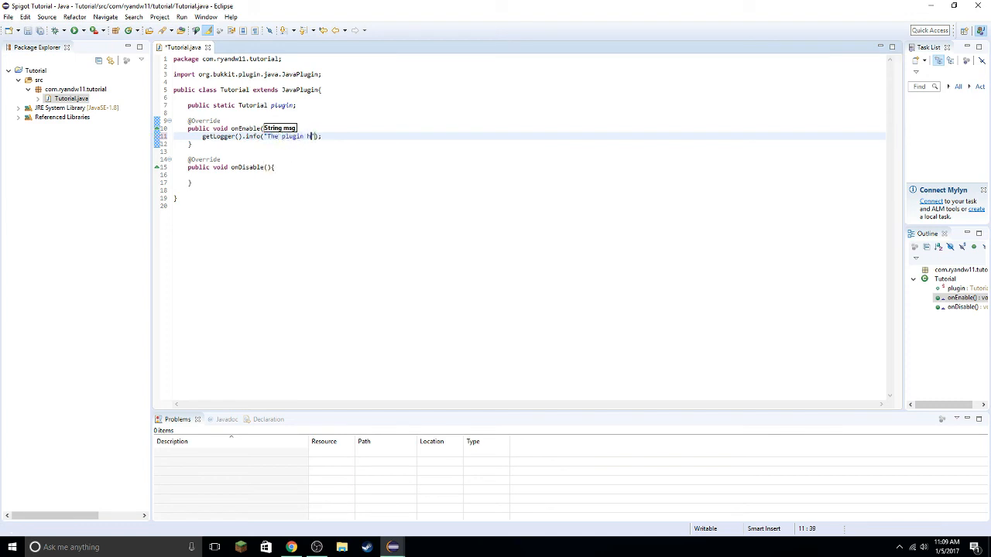
pyautogui.write('has')
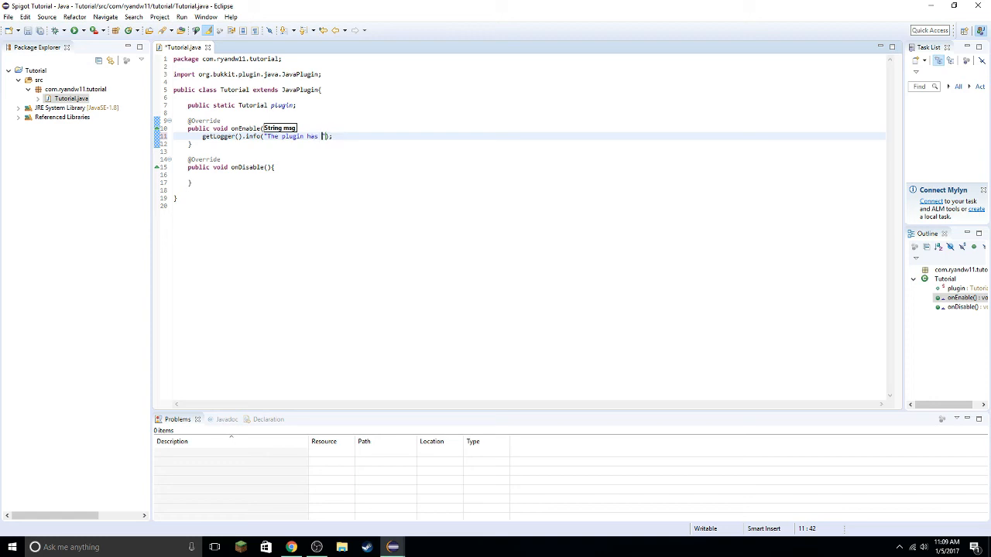
pyautogui.write('been enabled')
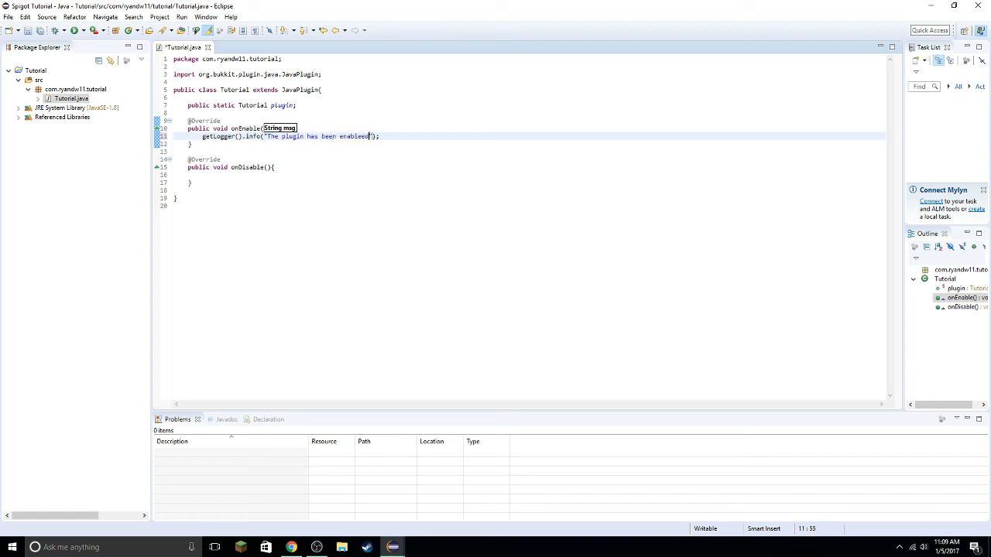
pyautogui.write('!')
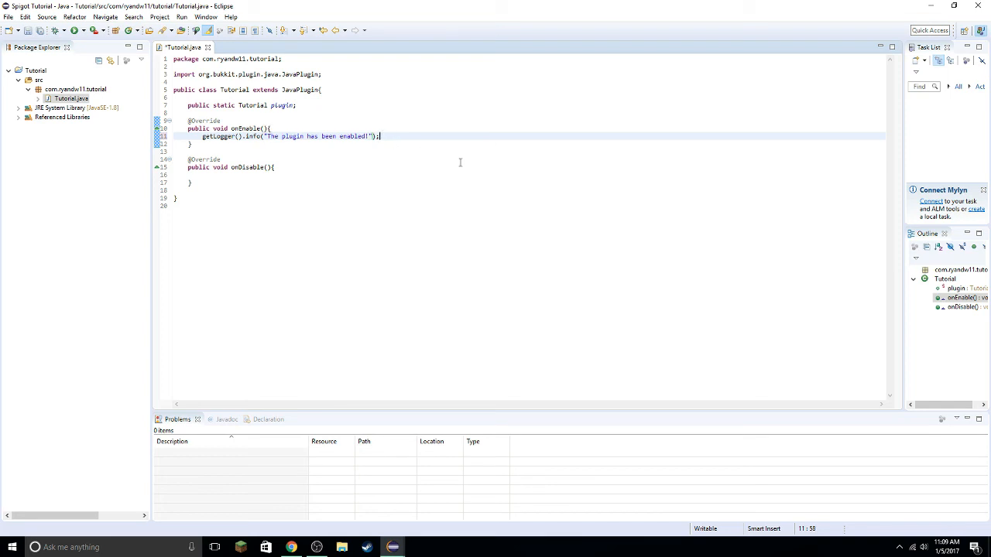
pyautogui.press('Ctrl+s')
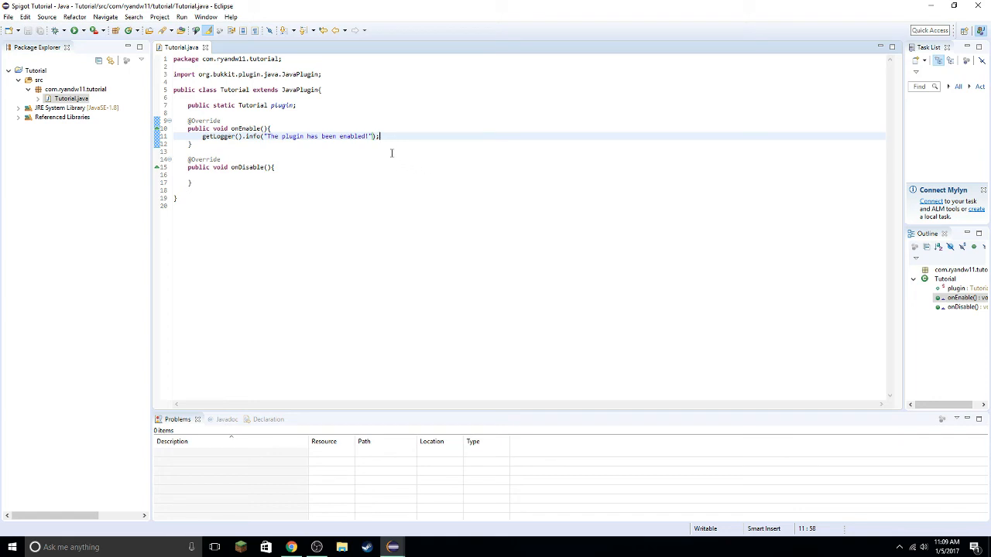
# - Write getLogger().info("The plugin has been disabled"); inside the empty onDisable method
pyautogui.click(205, 175)
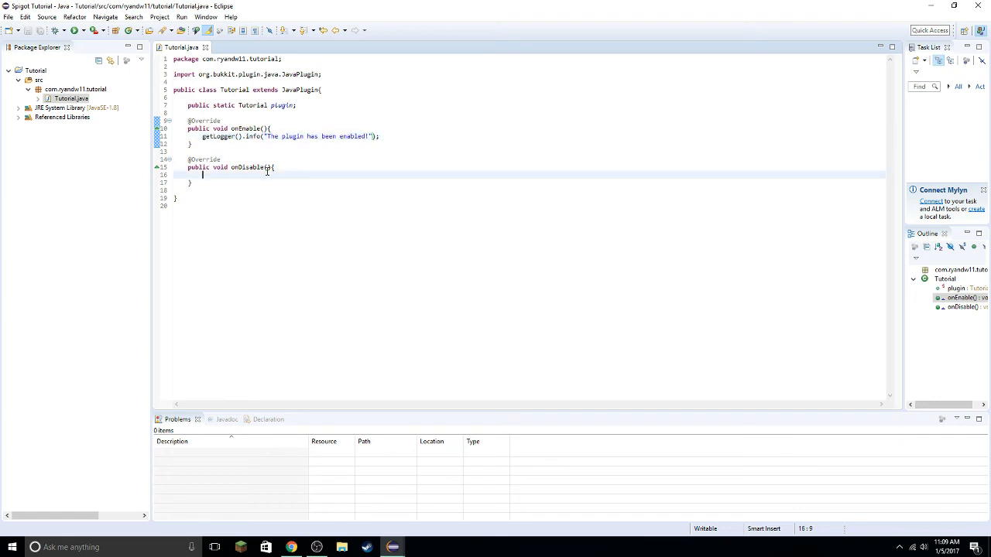
pyautogui.write('getLogger().info("plugi");')
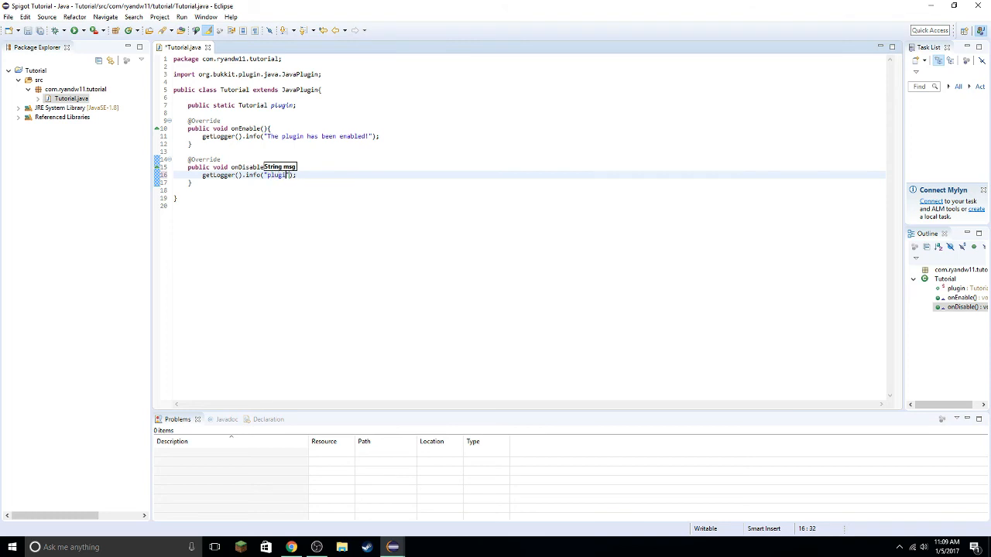
pyautogui.press('BackSpace')
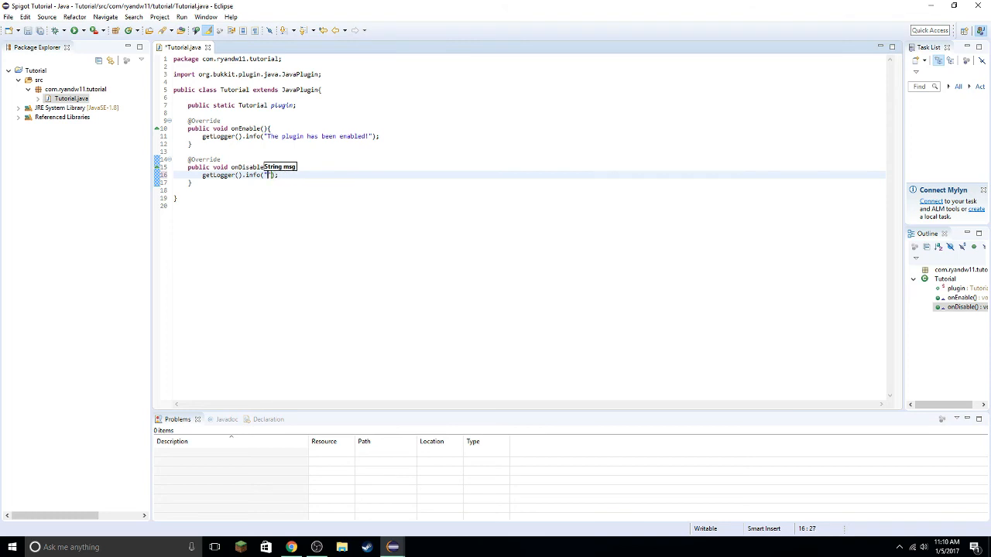
pyautogui.write('The plugin')
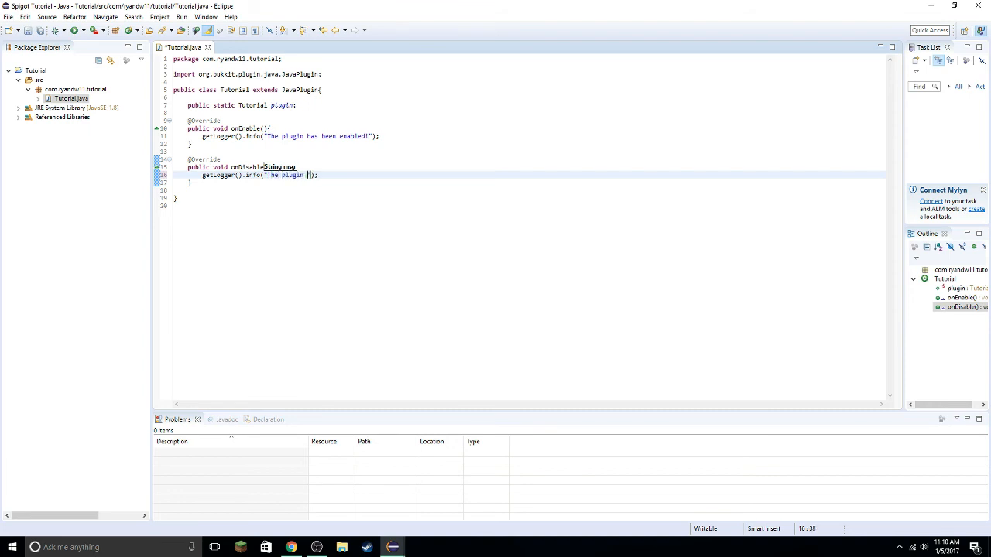
pyautogui.write('has been')
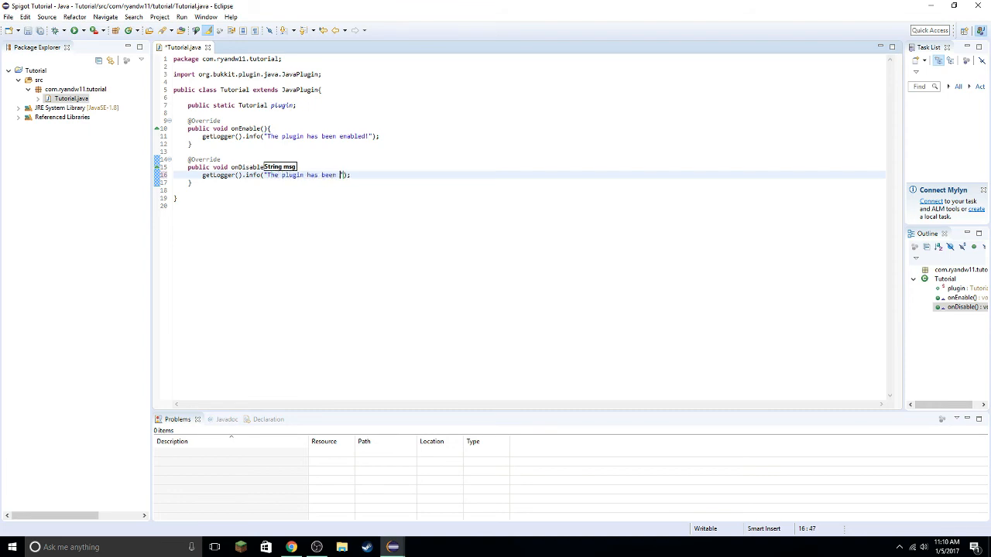
pyautogui.write('disabled')
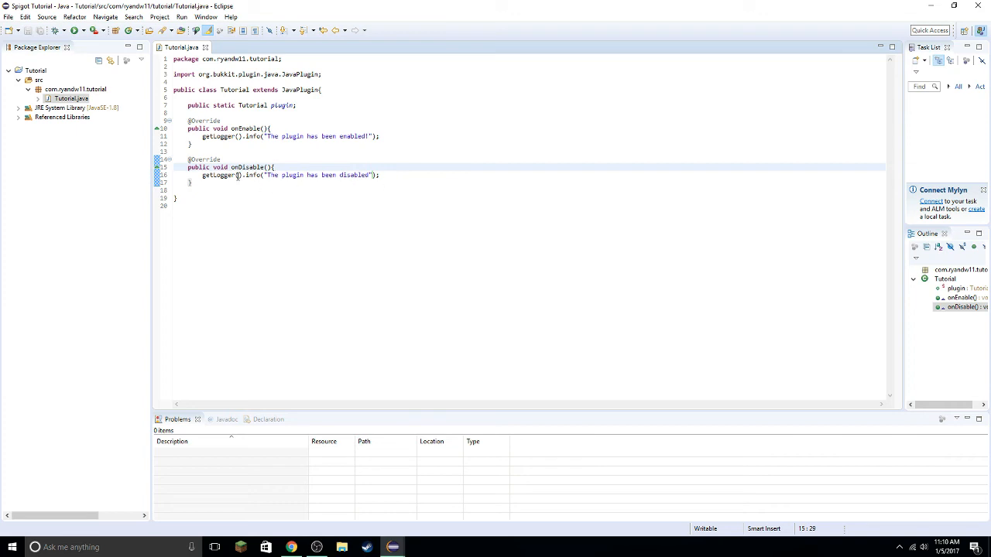
pyautogui.moveTo(335, 196)
pyautogui.write('getLogger')
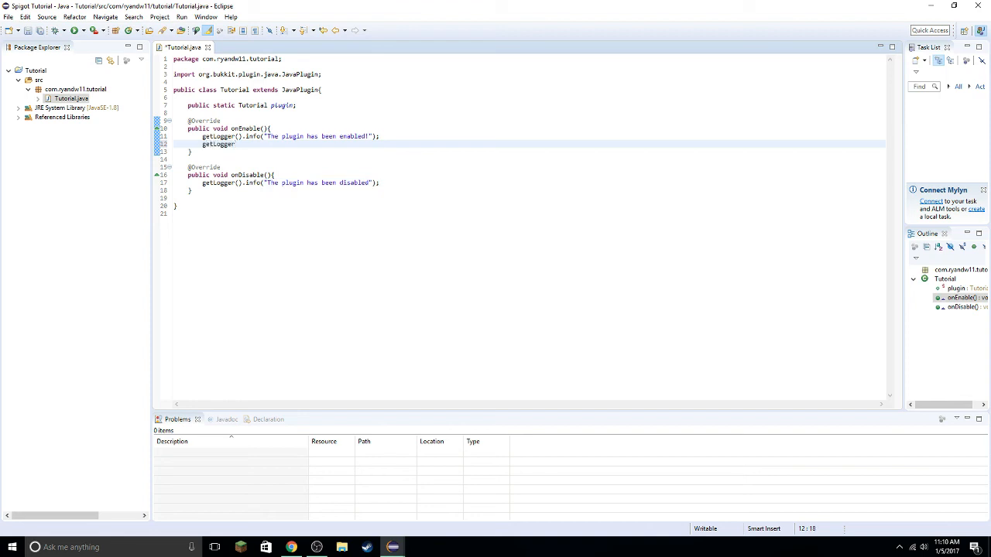
# - Add getLogger().warning("This is a warning"); below the info line in onEnable
pyautogui.write('.warning("This is a warning");')
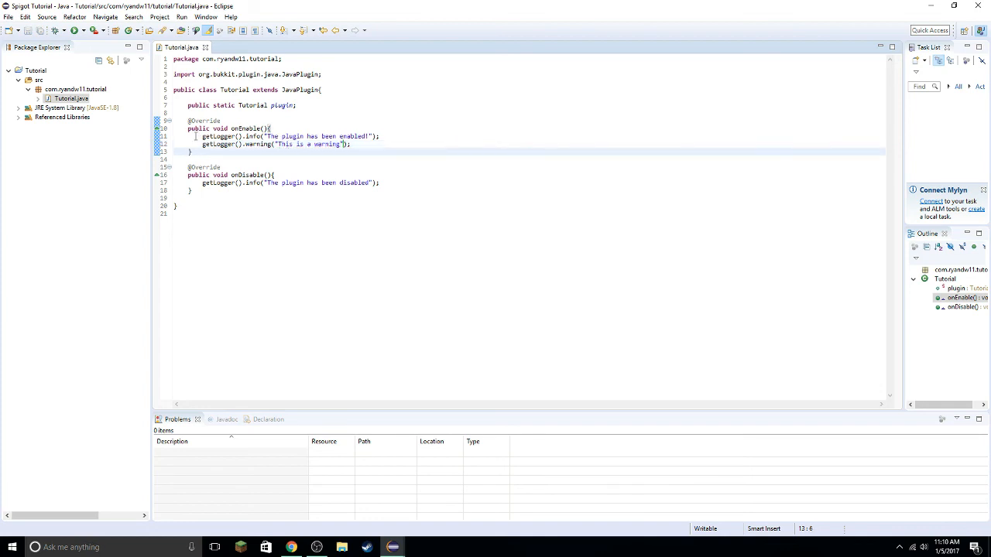
pyautogui.moveTo(198, 136); pyautogui.dragTo(348, 144)
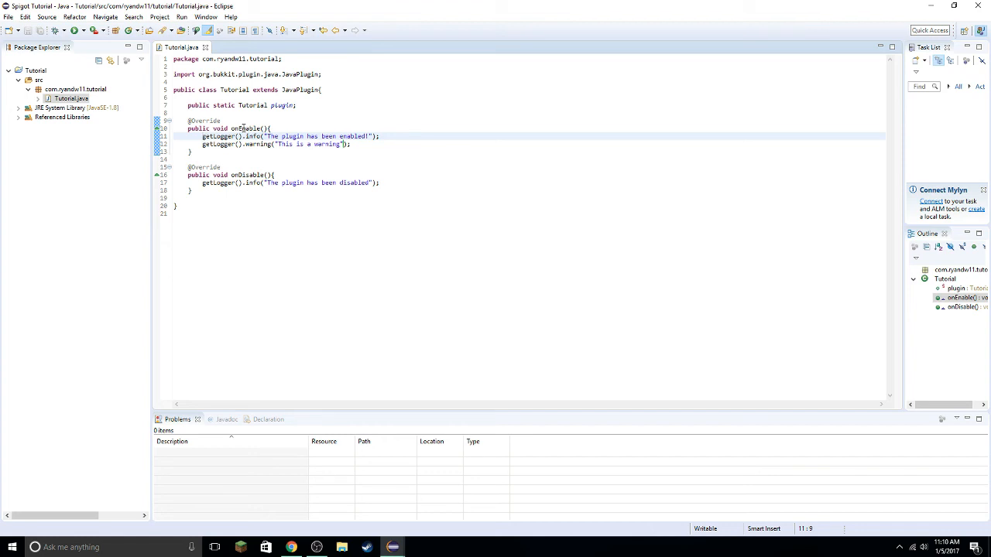
pyautogui.moveTo(582, 265)
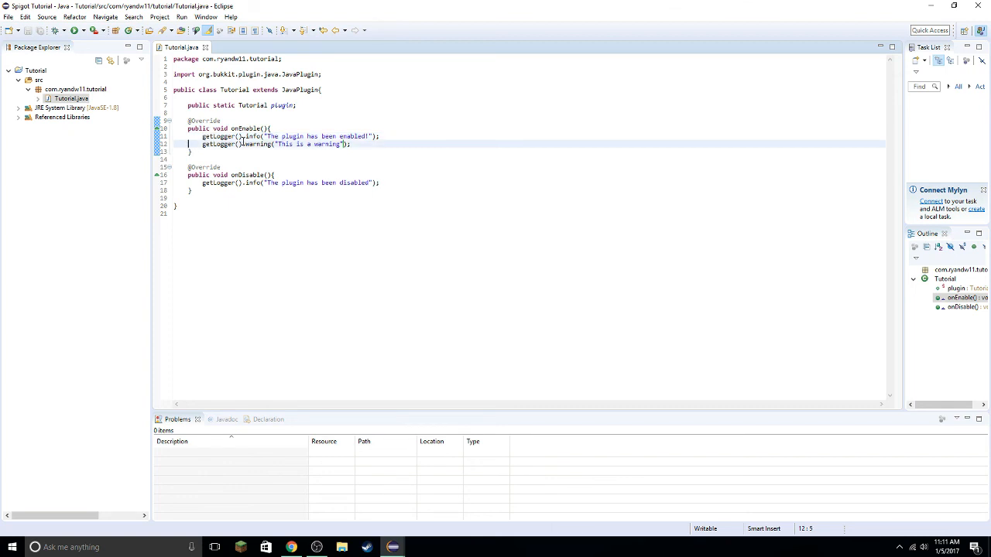
pyautogui.doubleClick(257, 143)
pyautogui.write('pub')
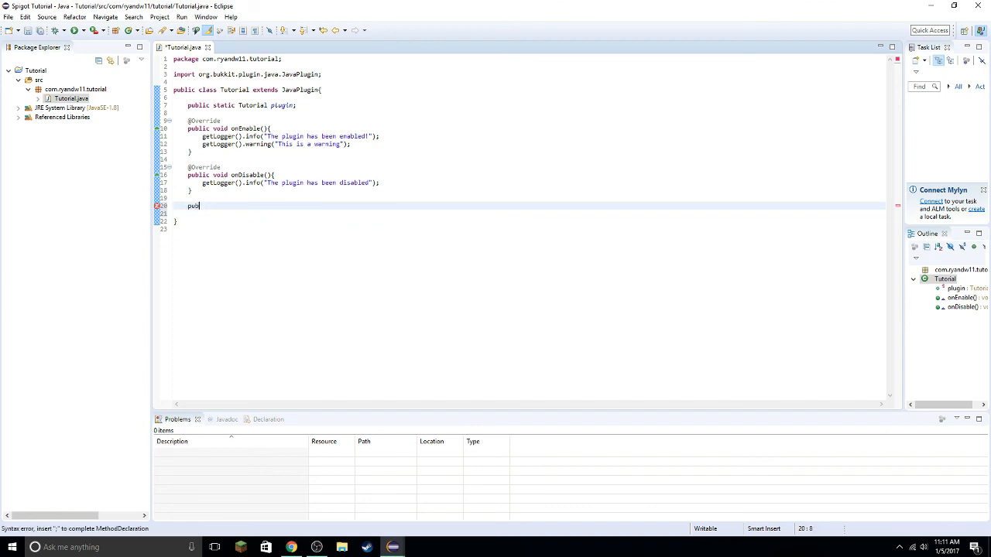
# - Declare an empty public void loadMethod() below onDisable and call loadMethod(); in onEnable
pyautogui.write('lic')
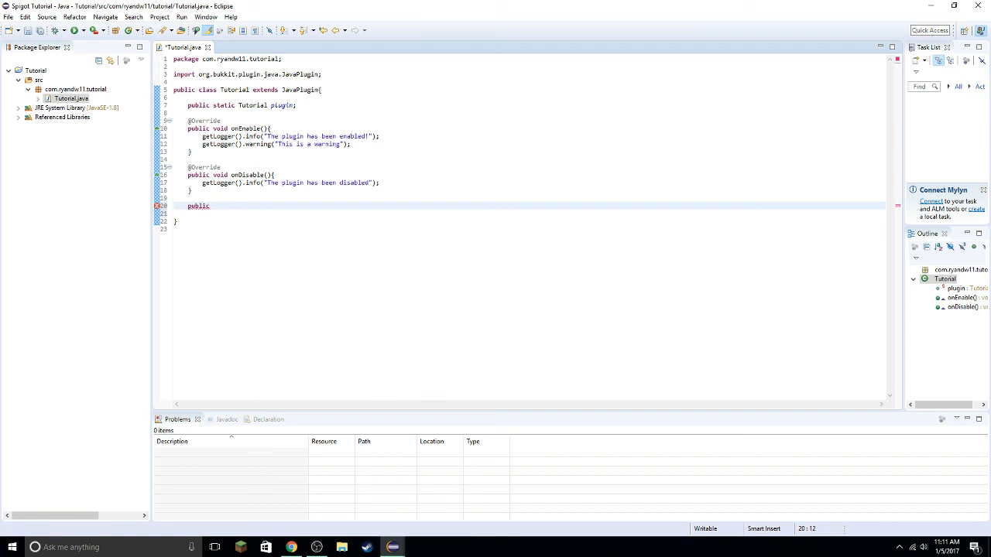
pyautogui.write('void')
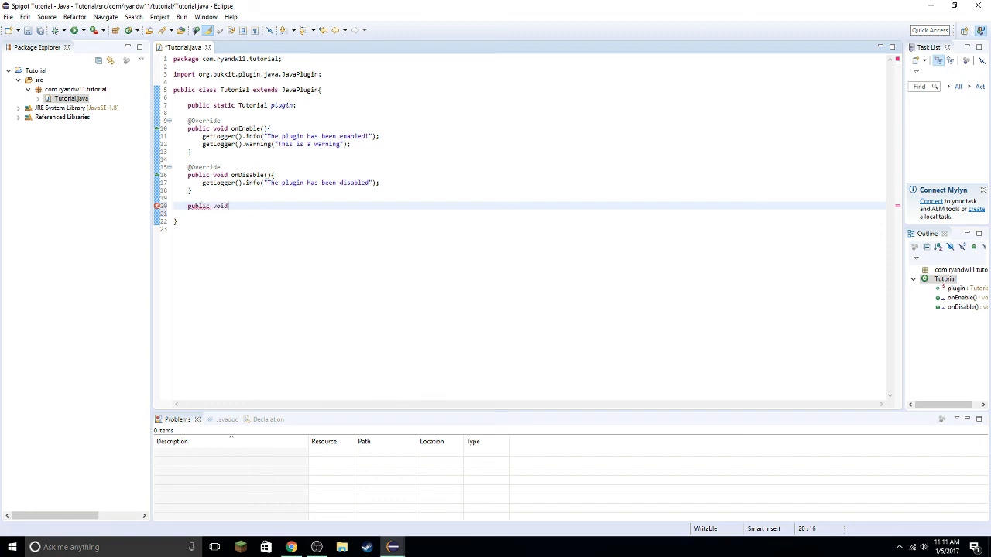
pyautogui.press('BackSpace')
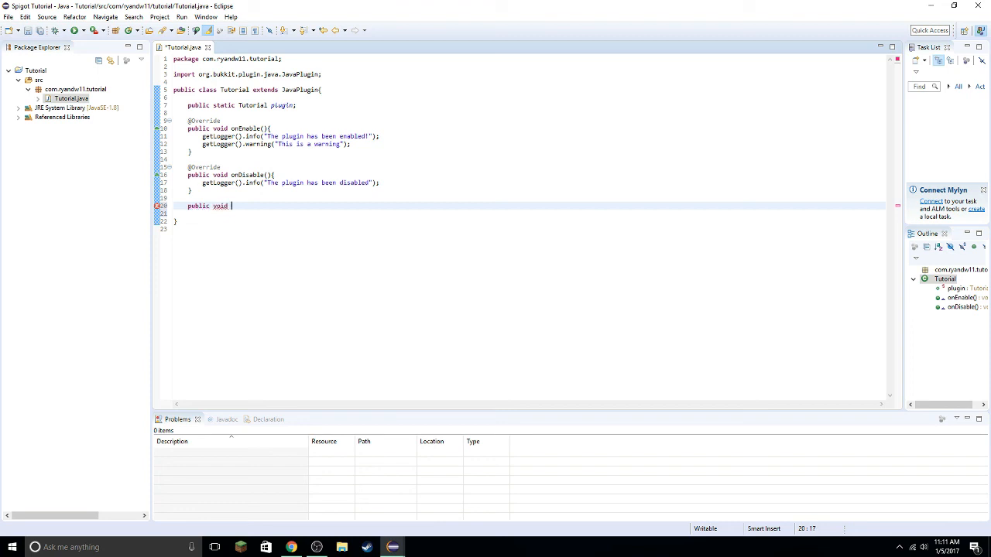
pyautogui.write('re')
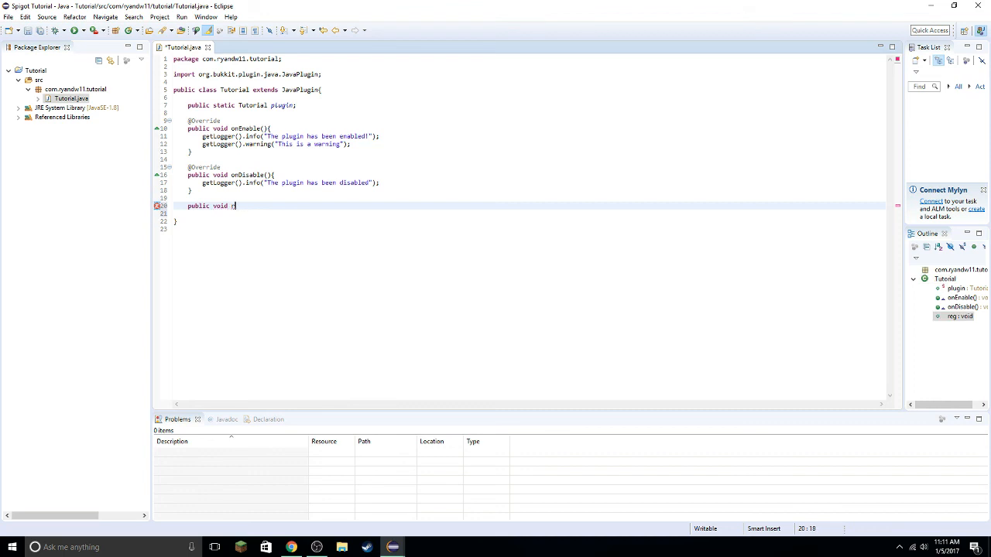
pyautogui.write('loadMethod(){')
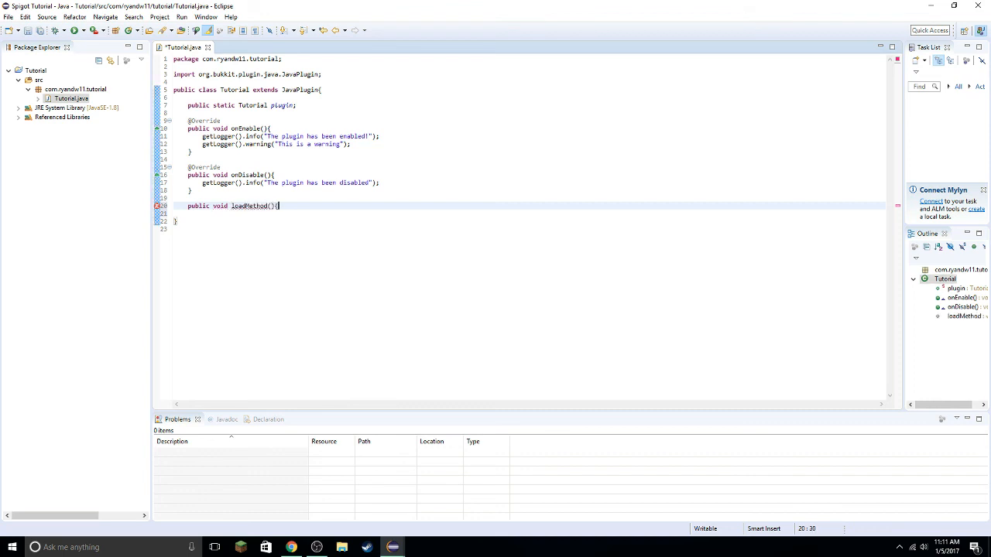
pyautogui.press('Enter')
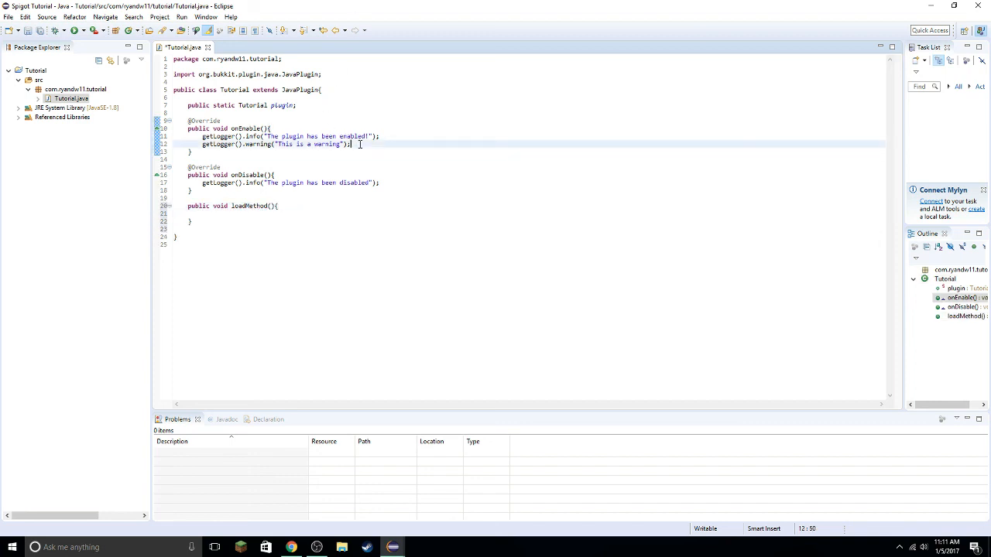
pyautogui.write('loadMethod();')
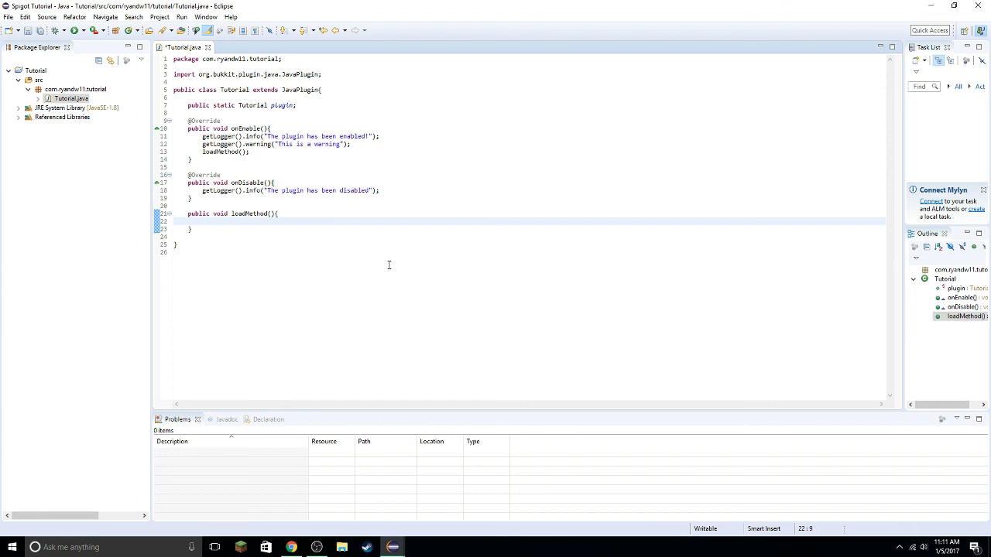
pyautogui.moveTo(223, 229)
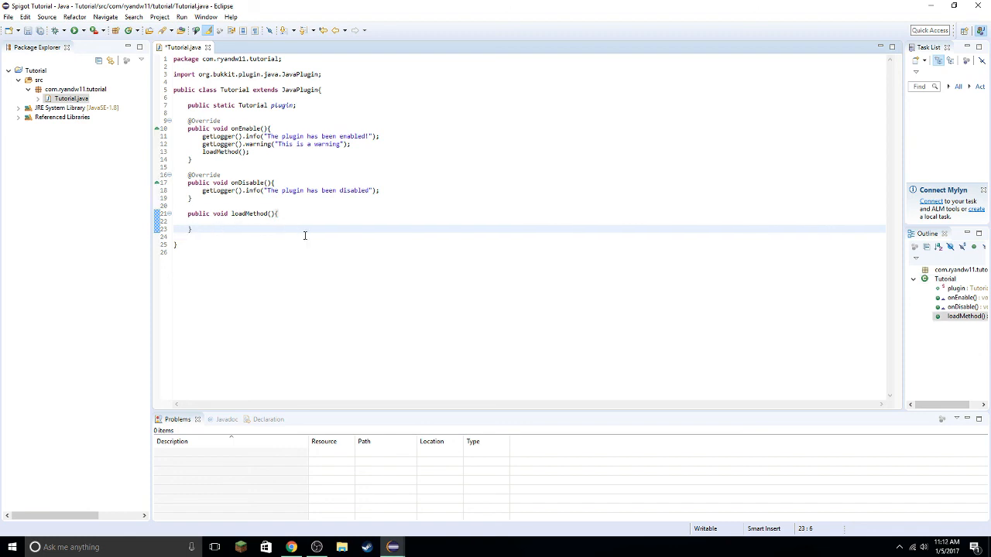
pyautogui.moveTo(384, 290)
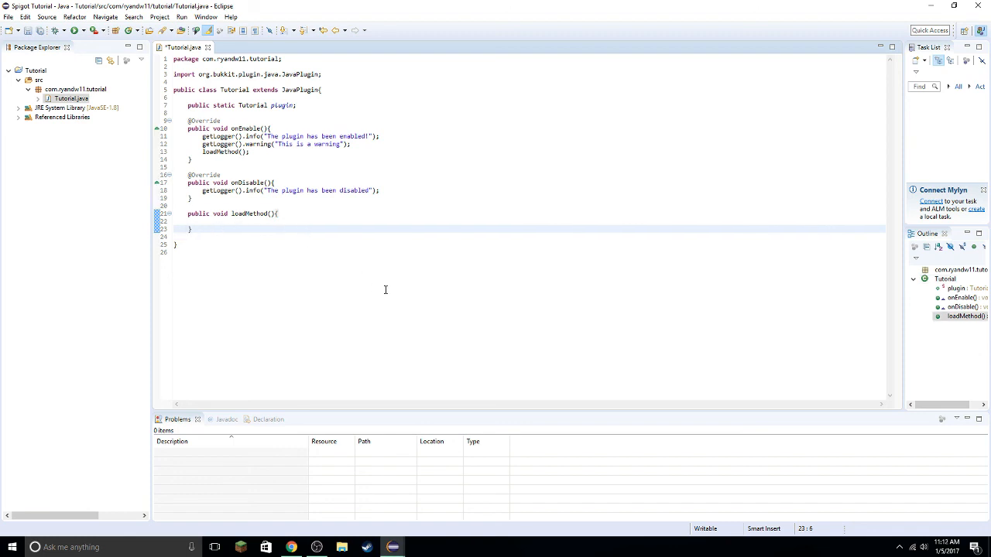
# - Declare an empty public void loadConfig() method beneath loadMethod
pyautogui.write('public void')
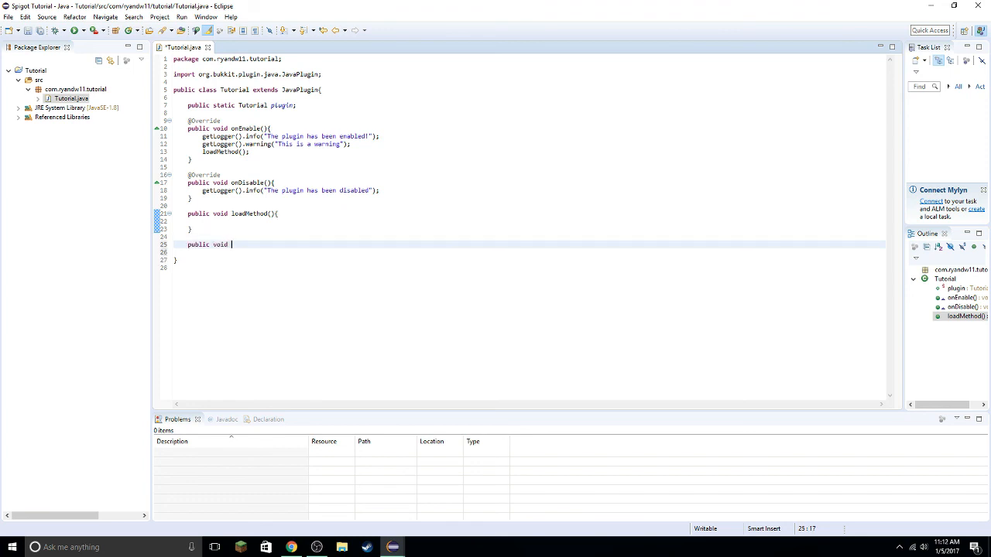
pyautogui.write('lo')
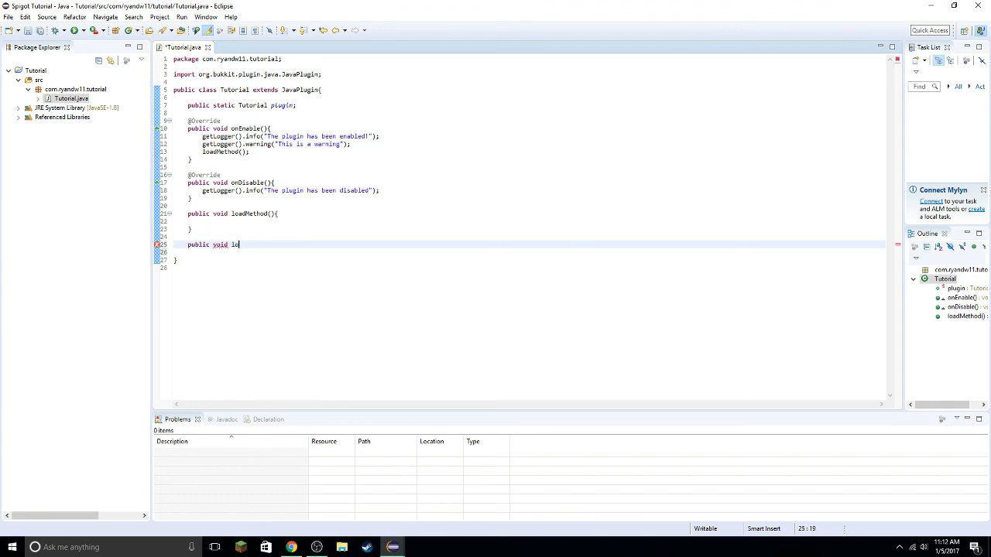
pyautogui.write('regester')
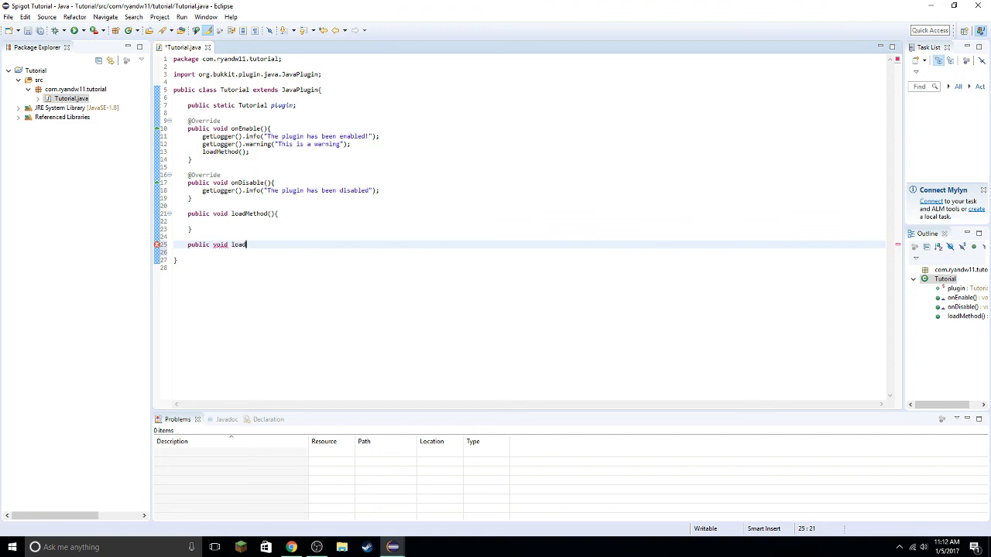
pyautogui.write('Config(){')
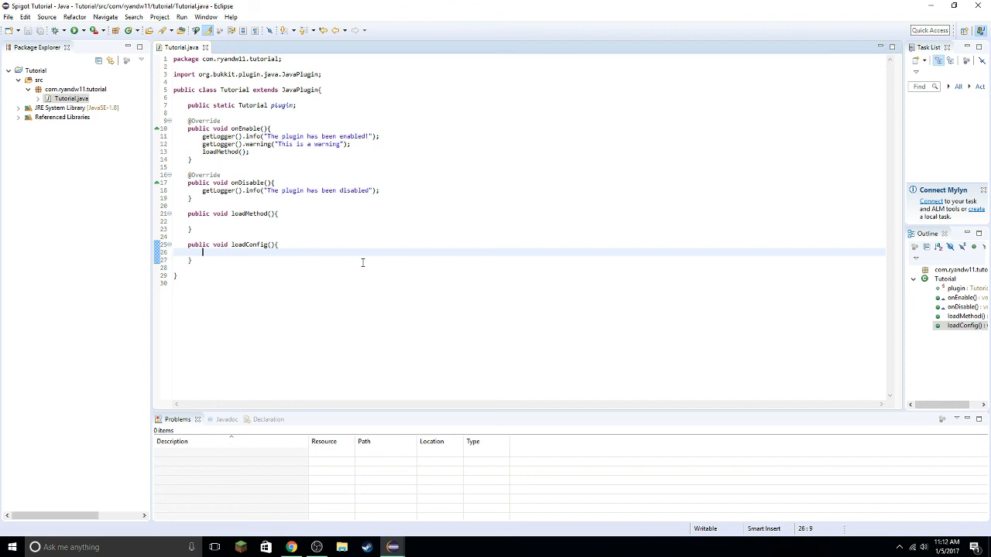
pyautogui.moveTo(449, 228)
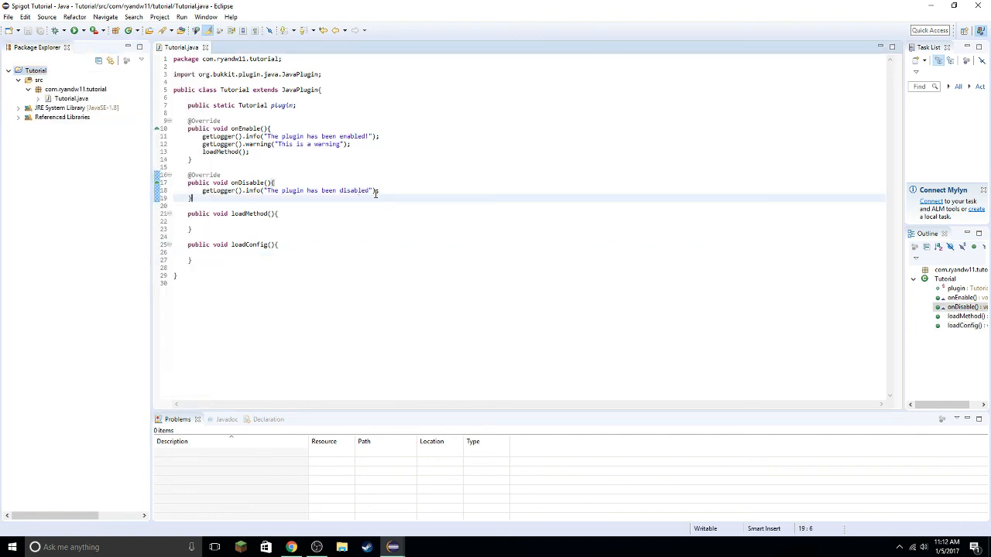
pyautogui.moveTo(364, 202)
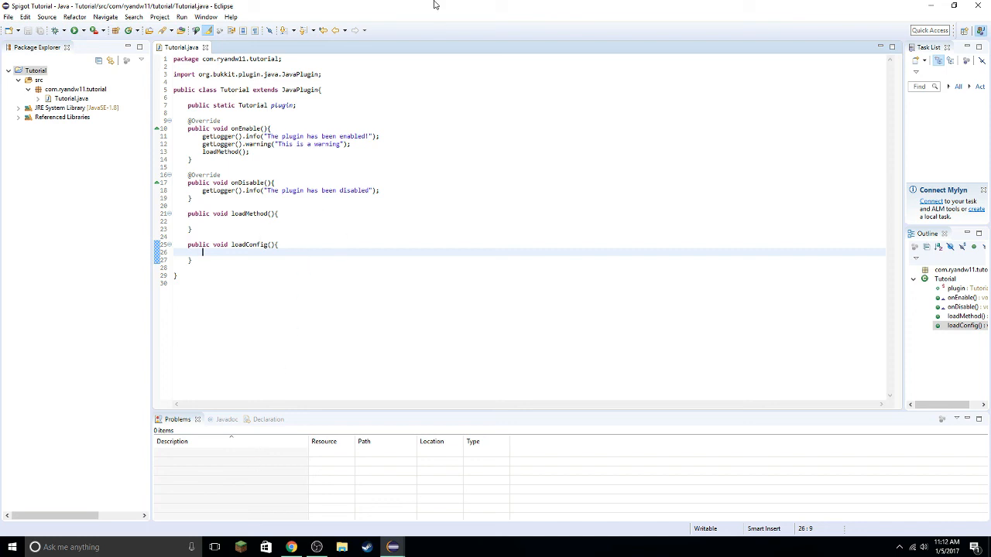
pyautogui.moveTo(435, 6)
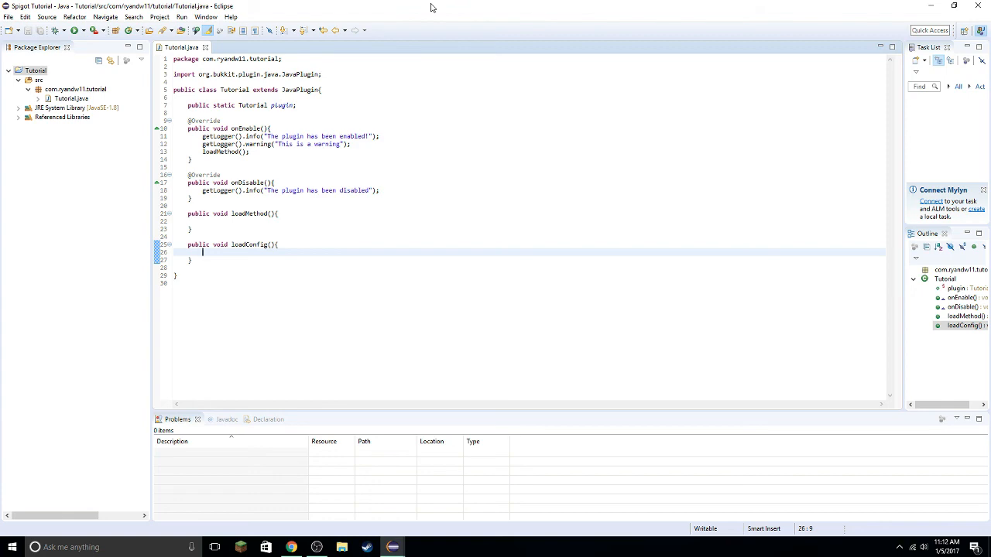